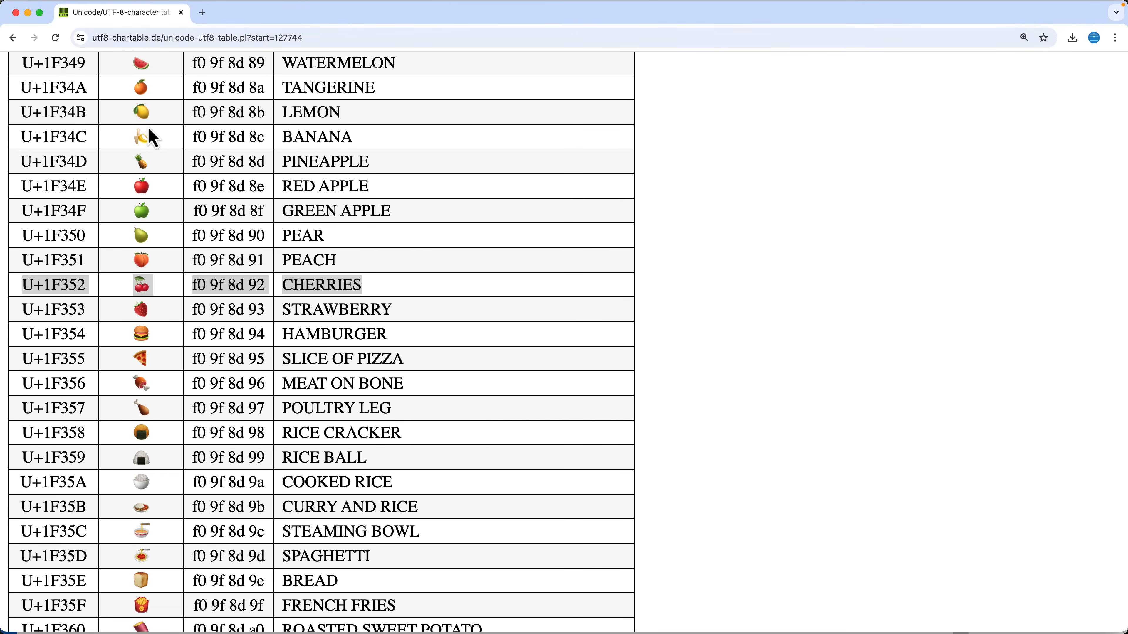
Switch from the Chrome emoji table to Visual Studio Code with slot_machine.py.
key(cmd+tab)
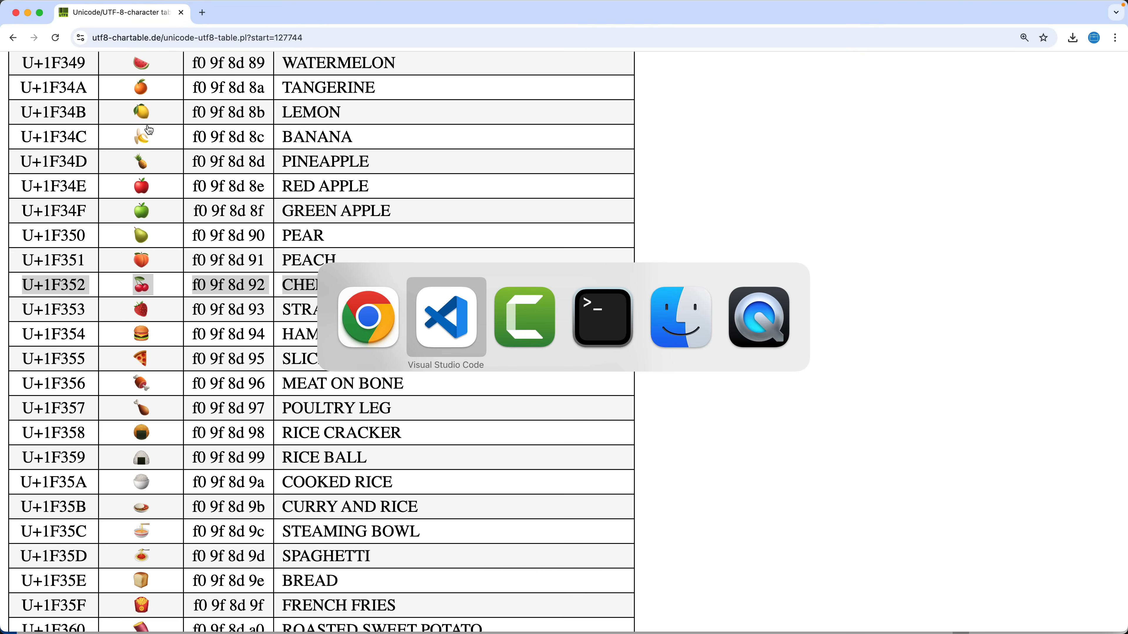
click(446, 316)
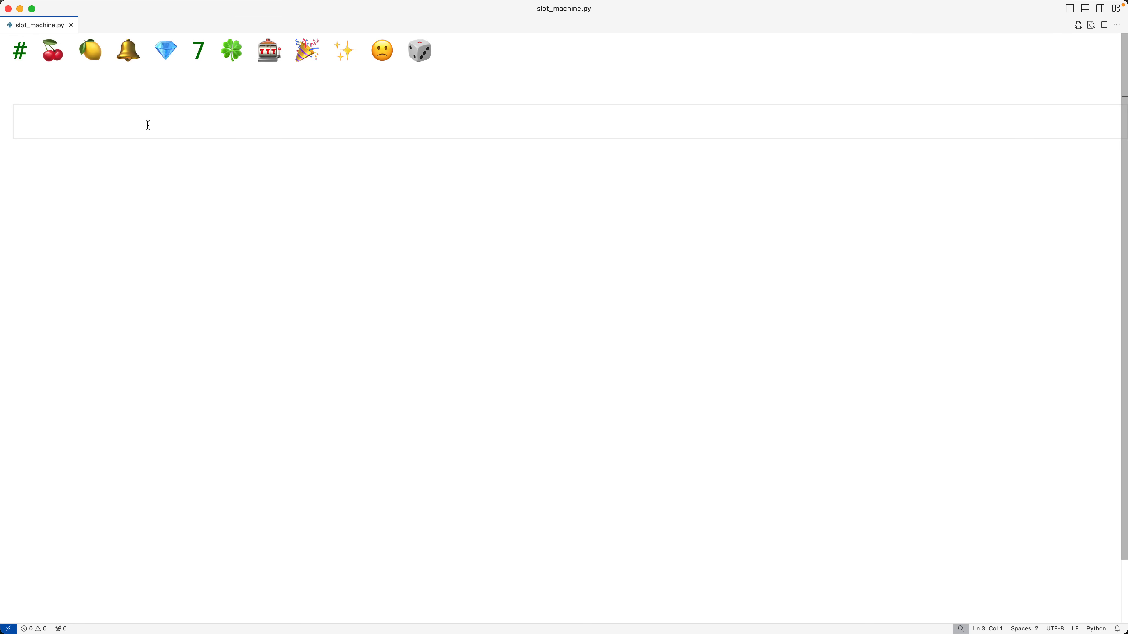
Define symbols = [...] with quoted cherry, lemon, bell, diamond, "7" and clover emoji.
text(S)
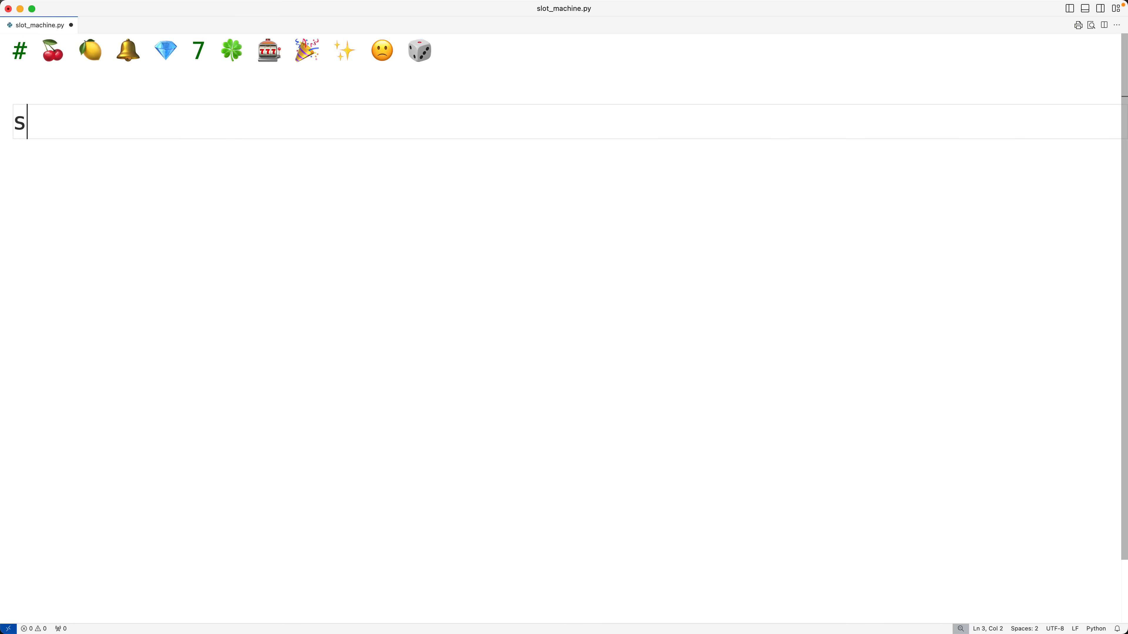
text(ymbols = [])
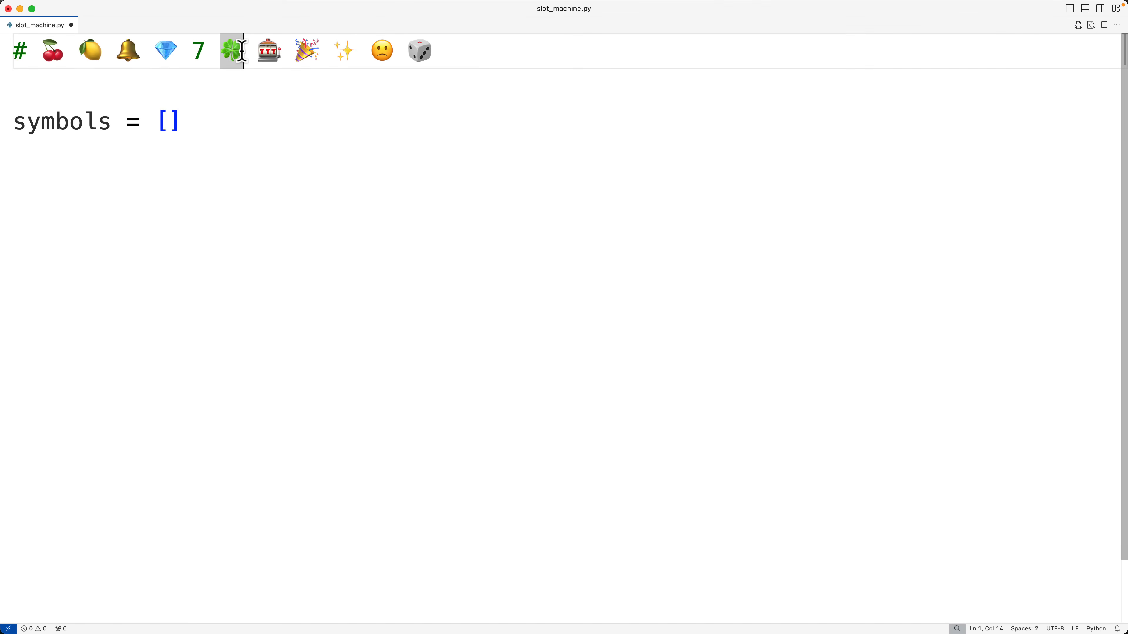
drag(50, 51, 231, 51)
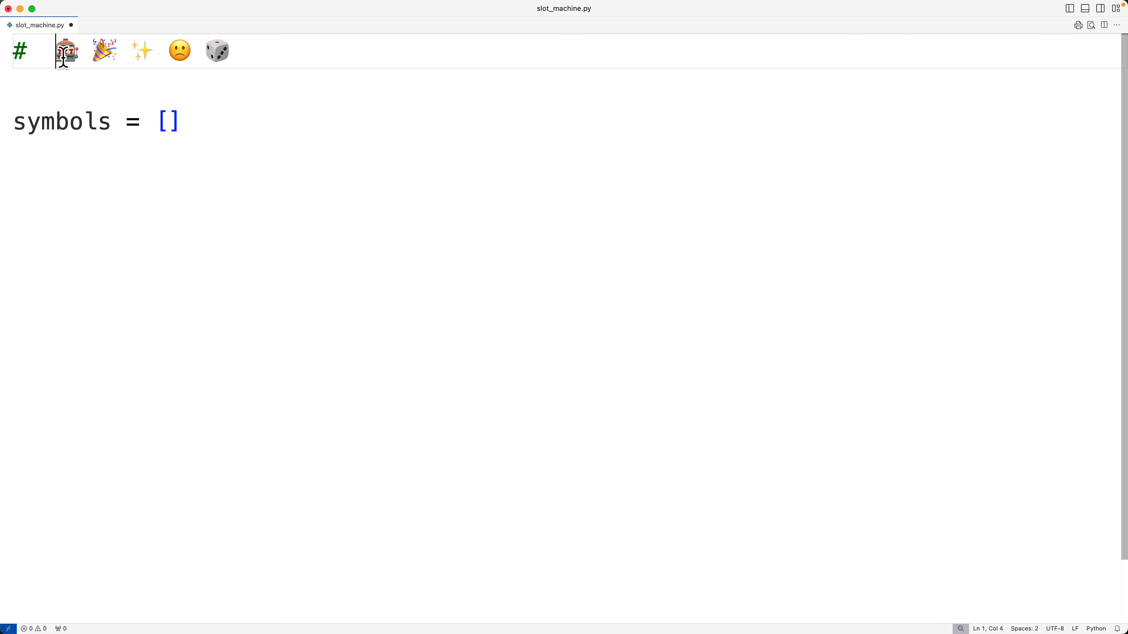
drag(68, 51, 112, 52)
text("🍒", "🍋", "🔔", "💎", 7 🍀)
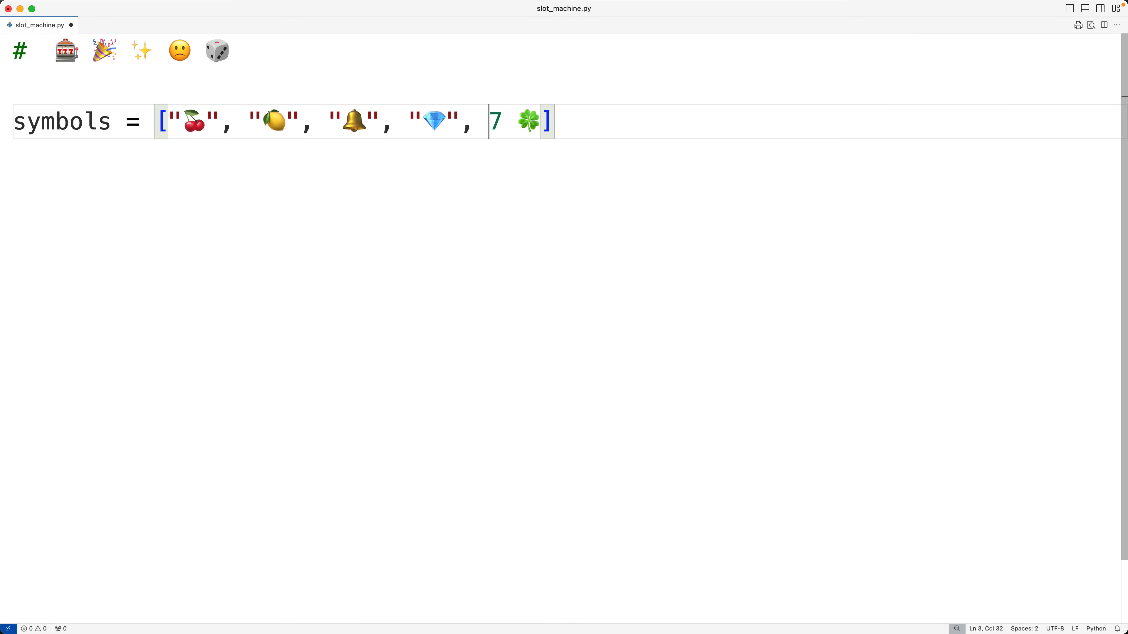
text("7",)
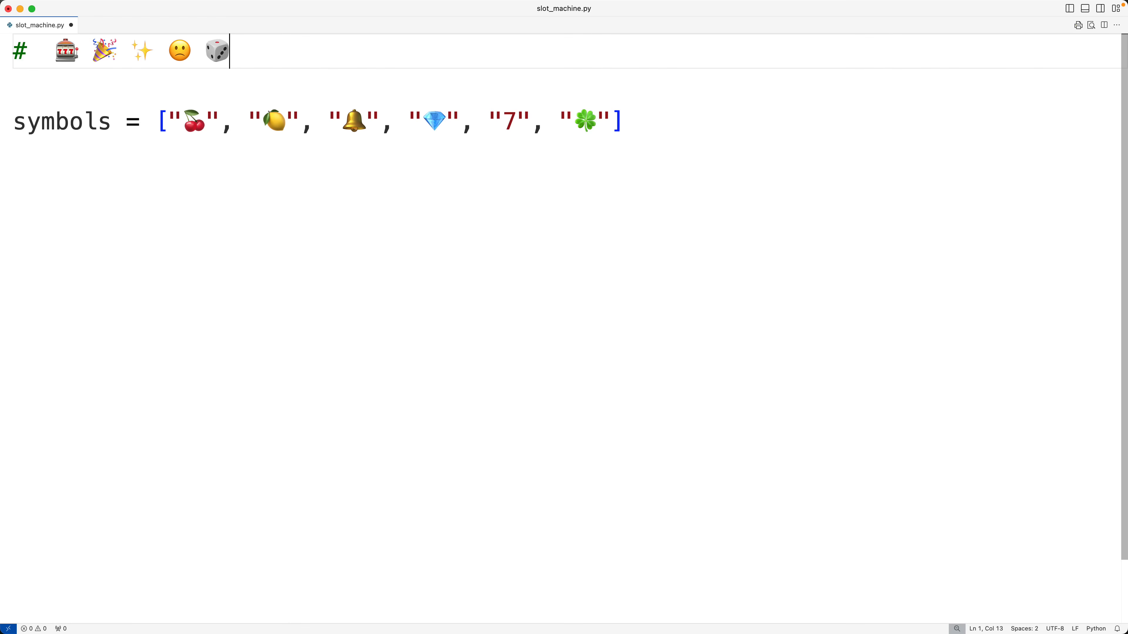
Add import random as the first line of the file.
text(imp)
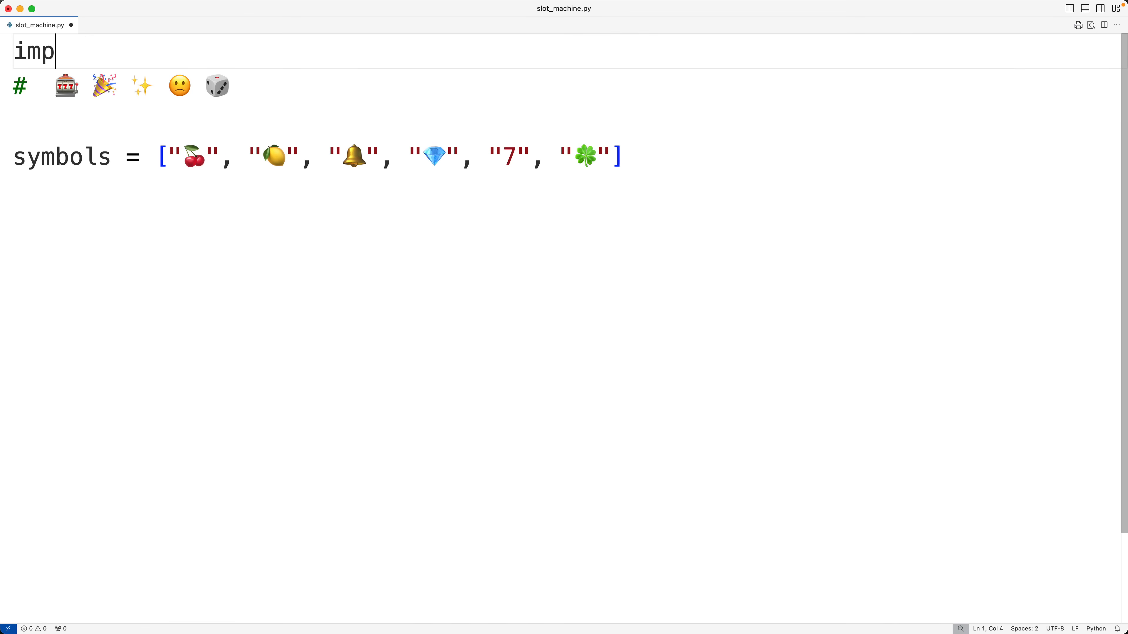
text(ort radom)
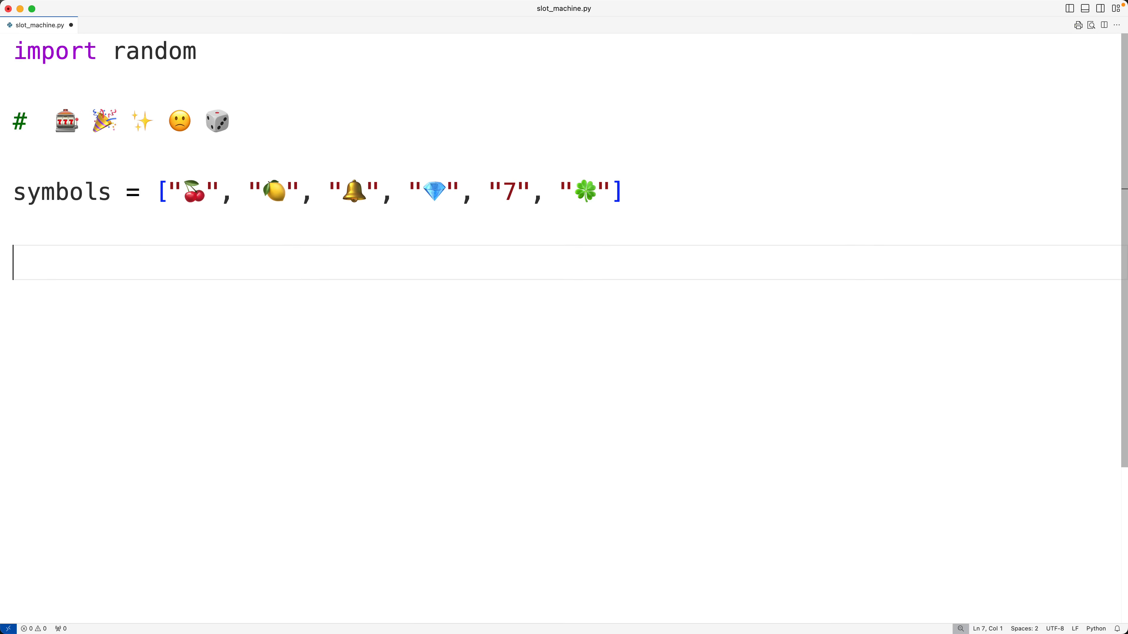
Add random.choices(symbols, k=3) below the symbols list.
text(random)
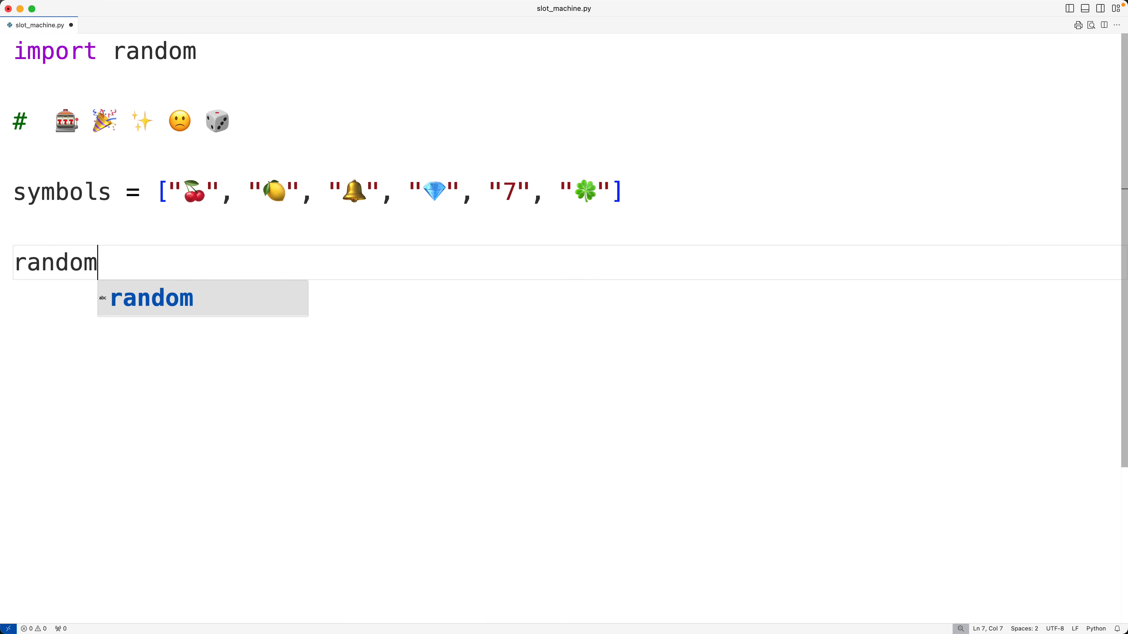
text(.choices)
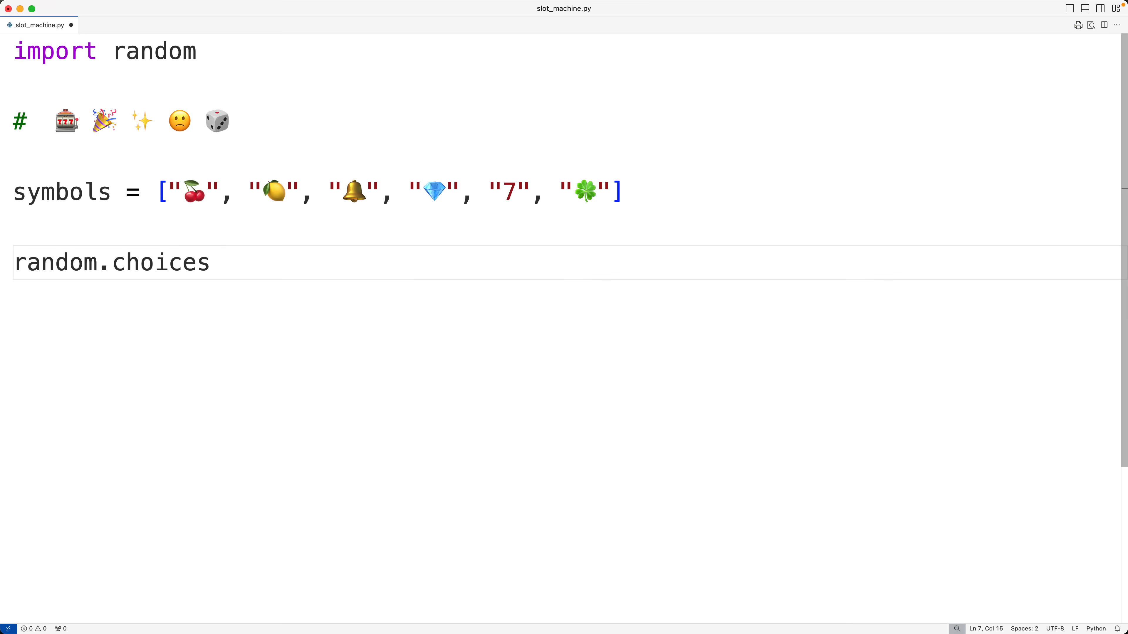
text((symbols)
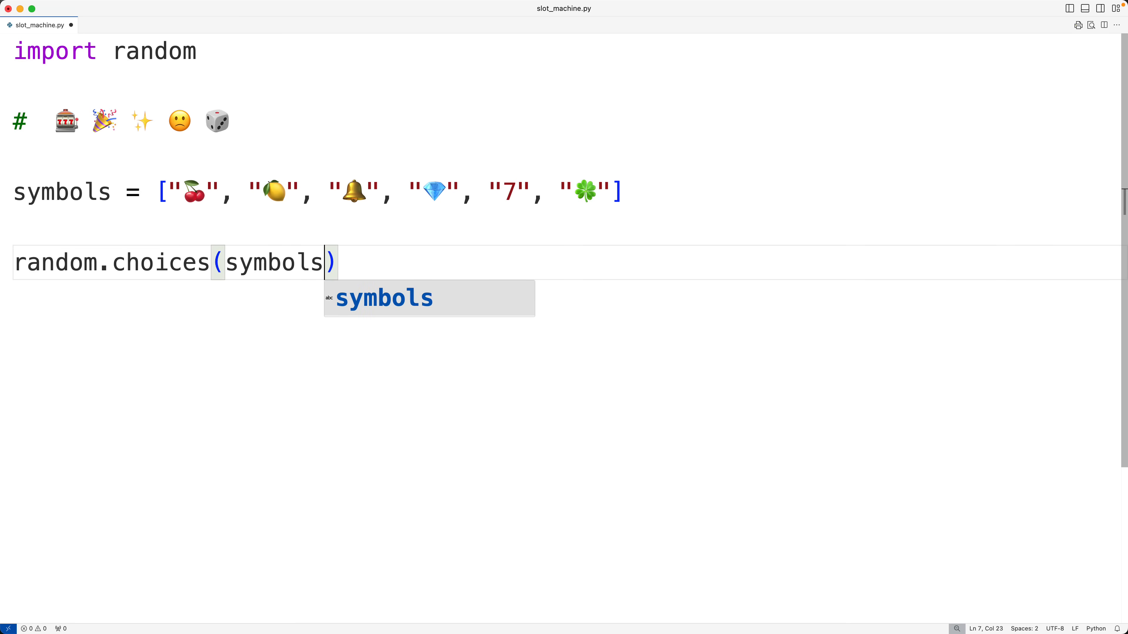
text(, k=)
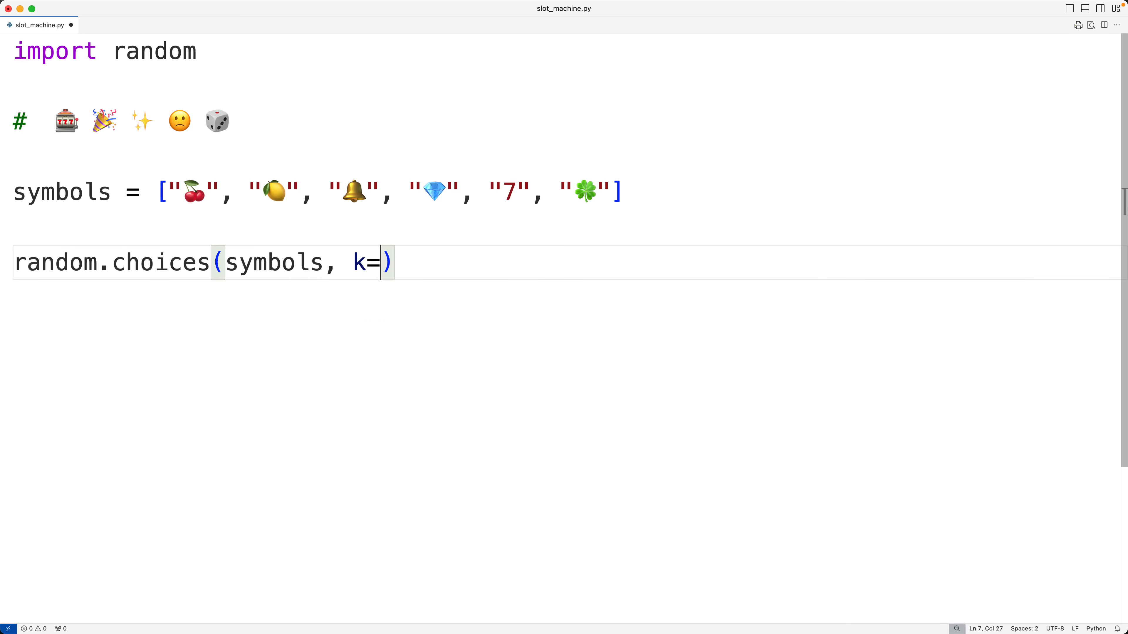
text(3)
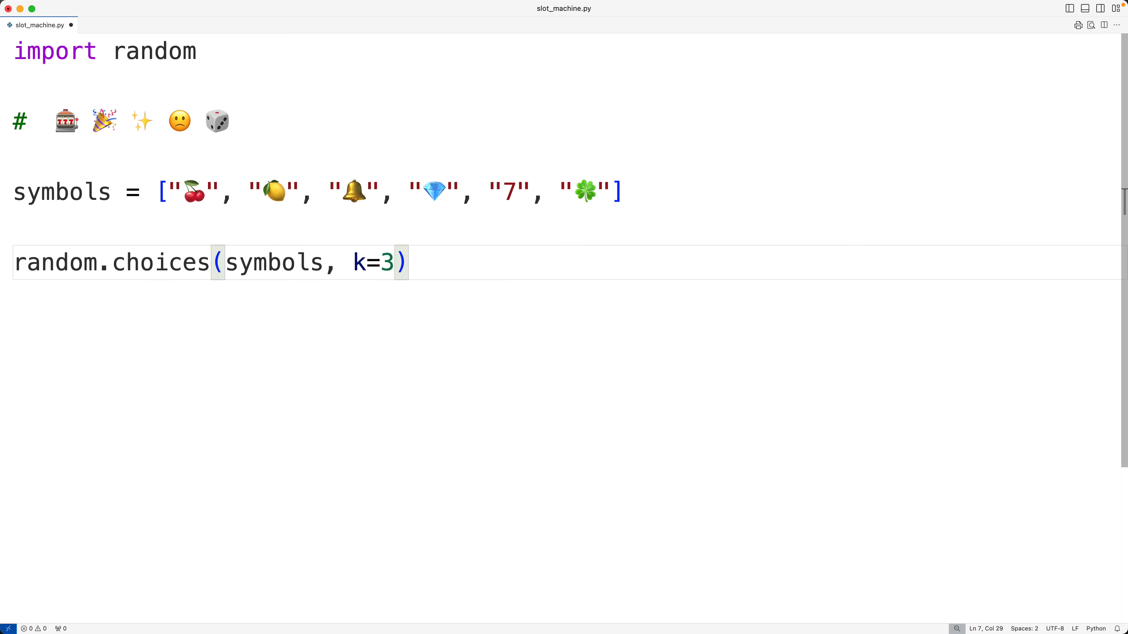
mouse_move(391, 279)
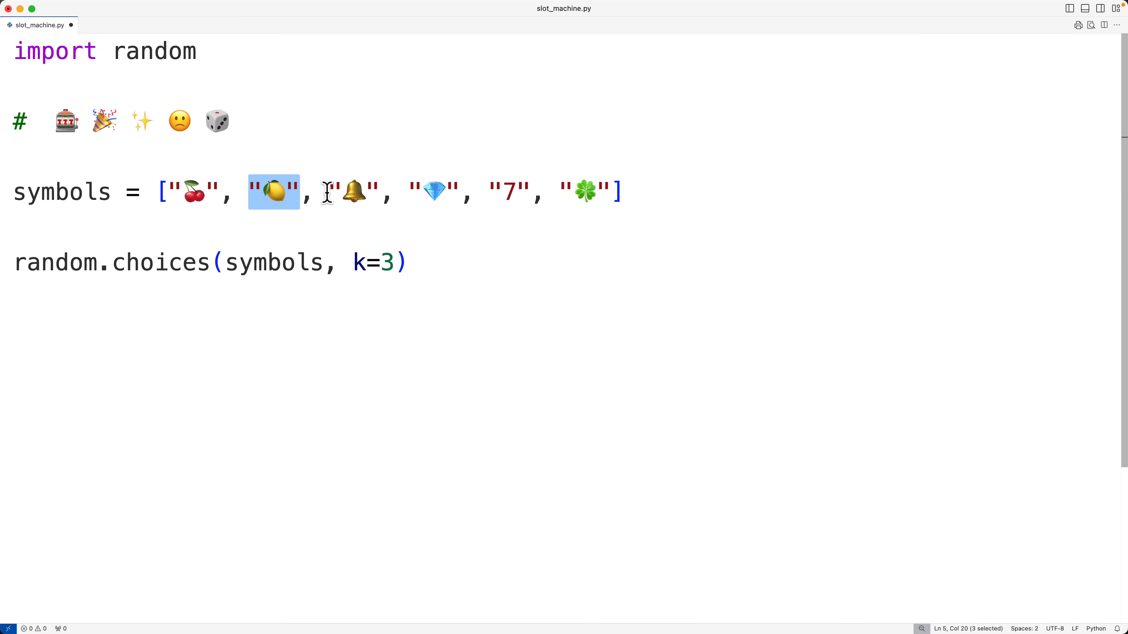
mouse_move(284, 219)
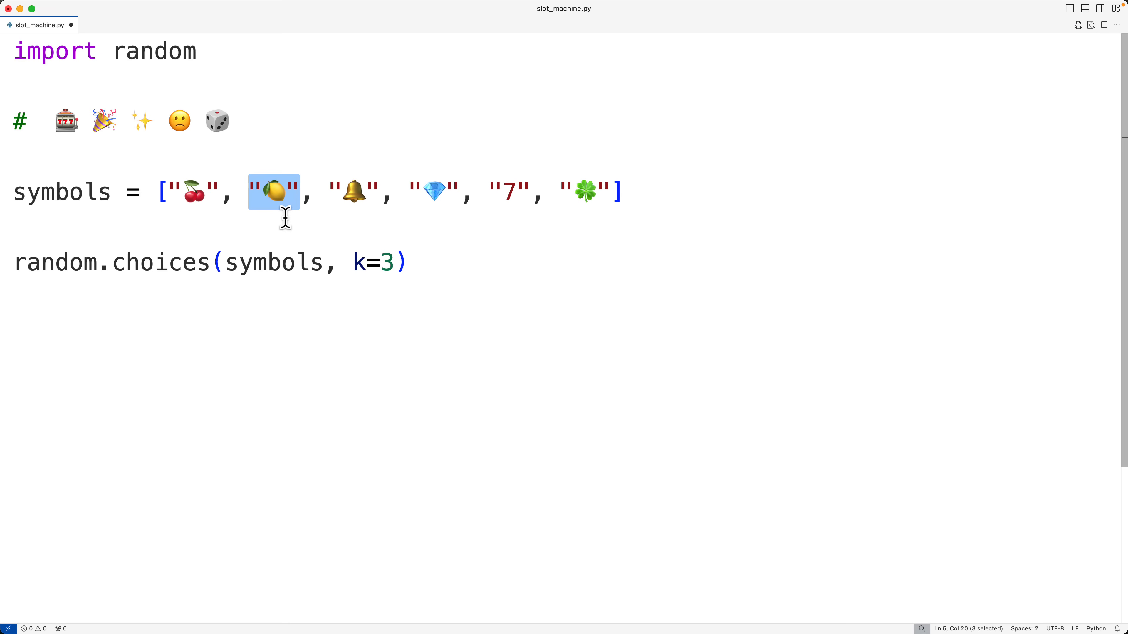
double_click(161, 262)
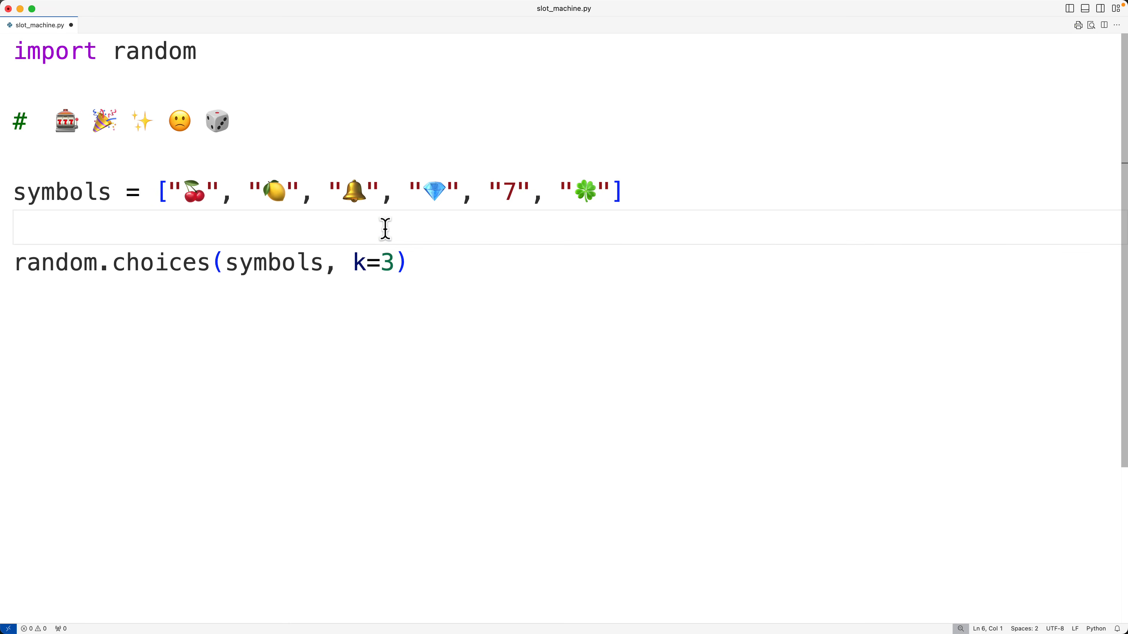
Assign the random.choices result to spin and highlight the k=3 argument.
text(spin =)
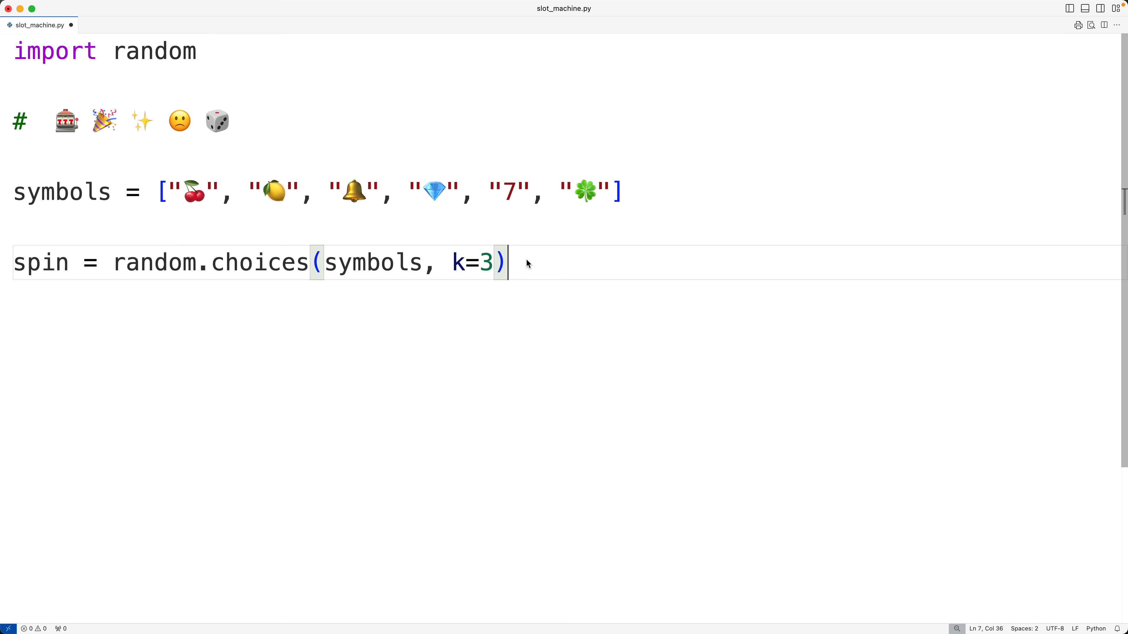
double_click(461, 262)
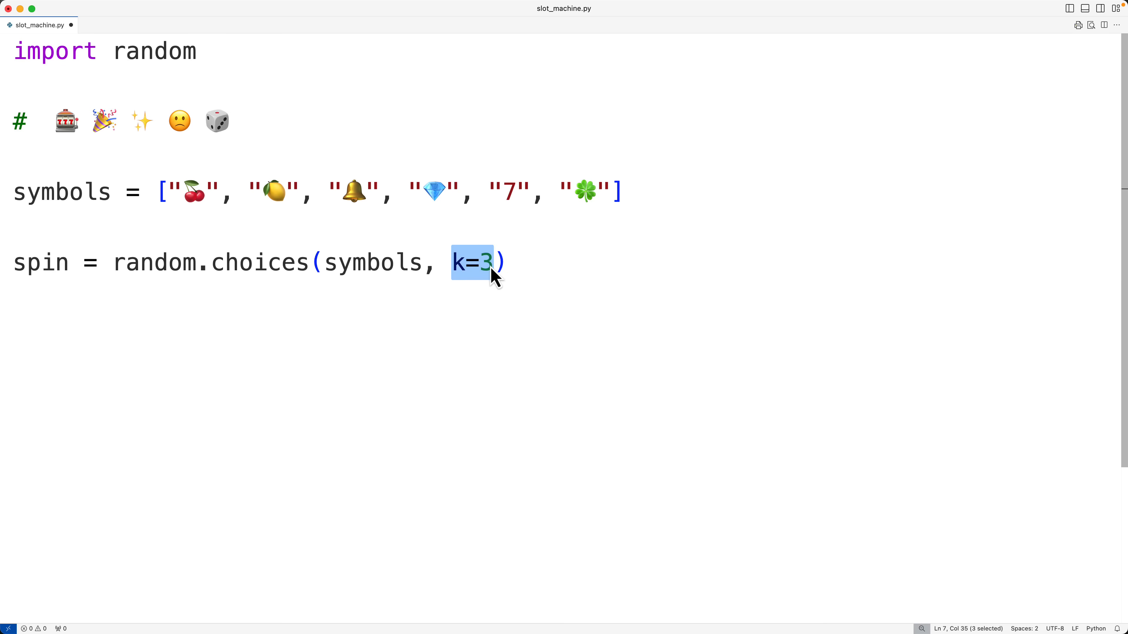
click(458, 263)
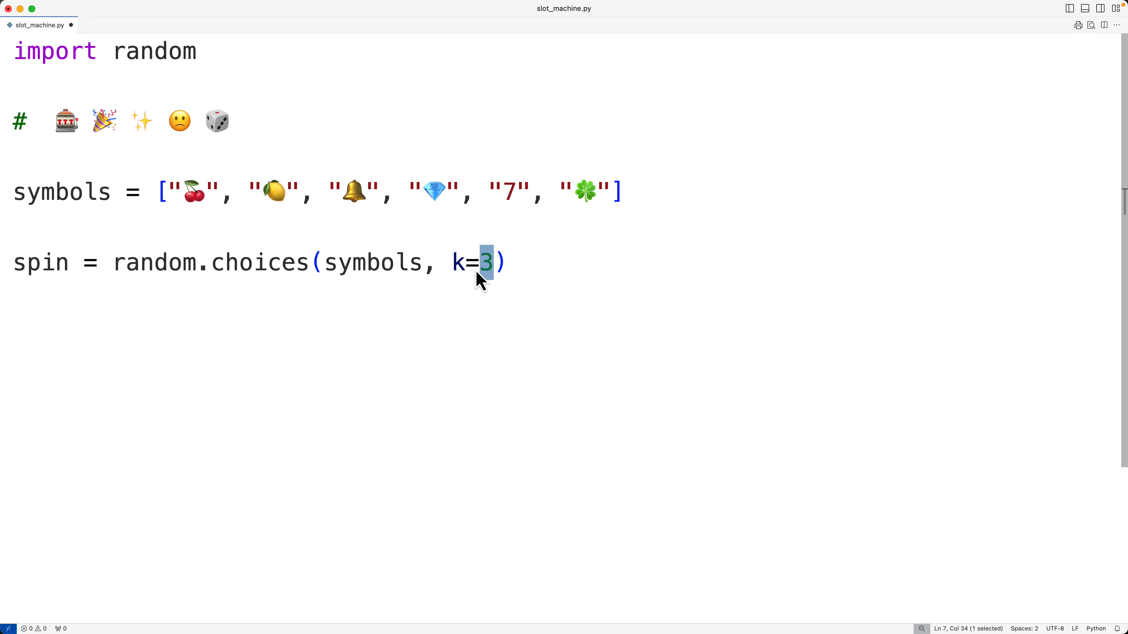
mouse_move(498, 286)
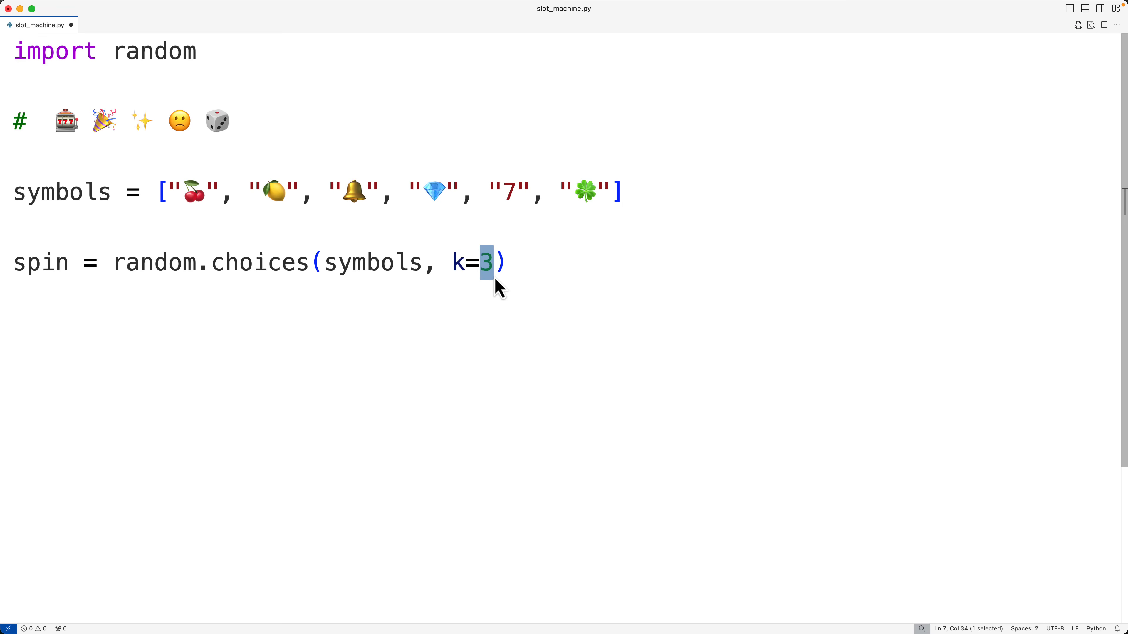
Print a "\nSpinning..." message before showing the result.
text(print(")
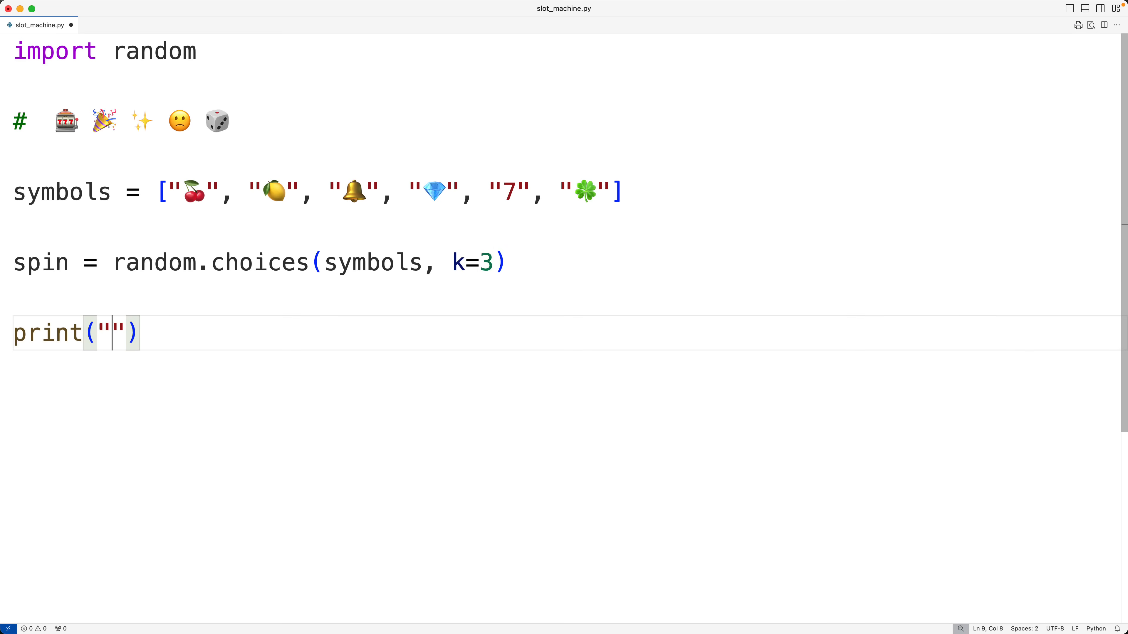
text(\n)
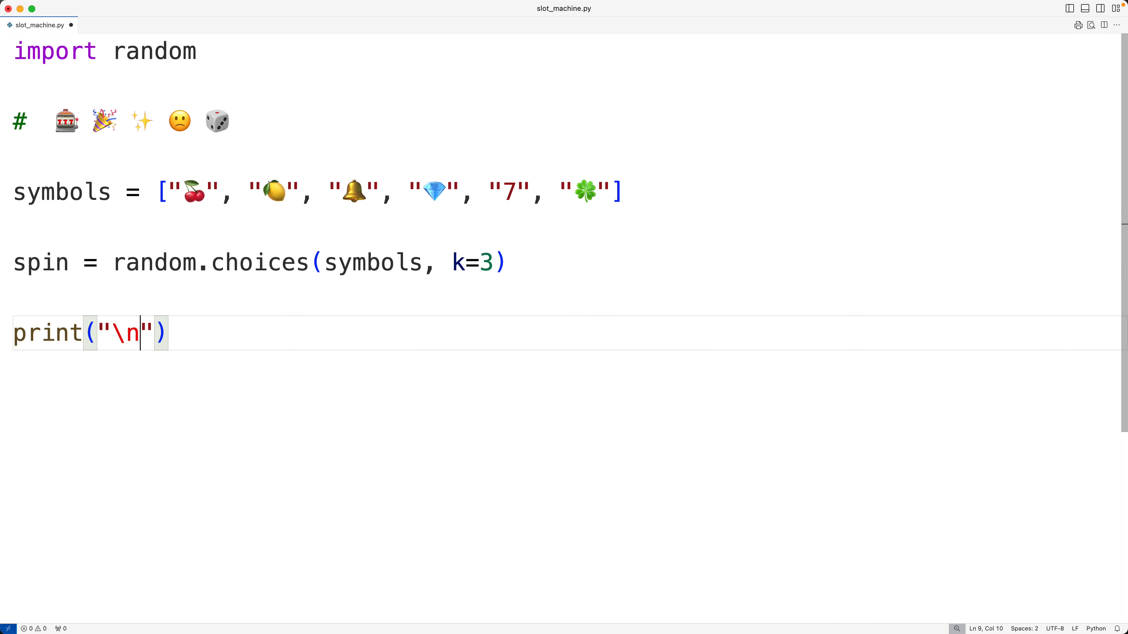
text(Spi)
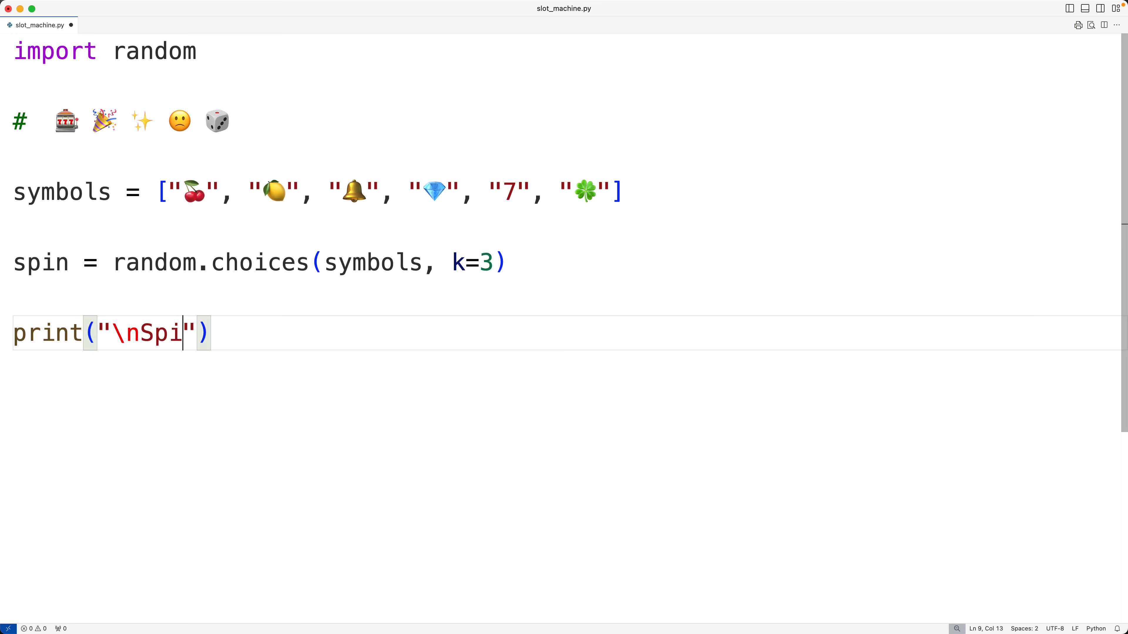
text(nning...)
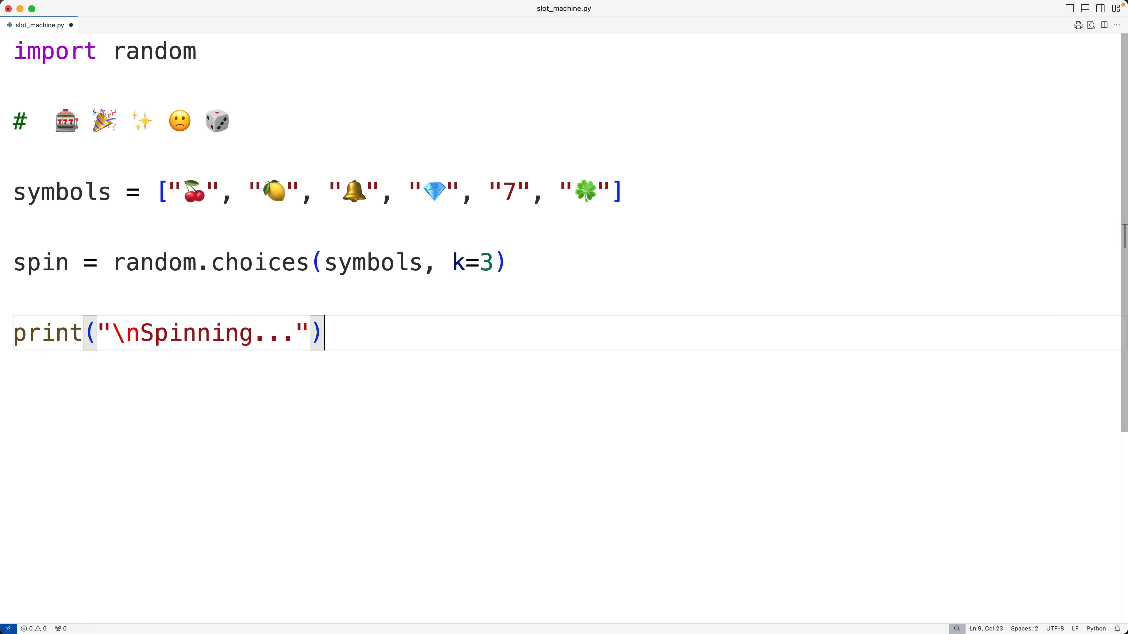
key(Enter)
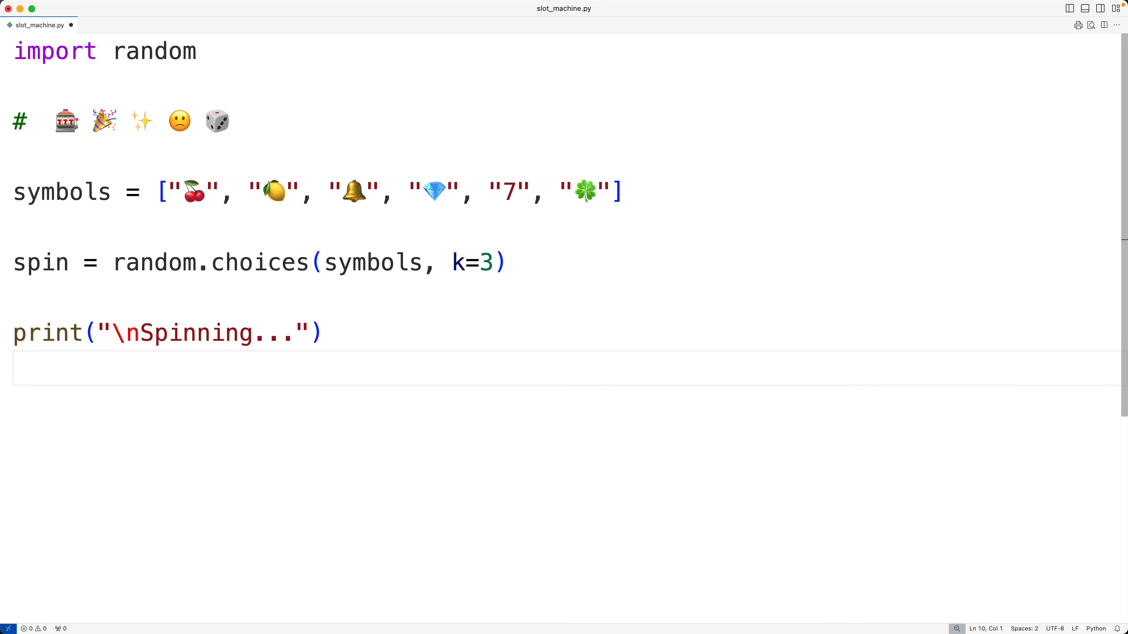
Print f"\n| {spin[0]} | {spin[1]} | {spin[2]} |" to show the three symbols.
text(print()
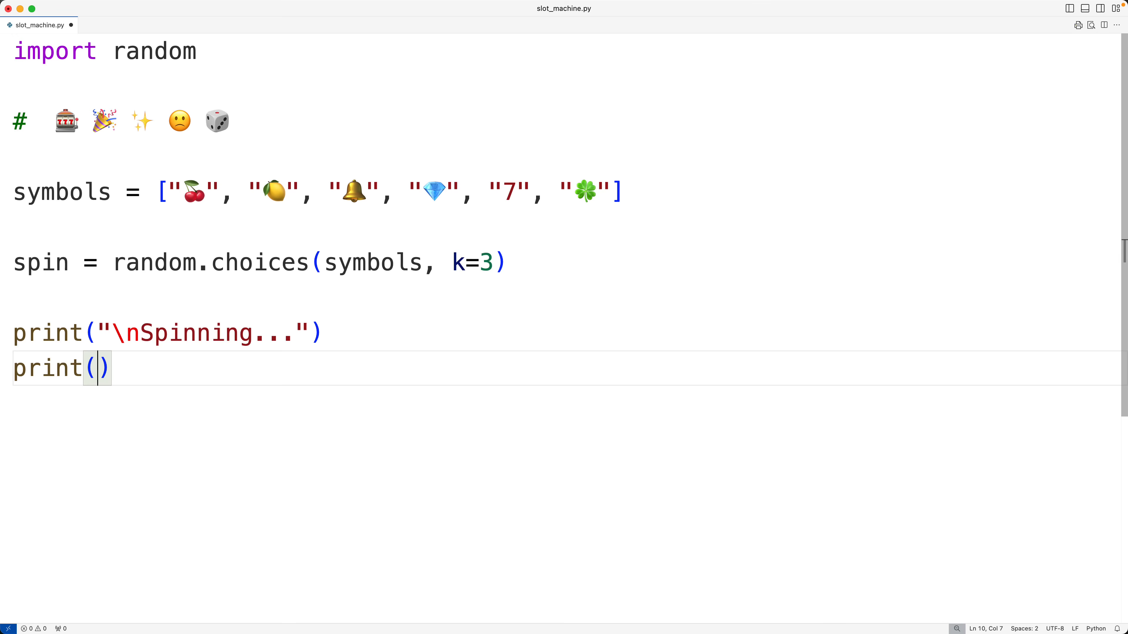
text(f"")
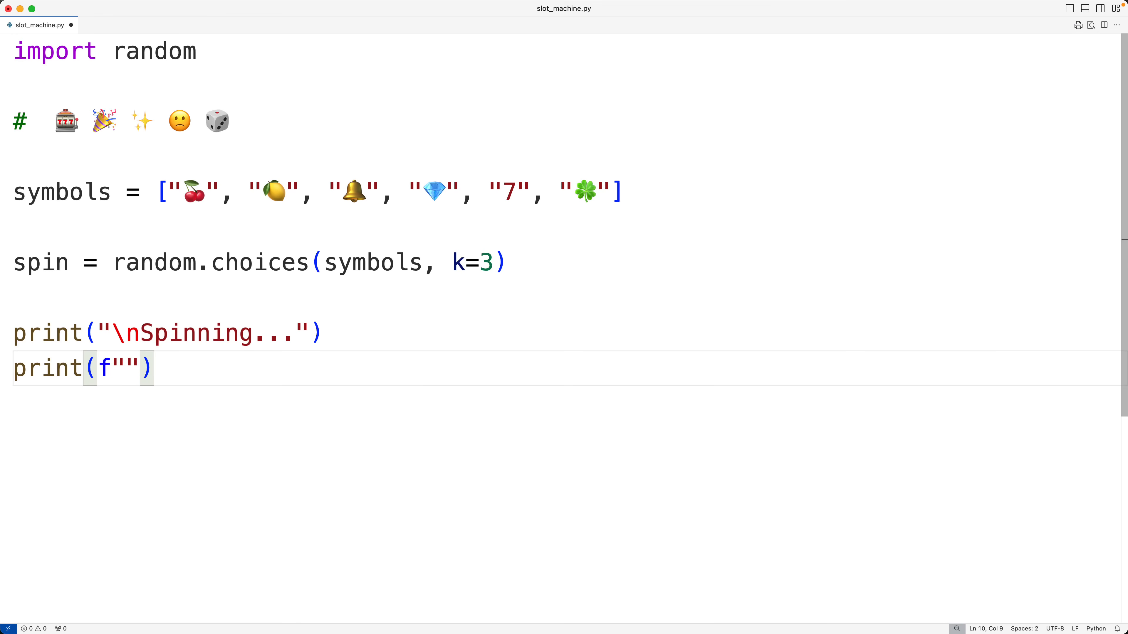
text(\n)
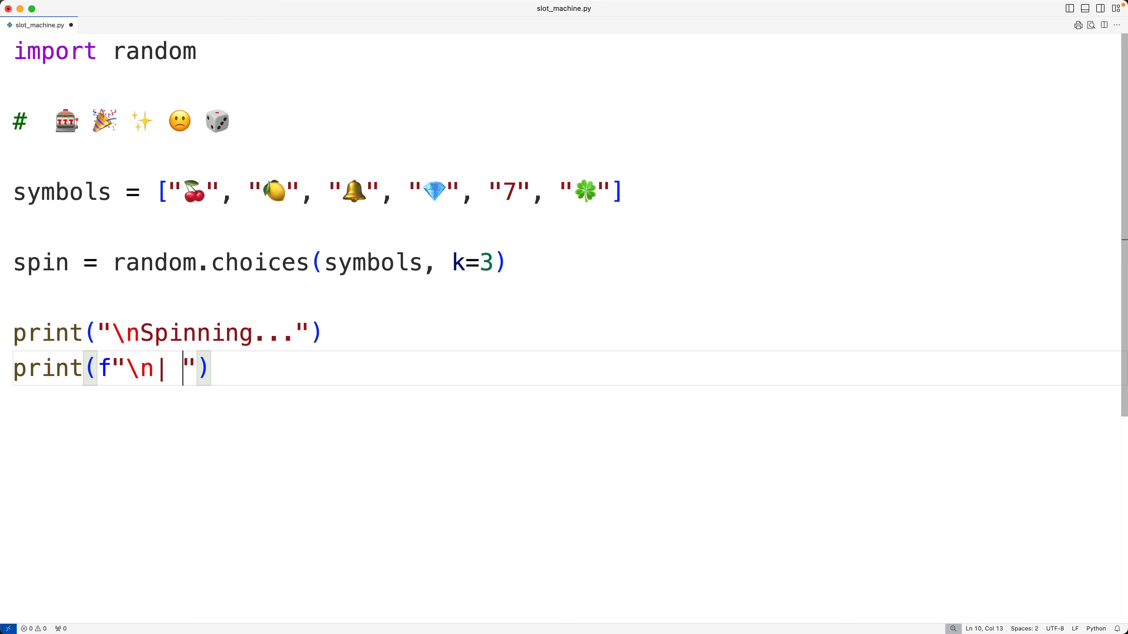
text(| |)
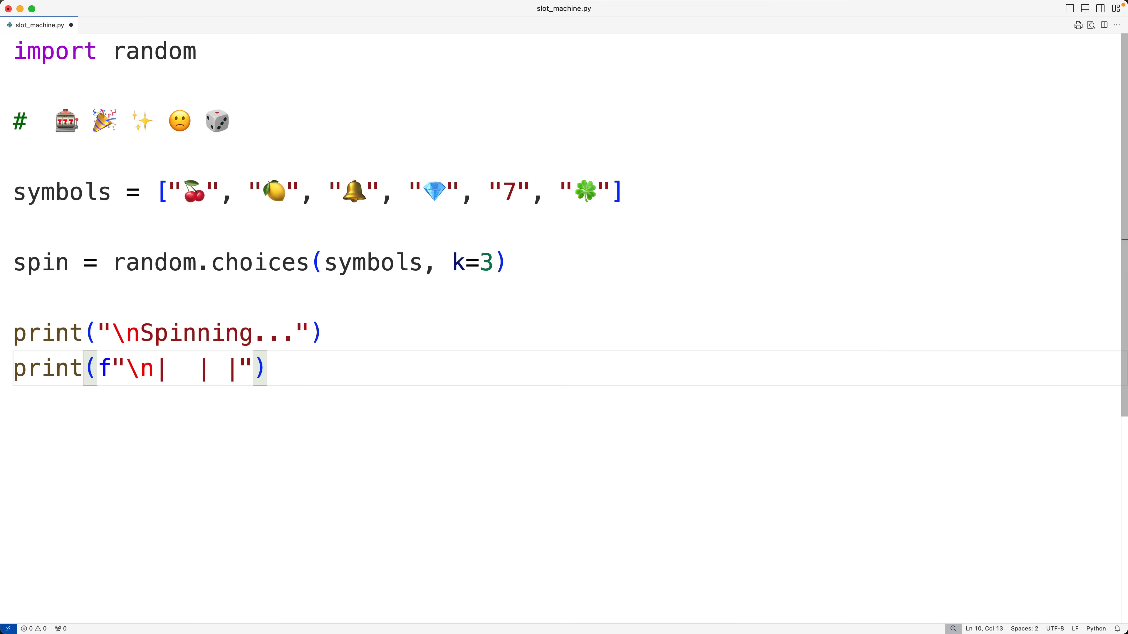
text({})
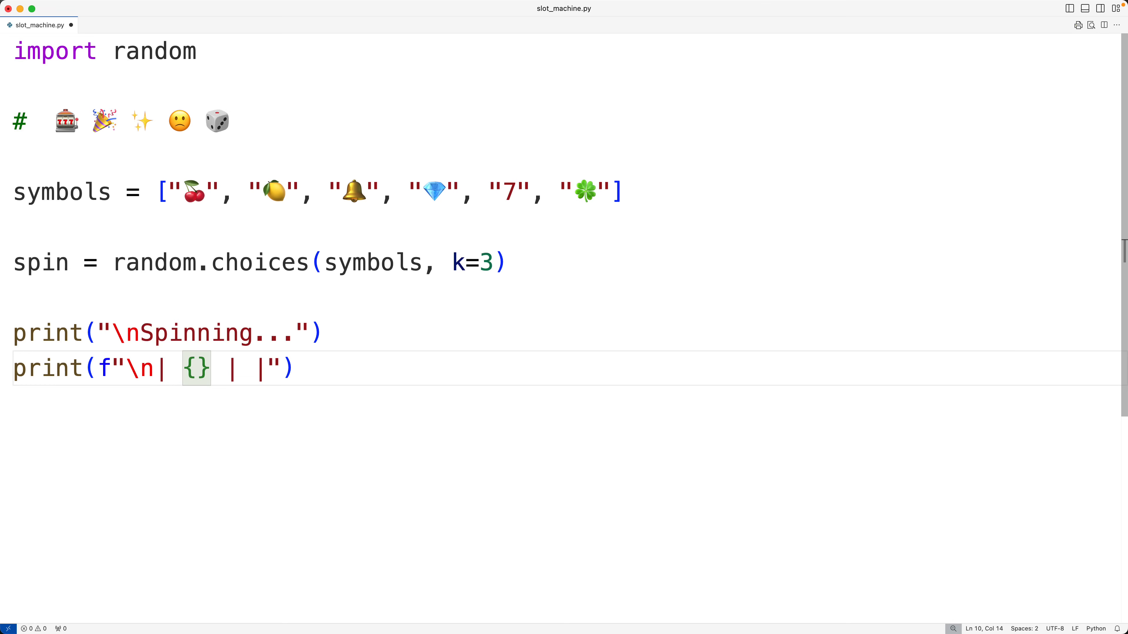
text(spin)
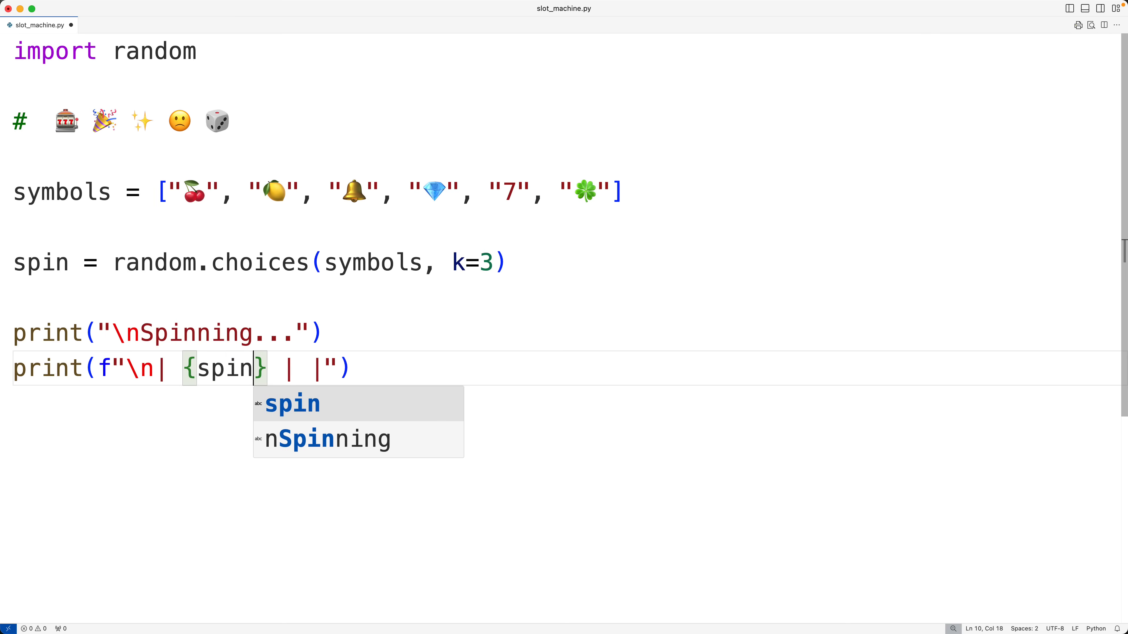
text([0])
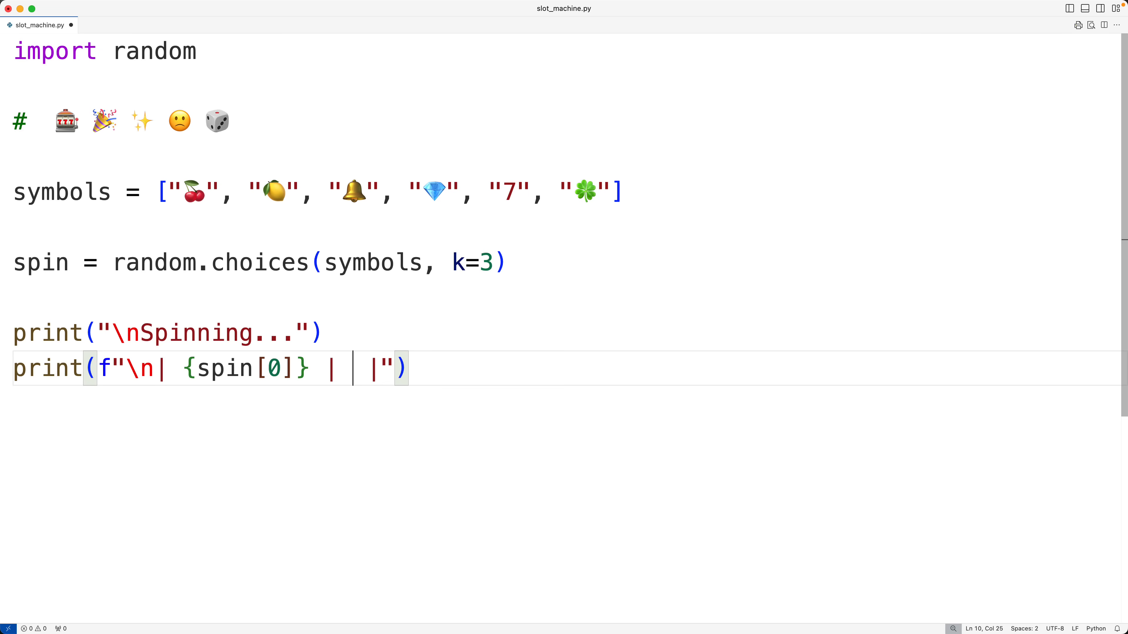
text({spin[])
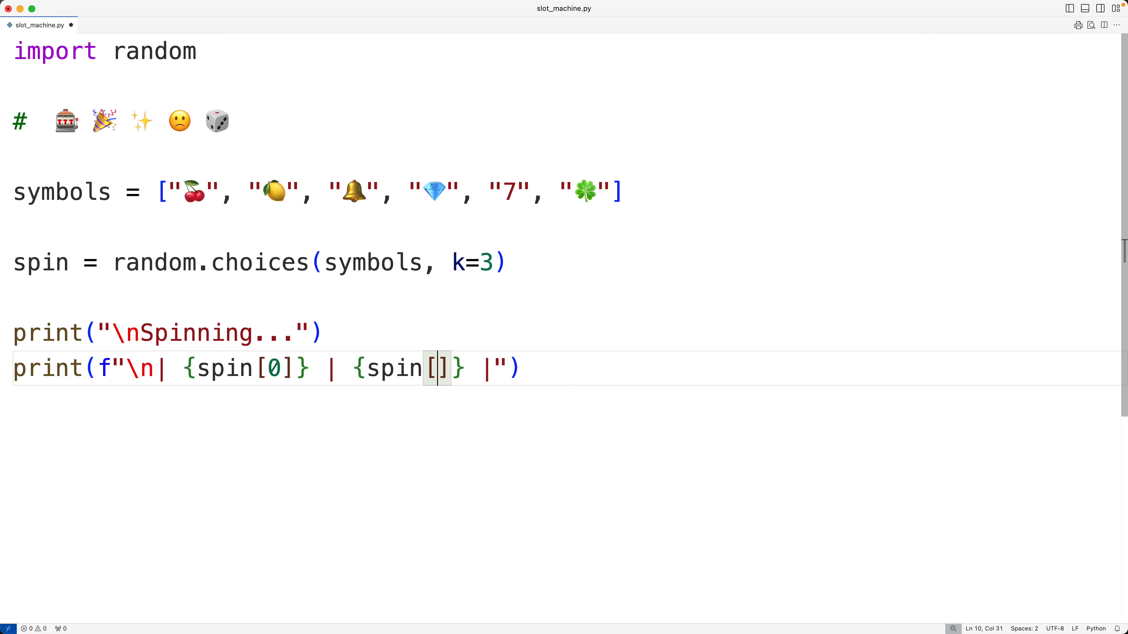
text(1)
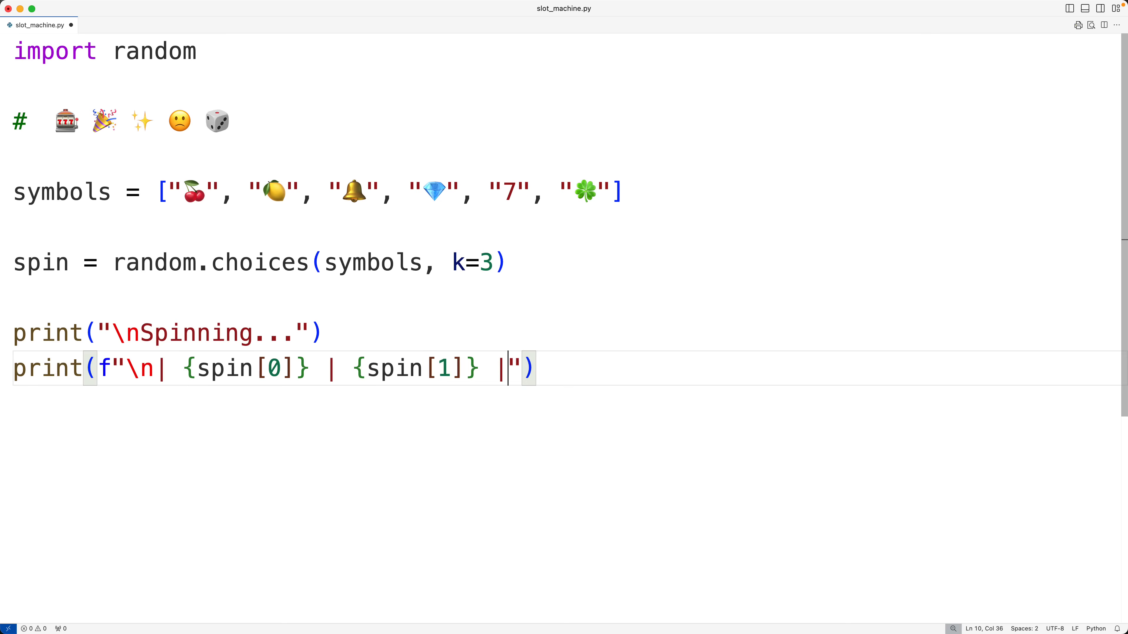
text({spin)
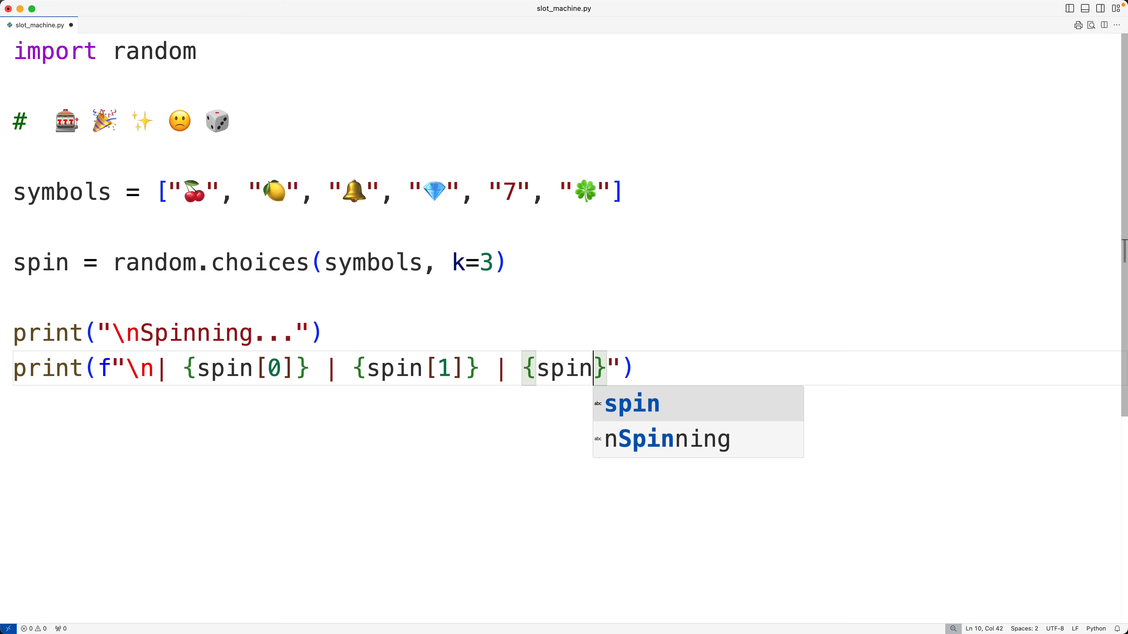
text([2])
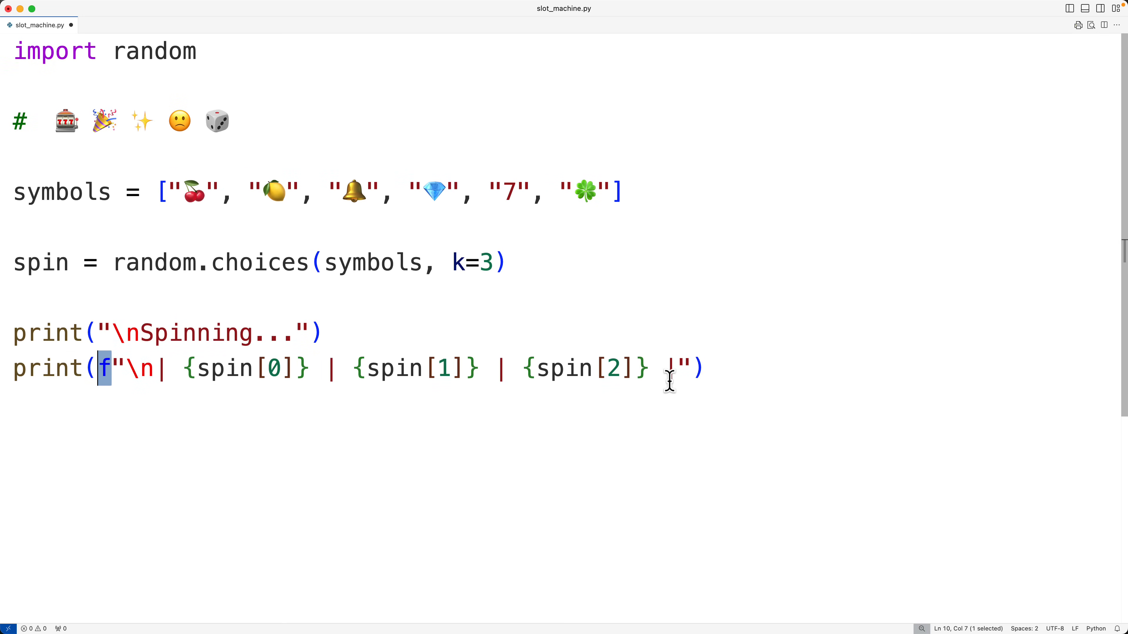
Highlight the f-string and its spin placeholders to review the output line.
drag(105, 368, 676, 368)
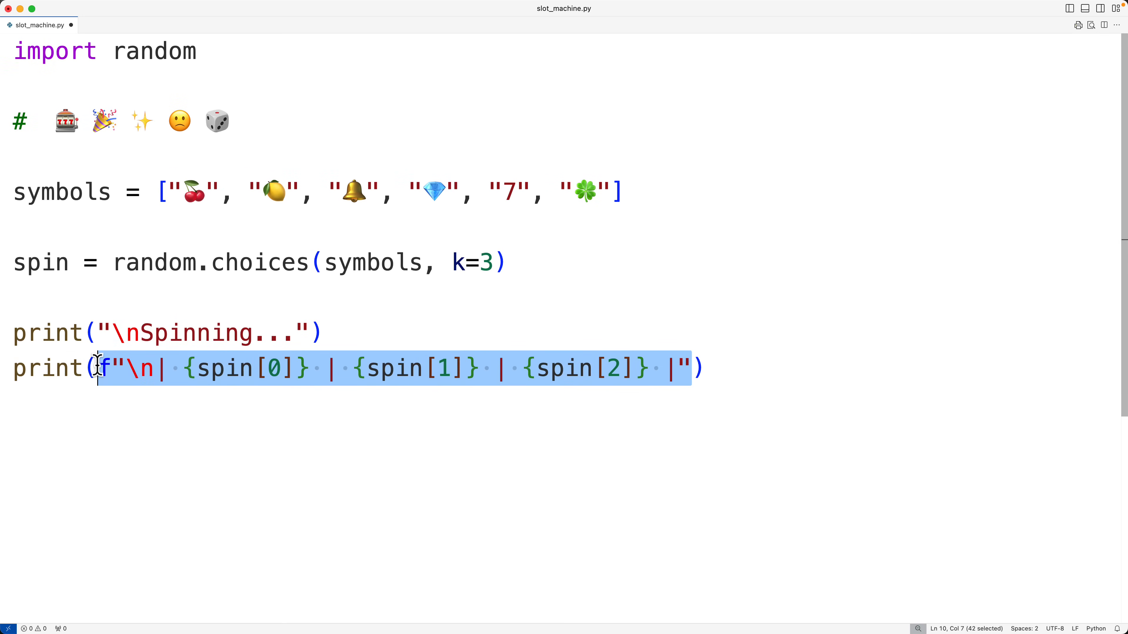
mouse_move(194, 401)
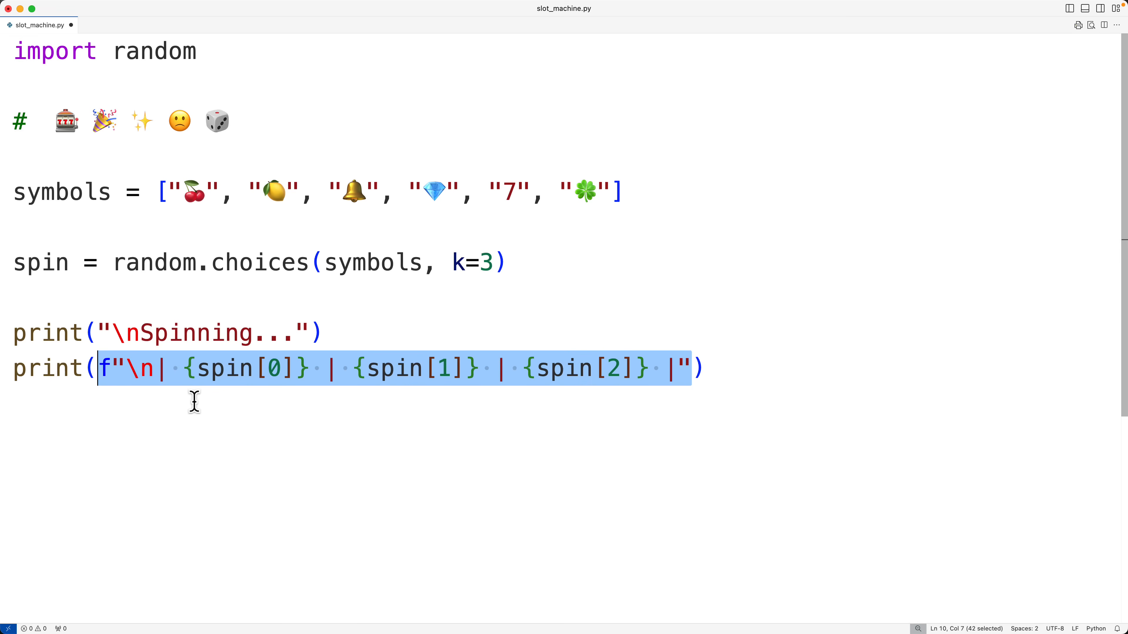
click(189, 367)
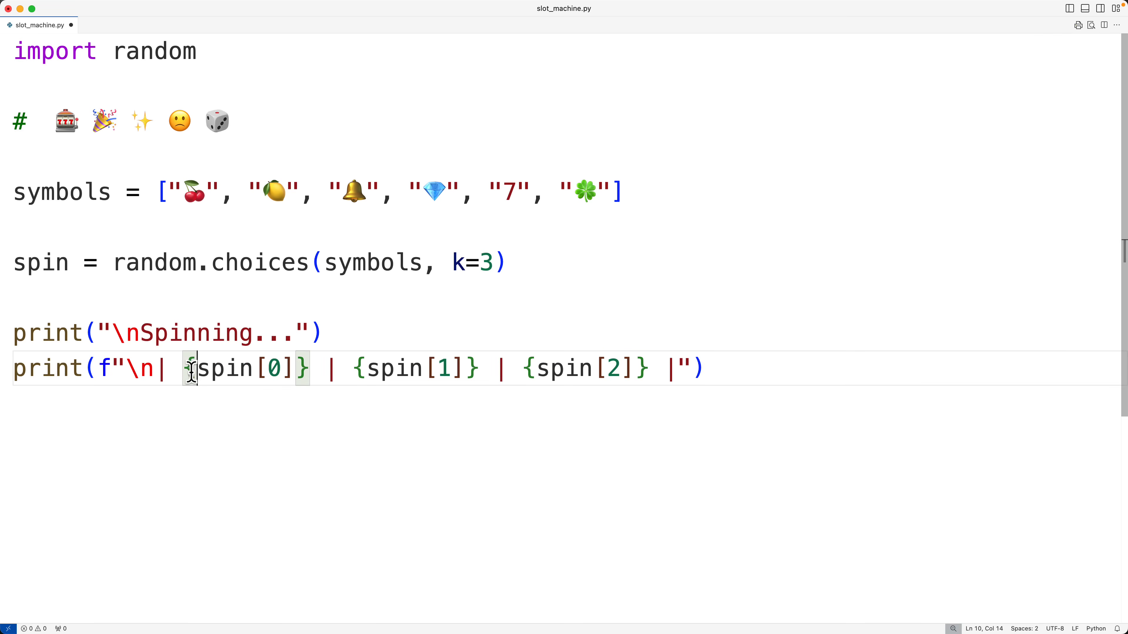
double_click(410, 368)
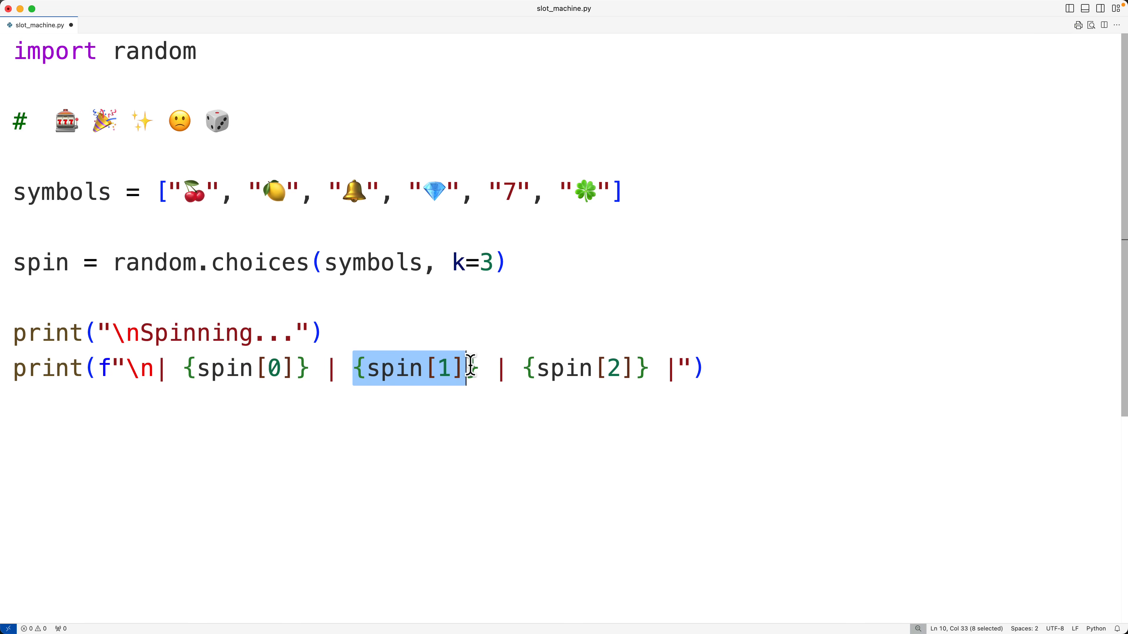
double_click(583, 367)
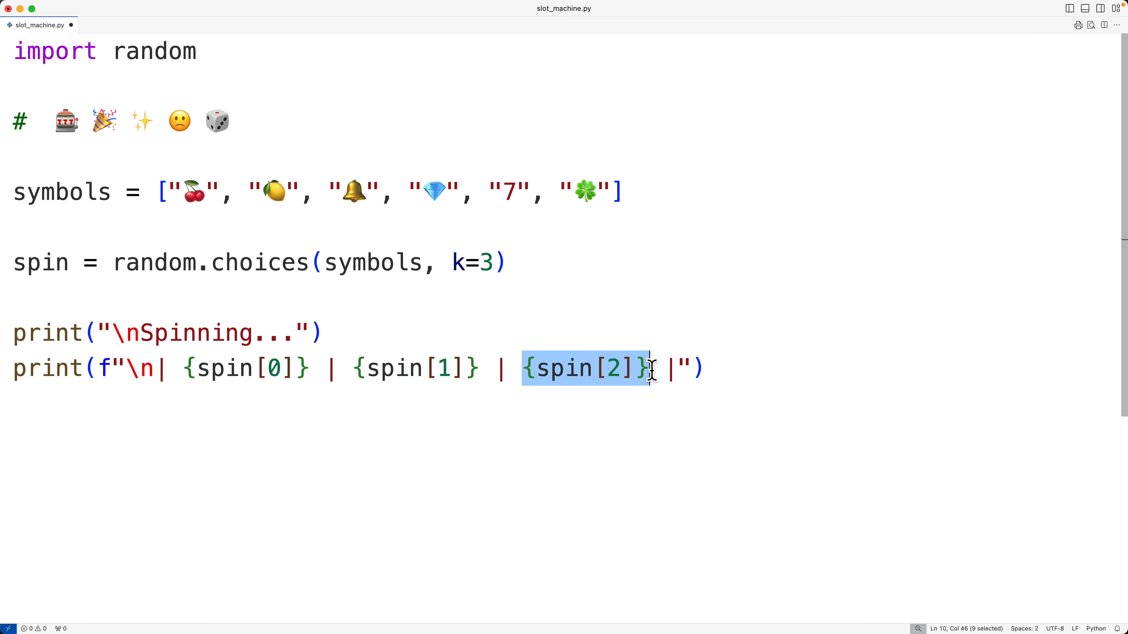
mouse_move(102, 370)
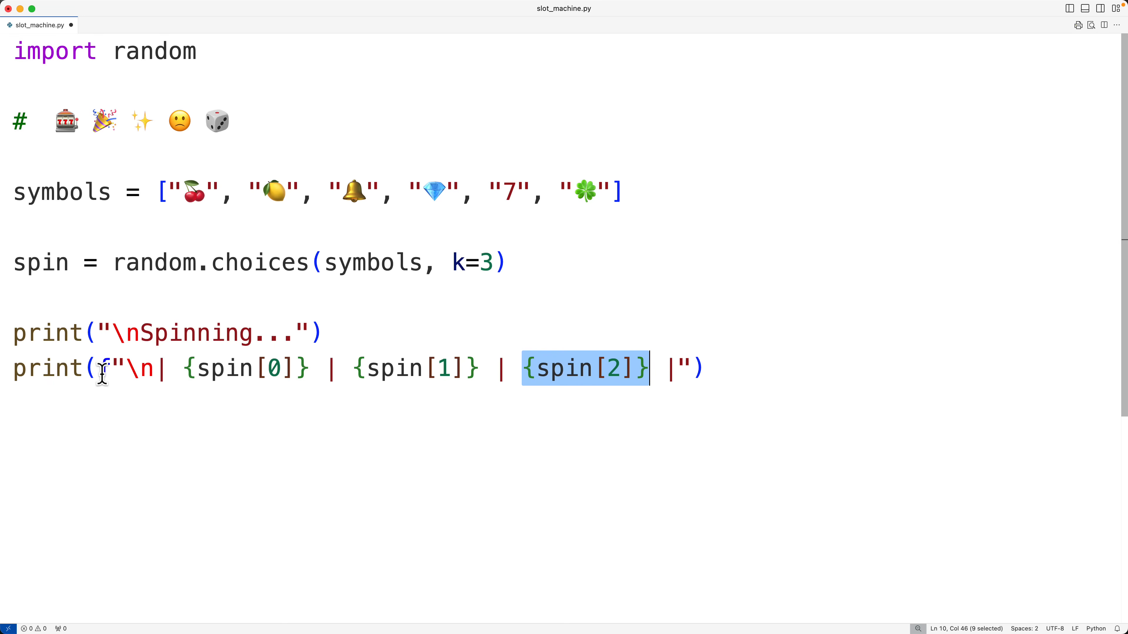
click(724, 367)
text(python3 slo)
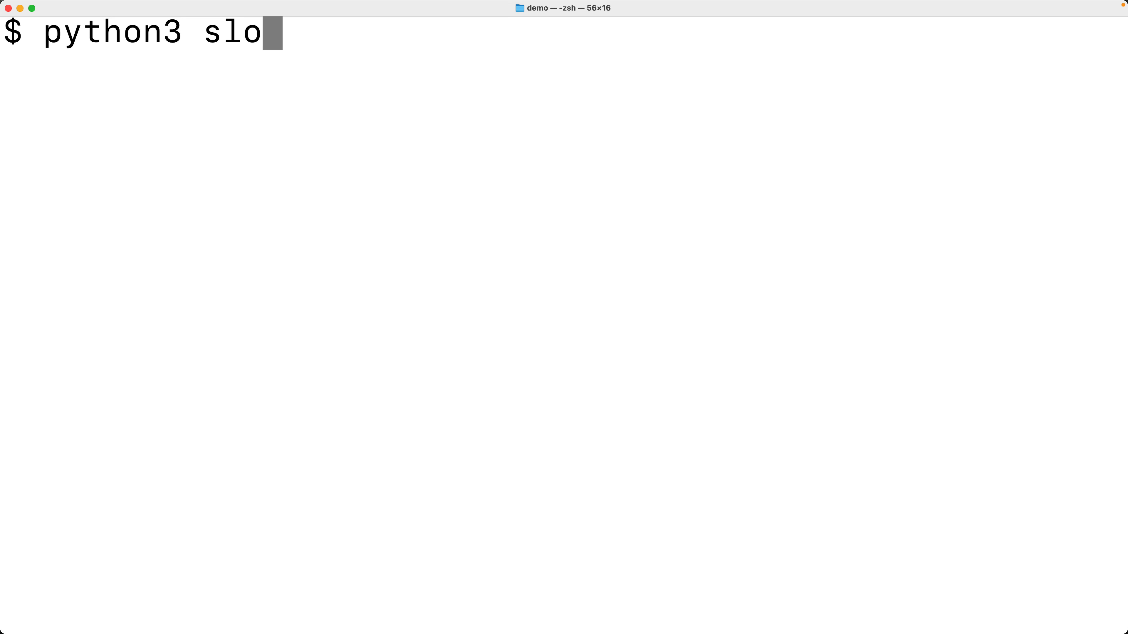
Run python3 slot_machine.py in Terminal.
text(t_machine.py)
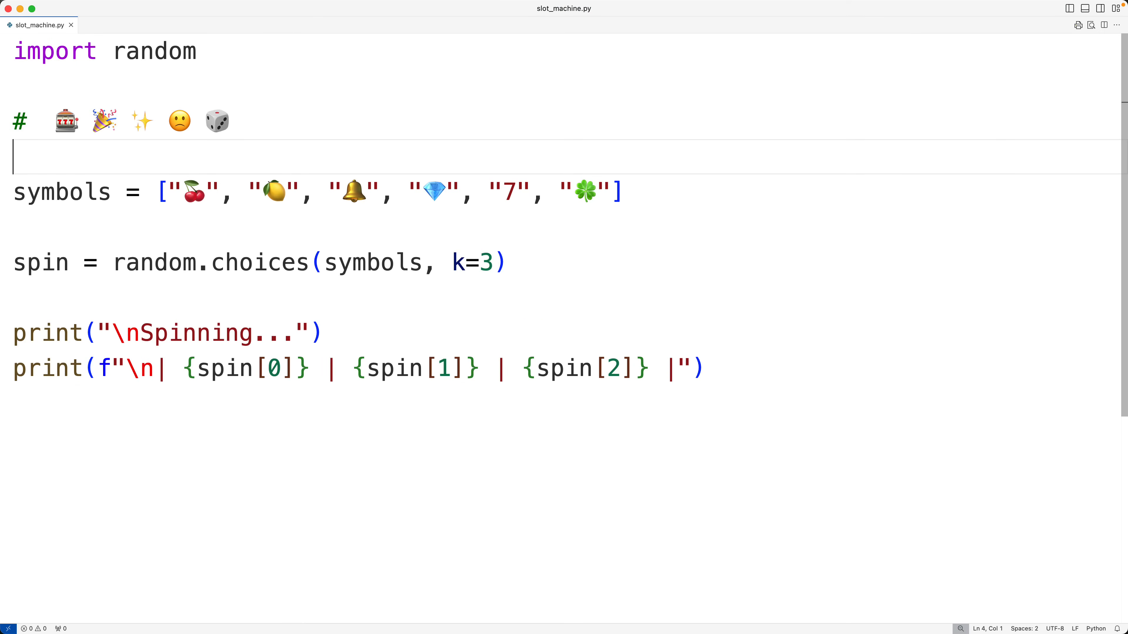
Print "🎰 Welcome to the Slot Machine! 🎰" before the spin line.
text(print("Welcome to the)
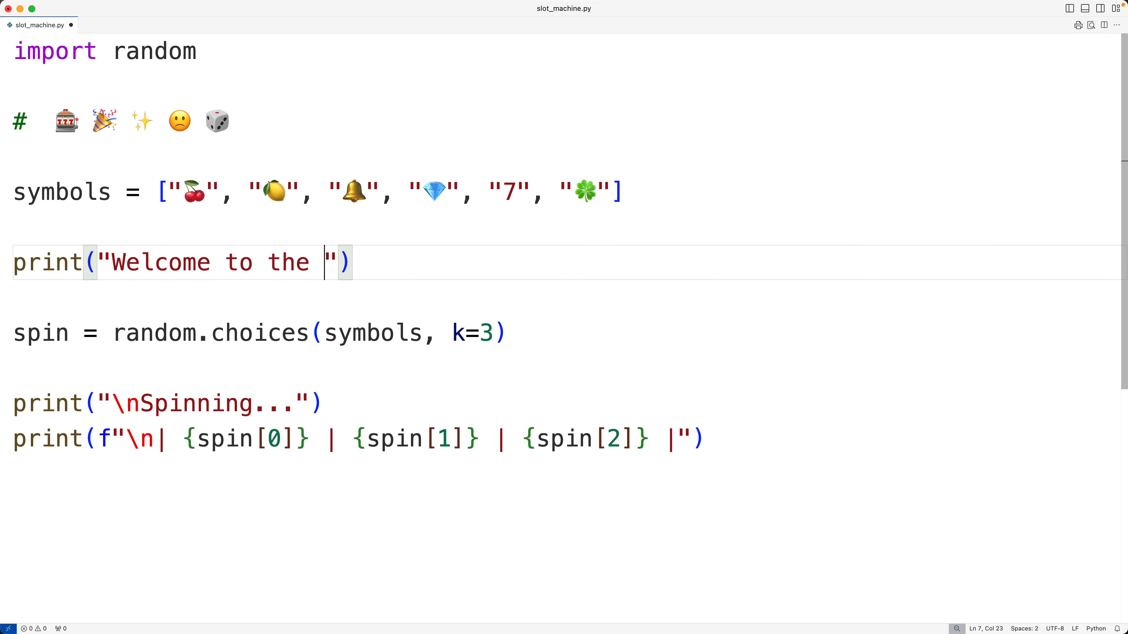
text(Slot Macu)
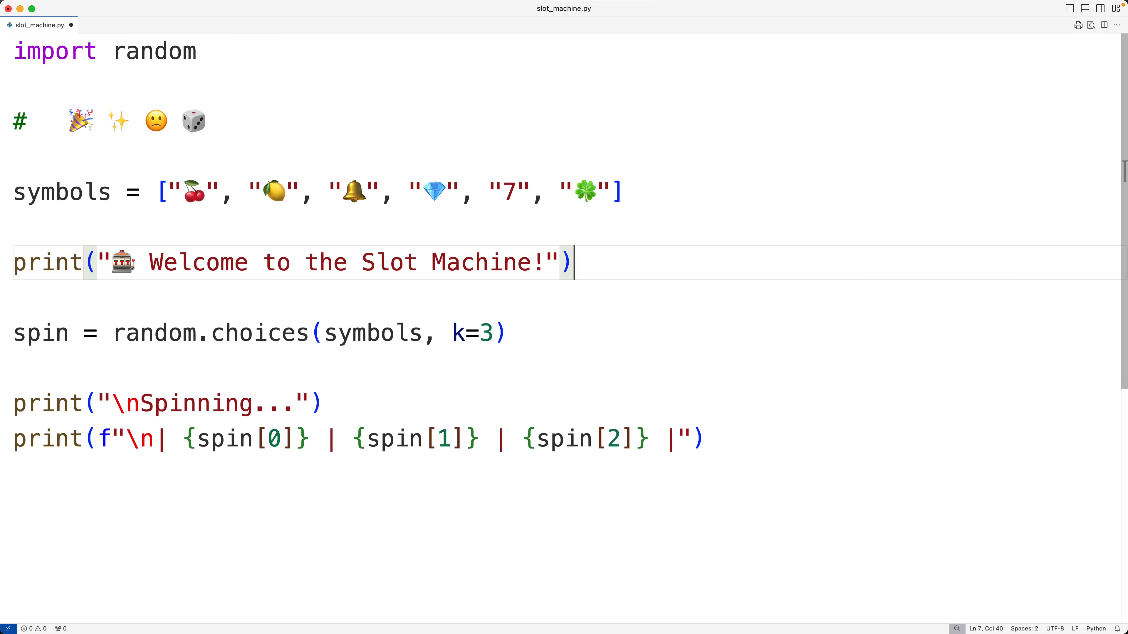
text(🎰)
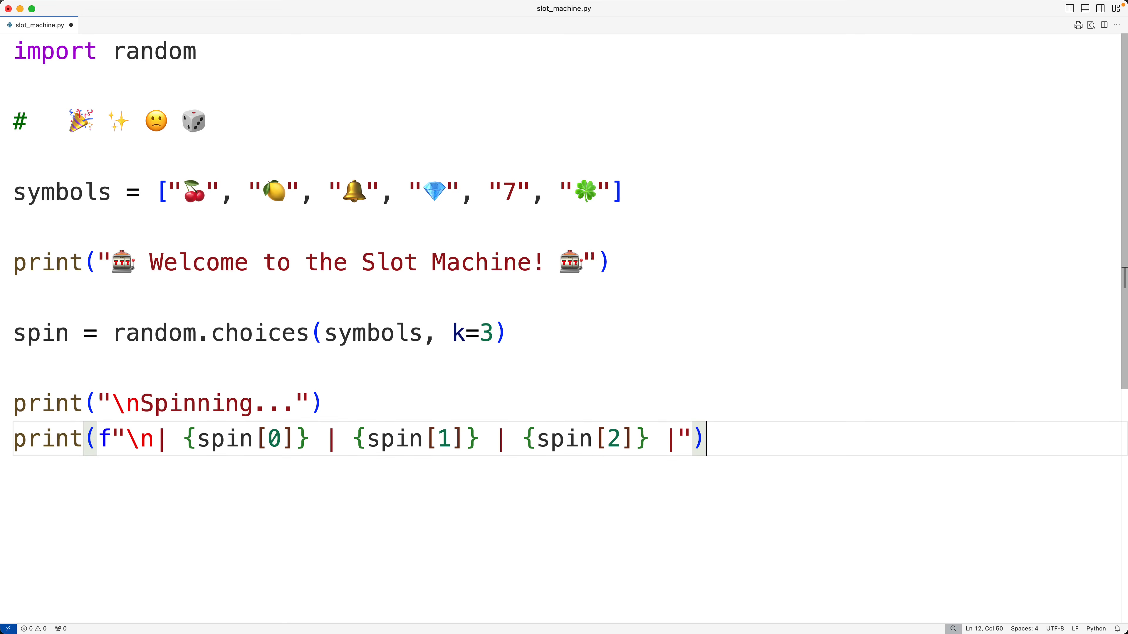
Write if spin[0] == spin[1] == spin[2]: to detect three equal symbols.
text(if s)
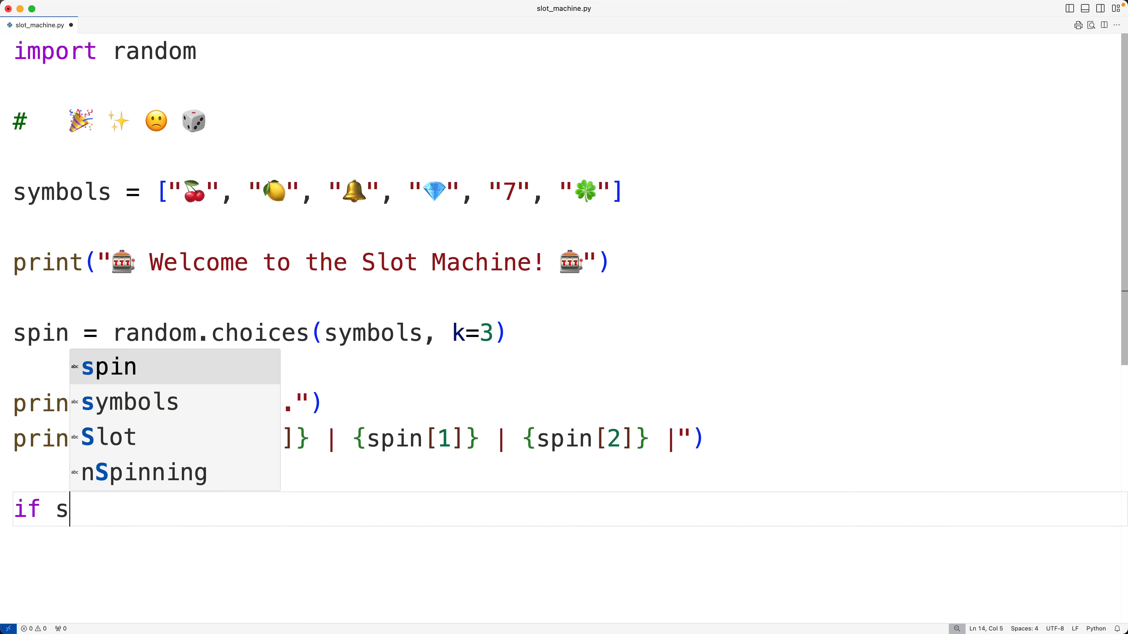
text(pin[0])
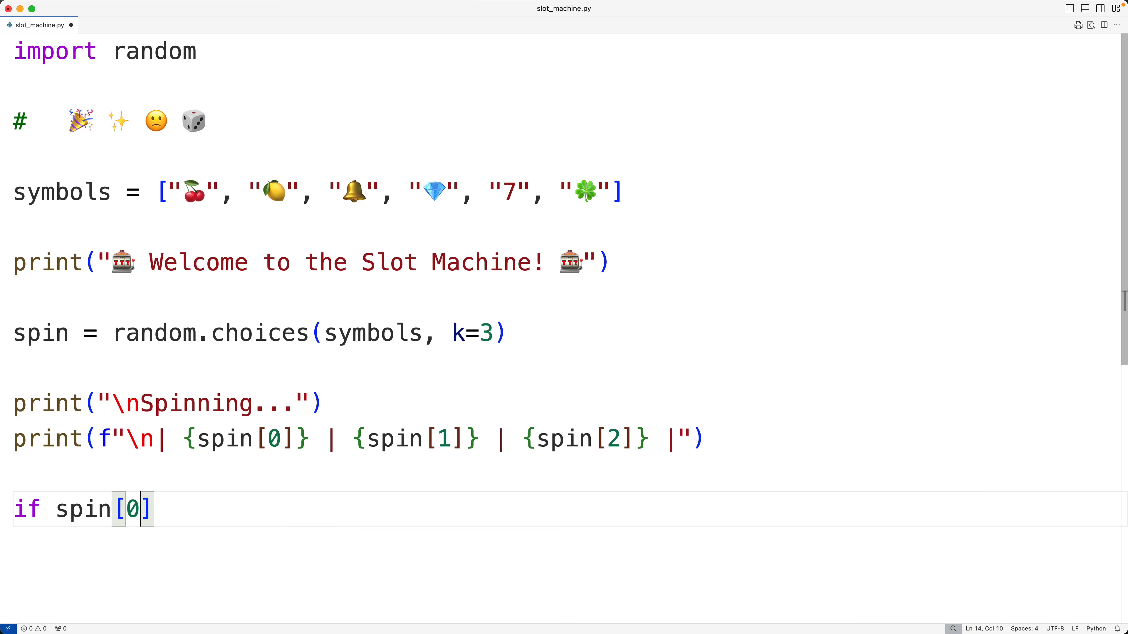
text(== spin[])
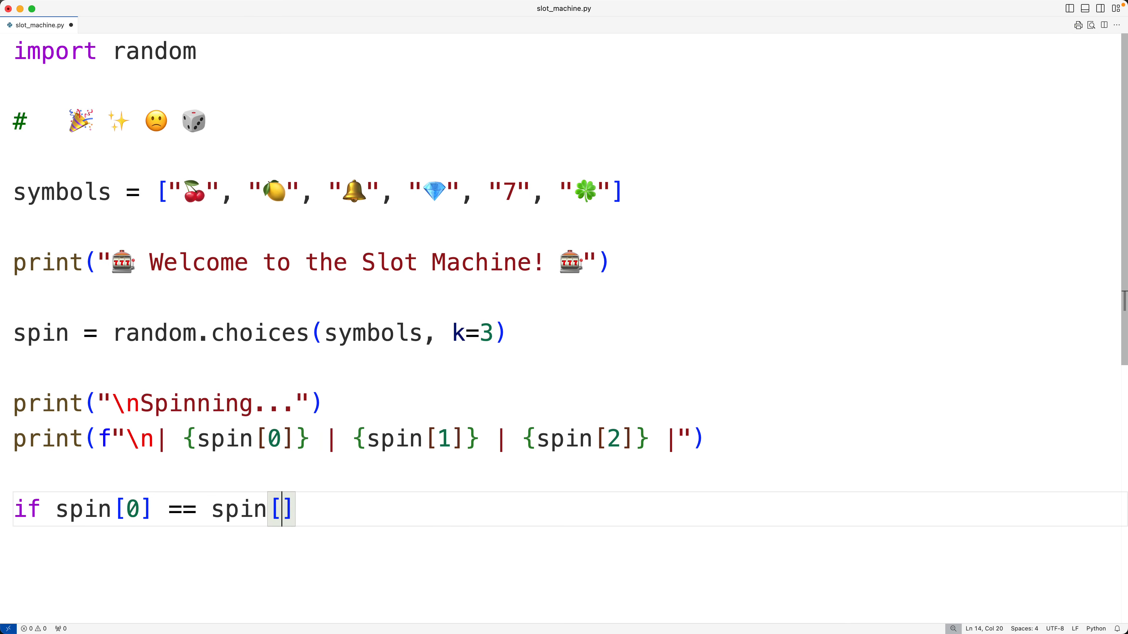
text(1] == s)
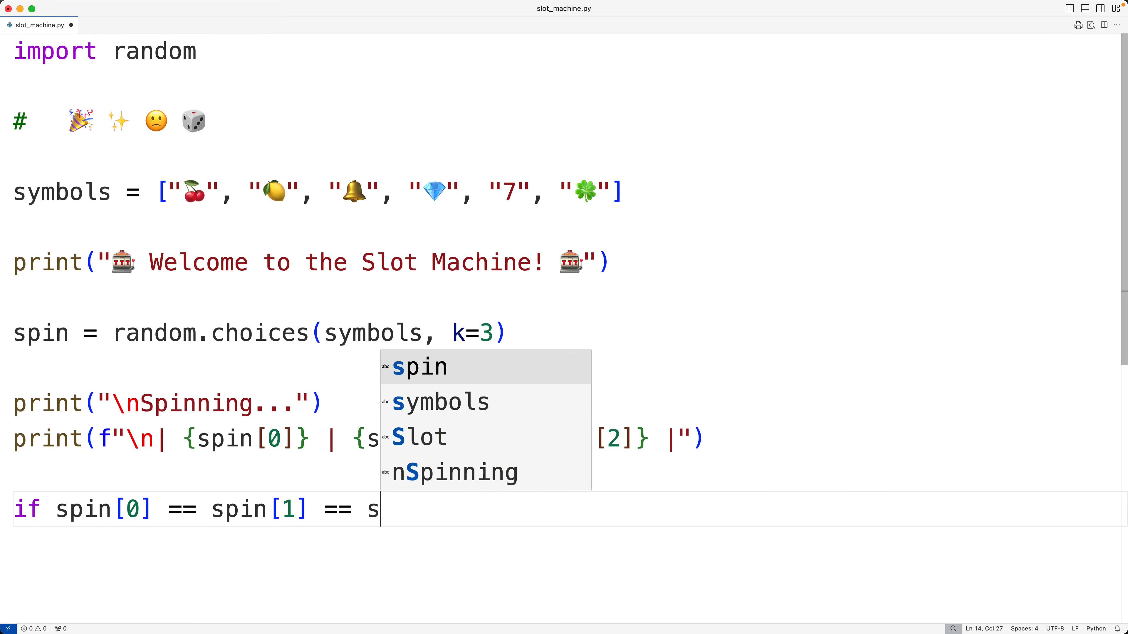
text(pin[2]:)
text(print(""))
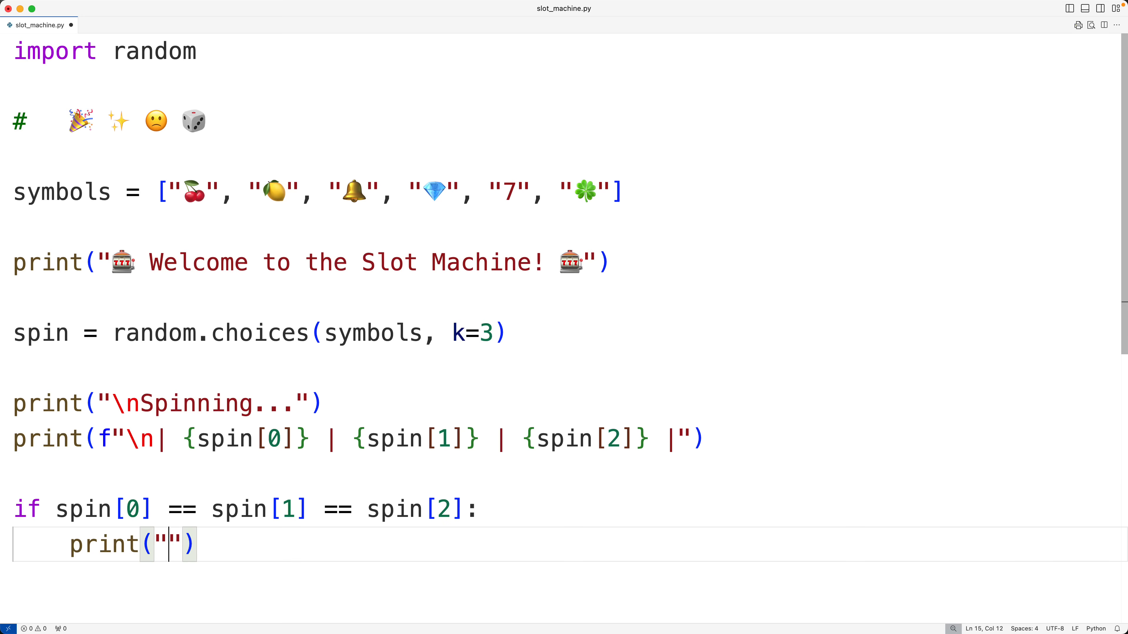
mouse_move(92, 135)
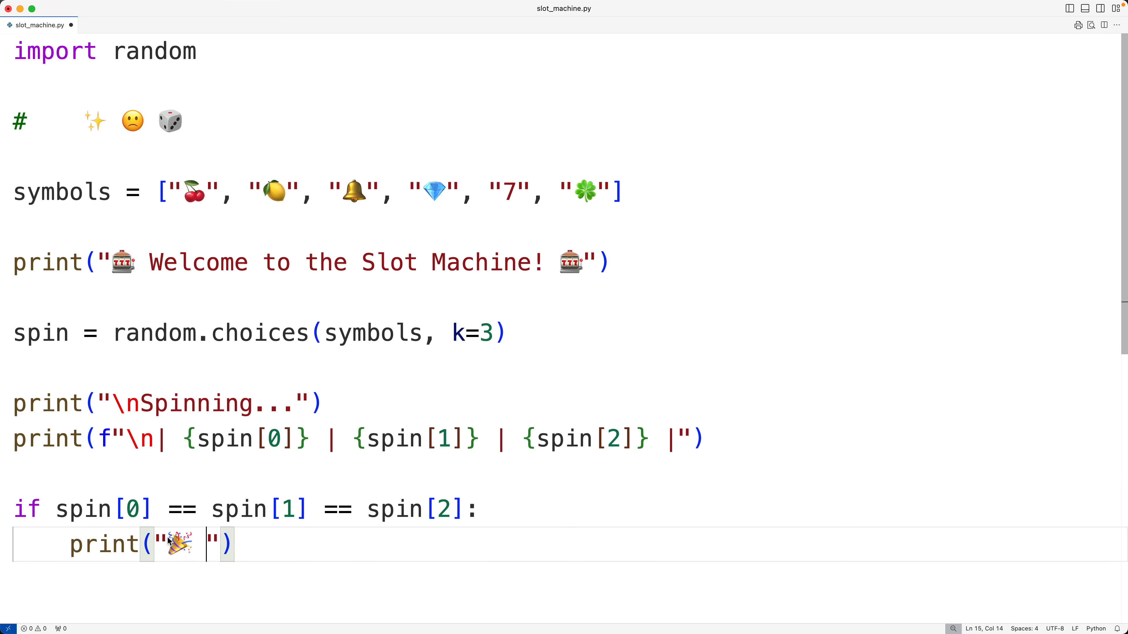
Print "\n🎉 JACKPOT! All three match!" inside the if branch.
text(JACKPOT)
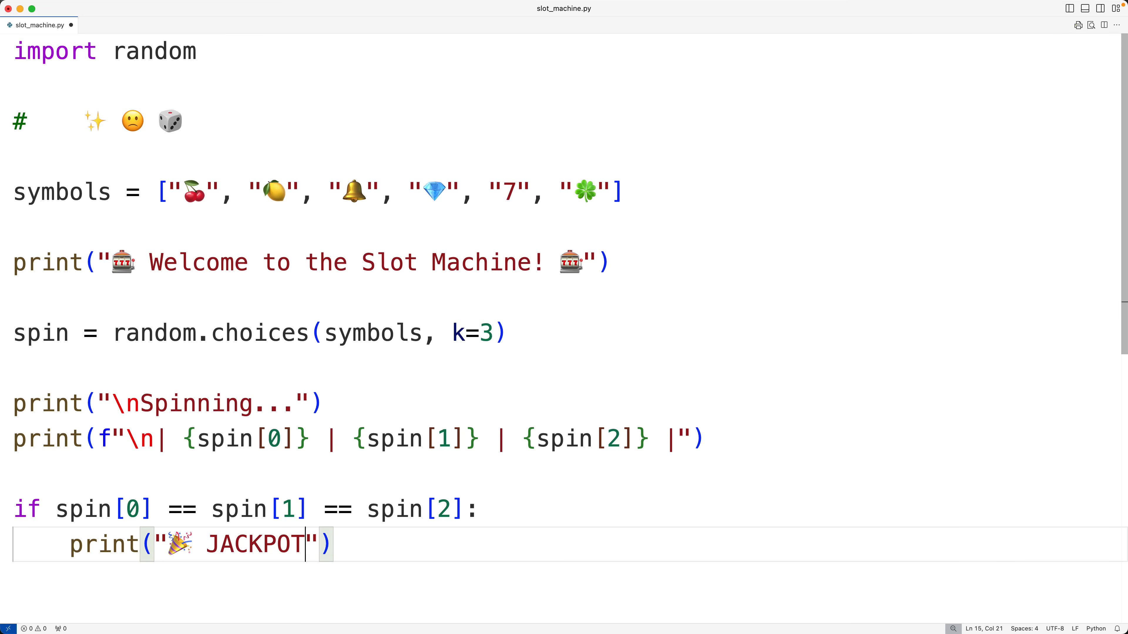
text(! All three m)
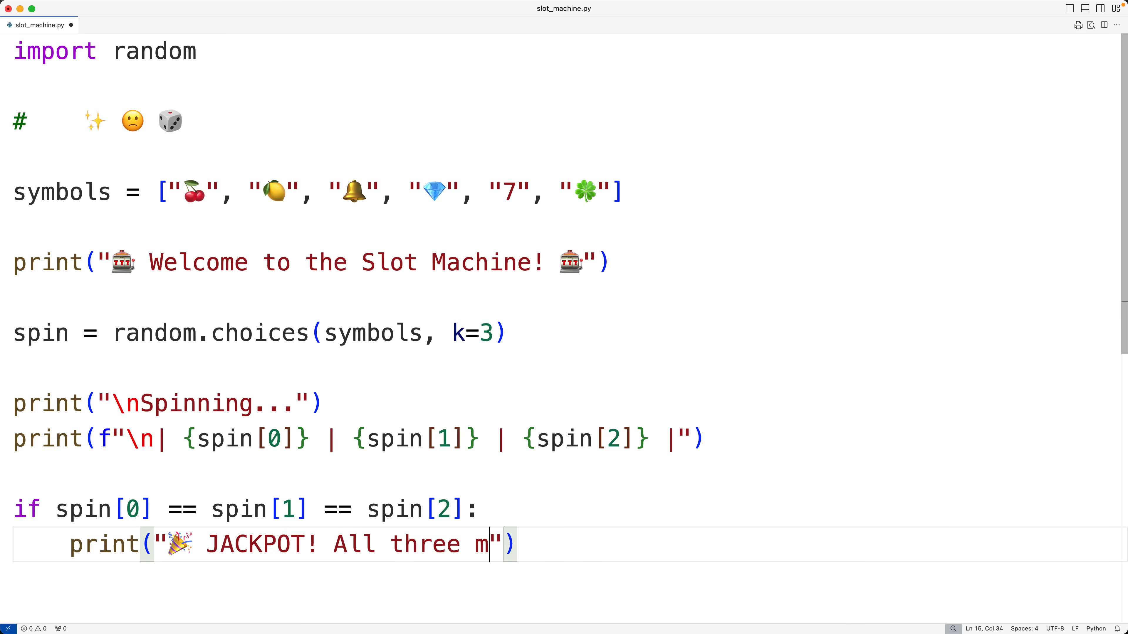
text(atch!)
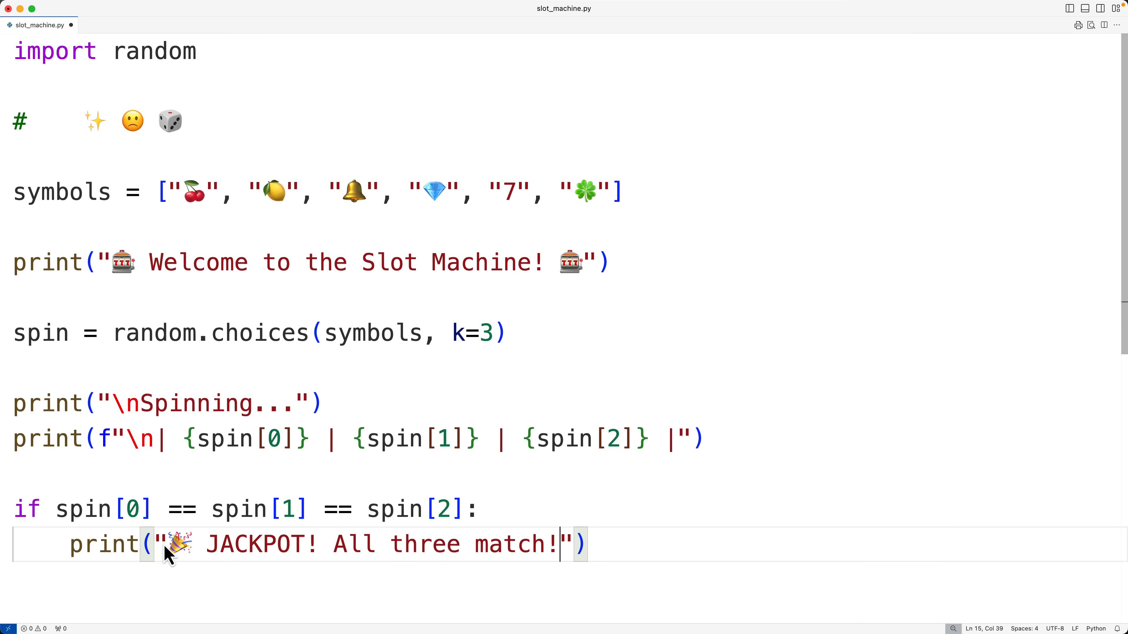
text(\n)
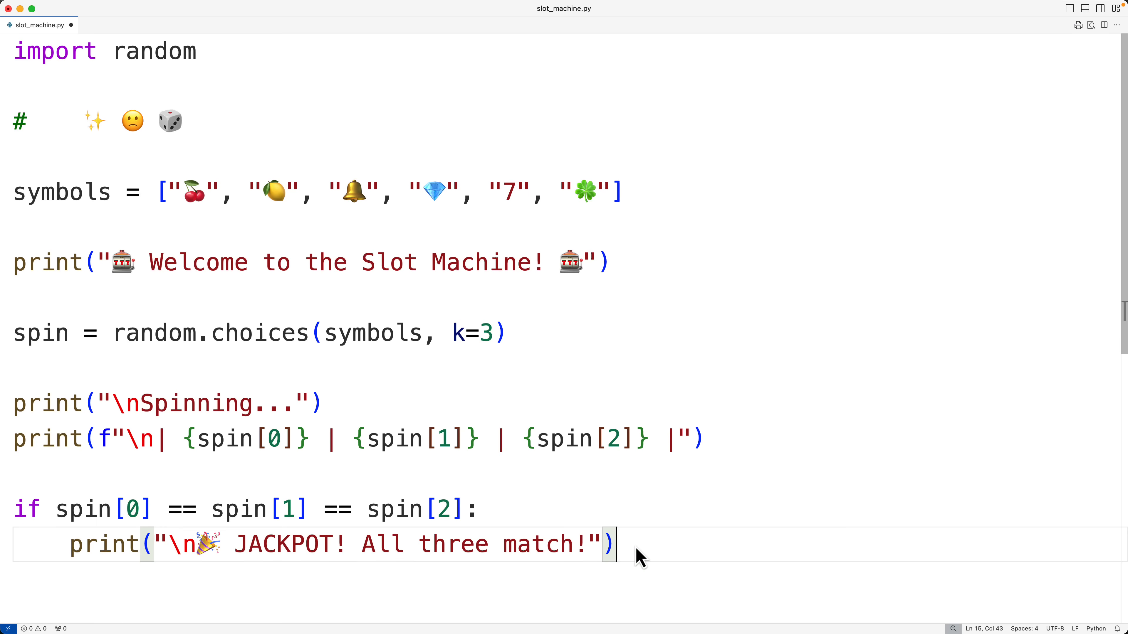
Add an elif comparing spin[0]==spin[1], spin[0]==spin[2] or spin[1]==spin[2].
key(enter)
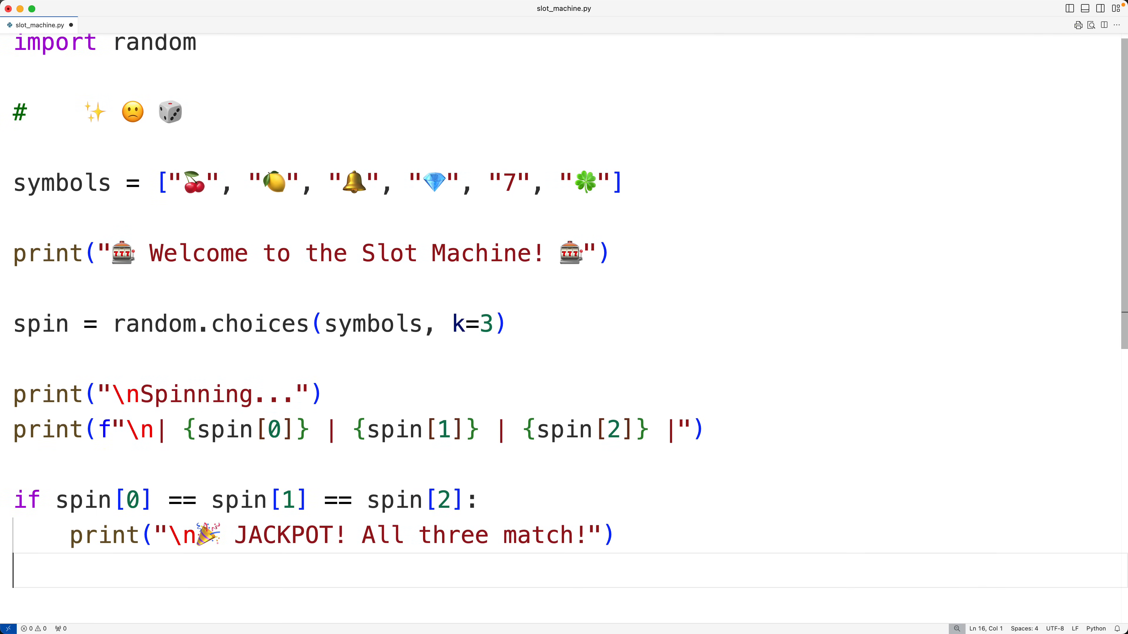
text(elif spin[0)
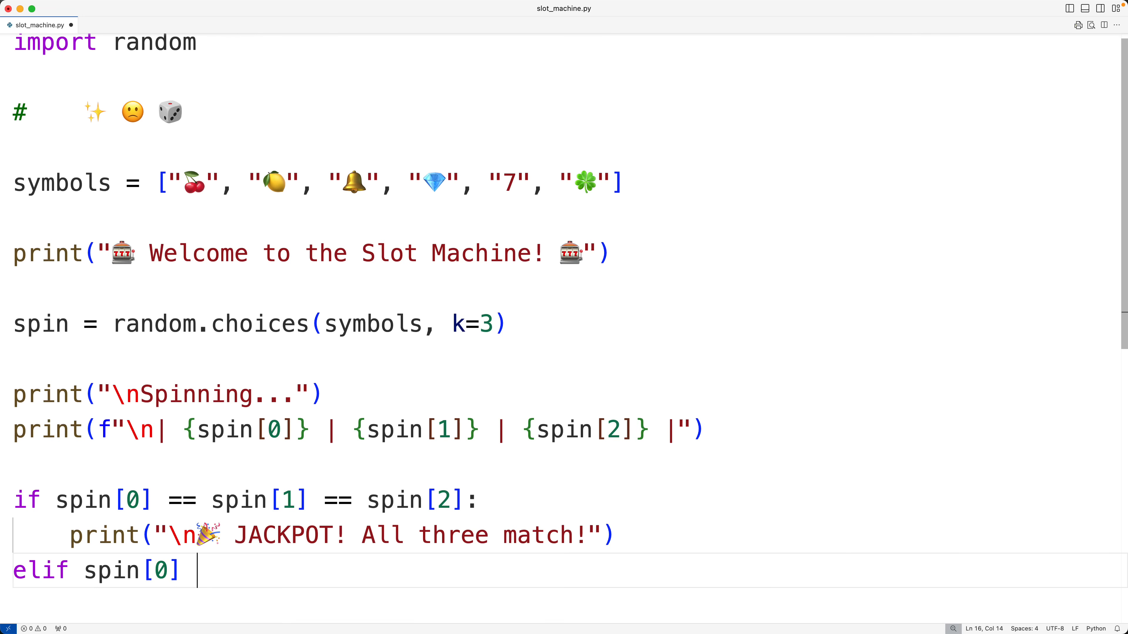
text(== spin[1] or s)
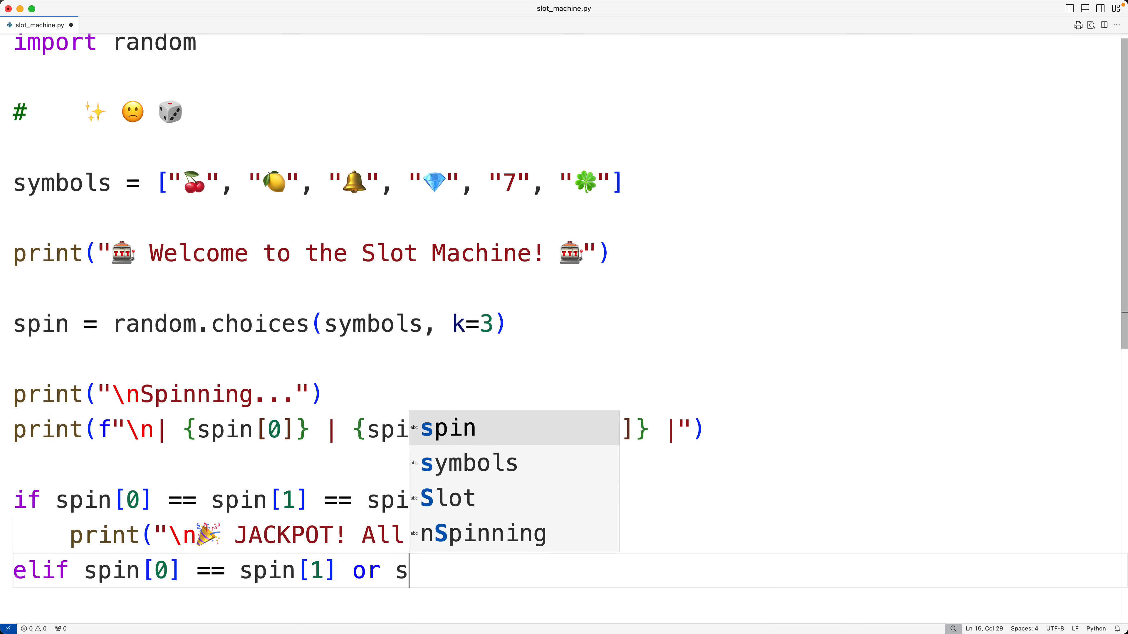
text(pin[0] == spi)
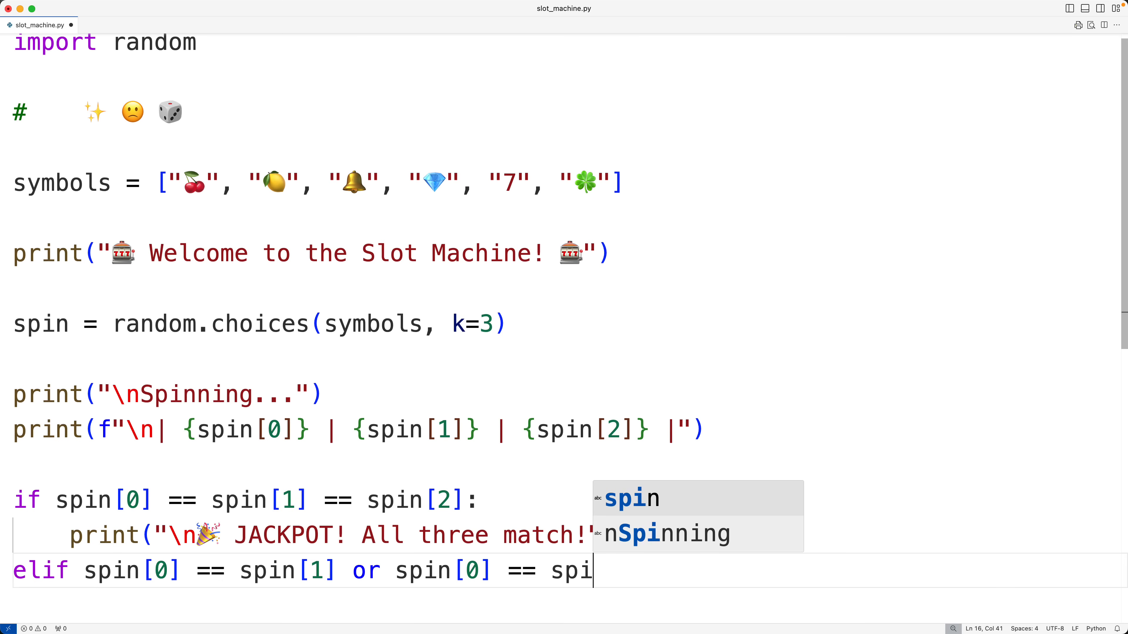
text([2] or spin)
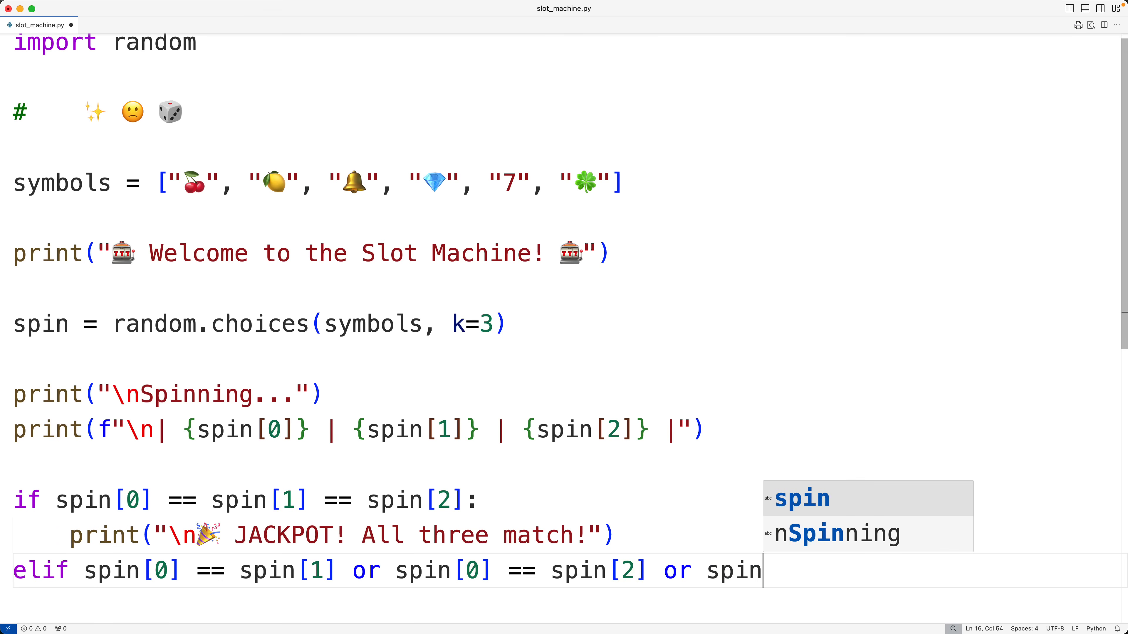
text([1])
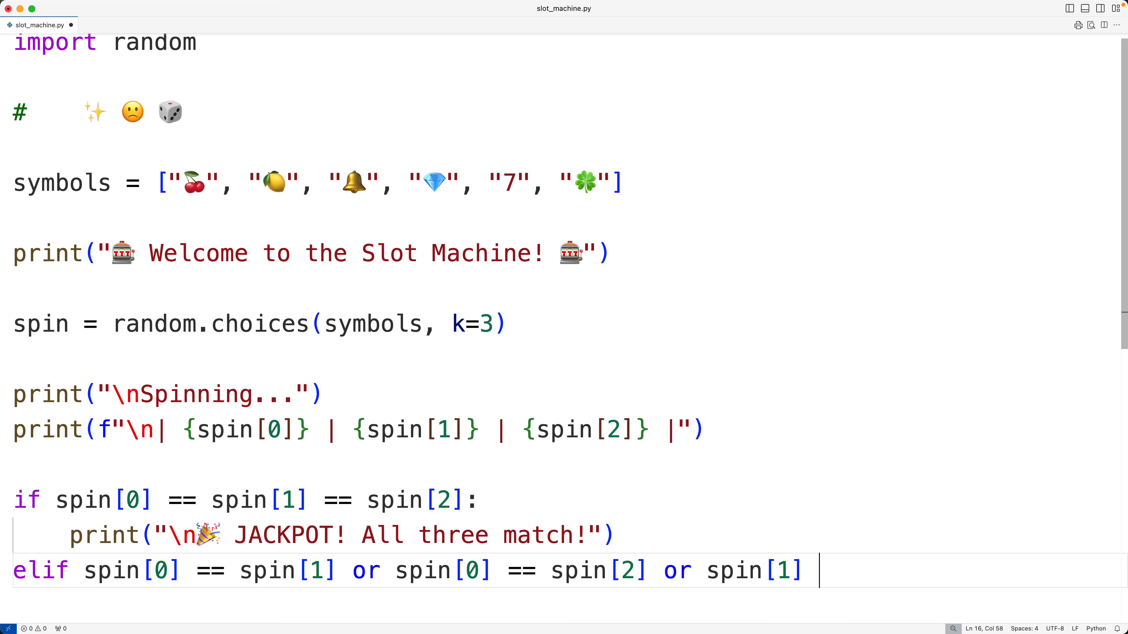
text(== spin[])
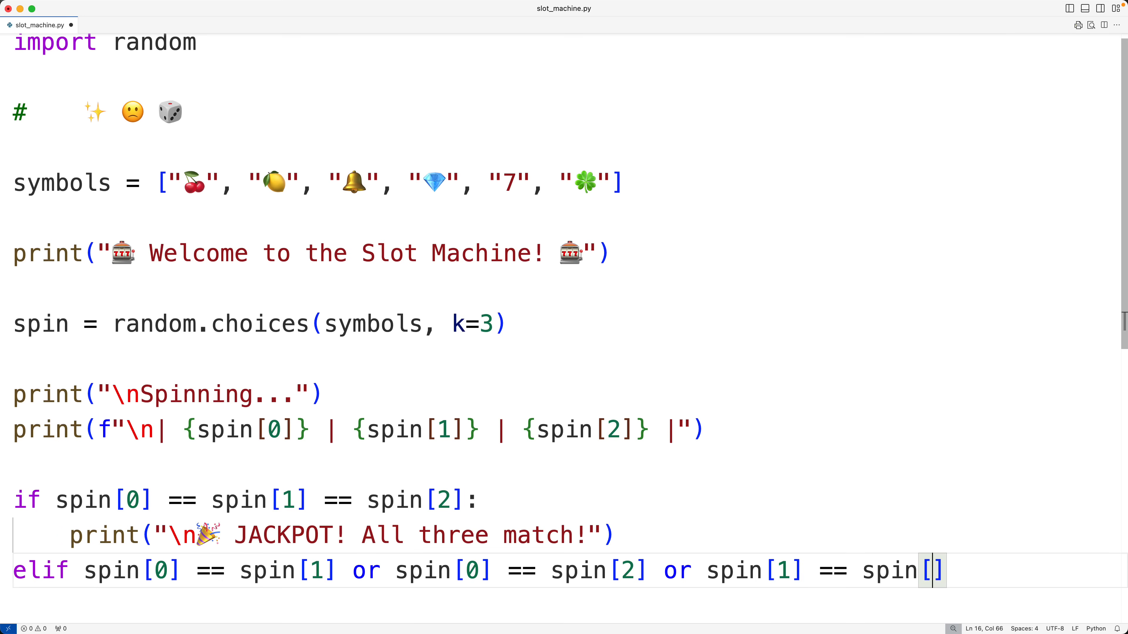
text(2)
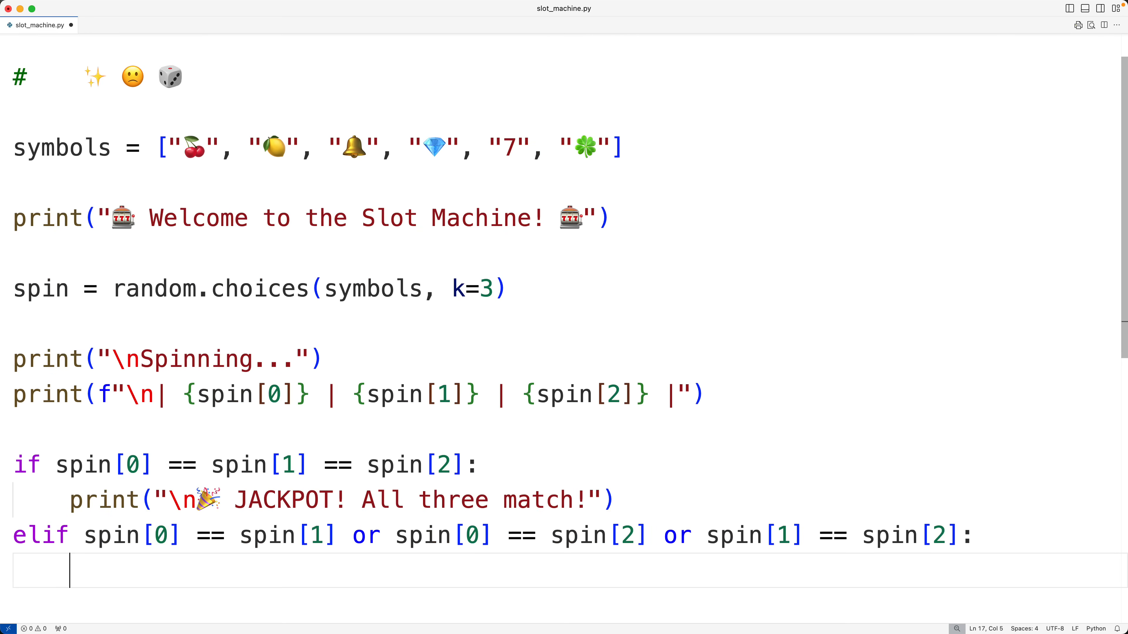
Print "\n✨ Two symbols match! Not bad!" inside the elif branch.
text(print("\n"))
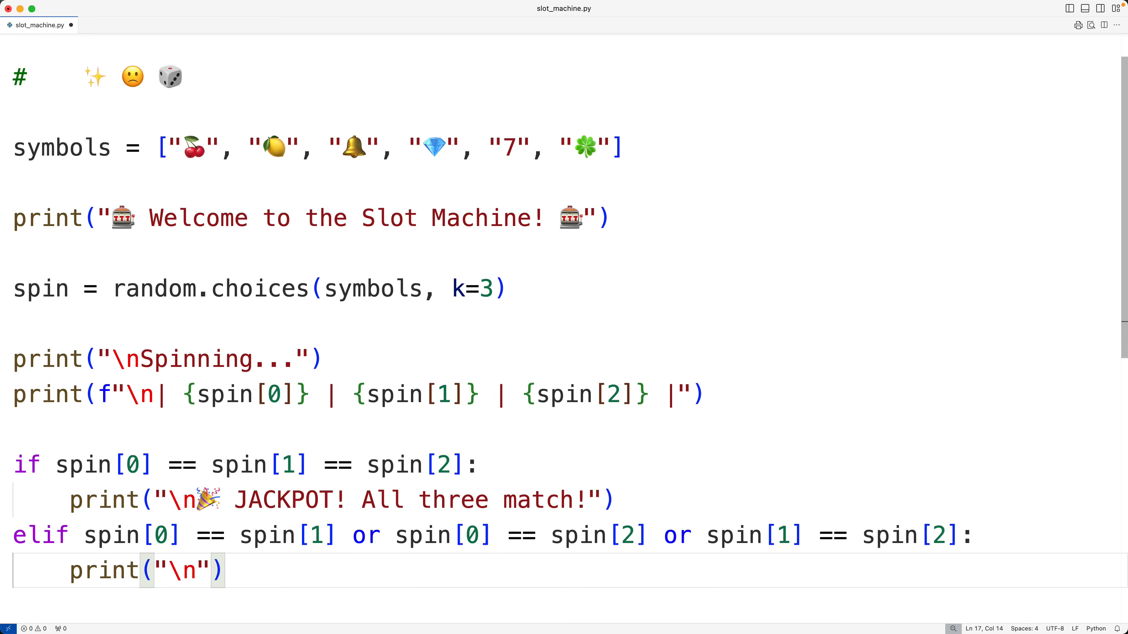
mouse_move(108, 85)
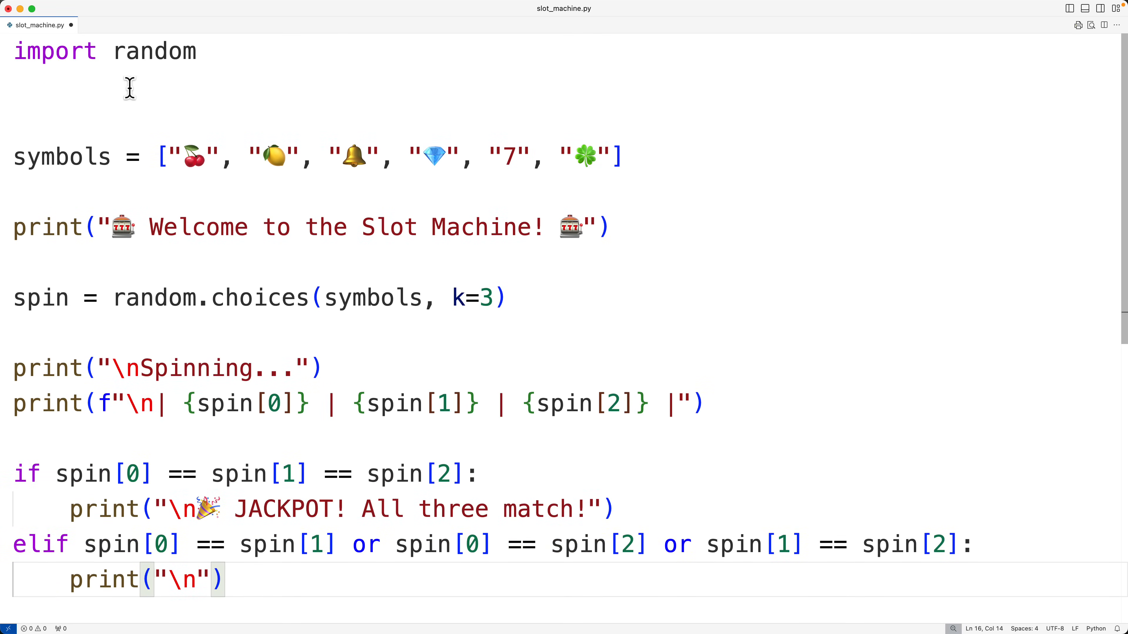
text(# 🙁🎲)
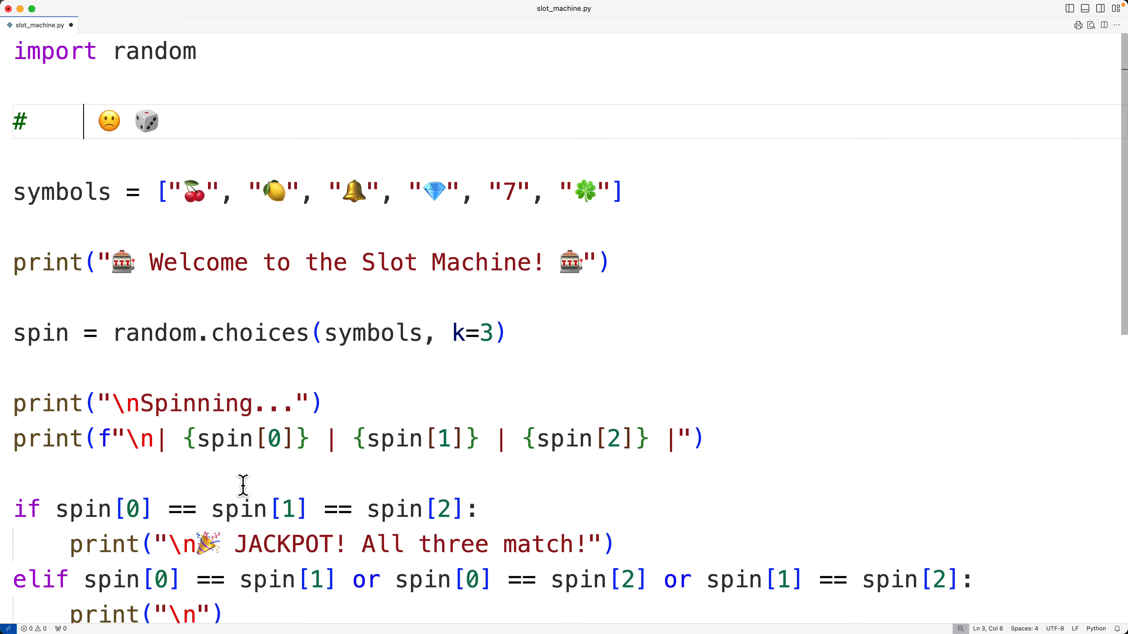
text(✨ Two sy)
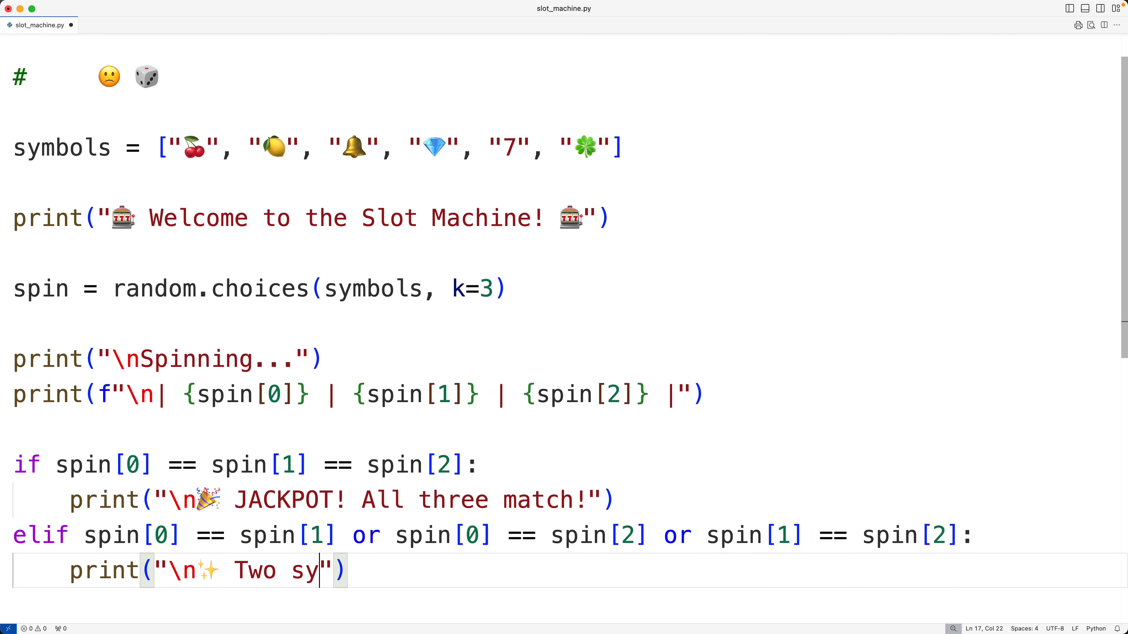
text(mbols match! Not)
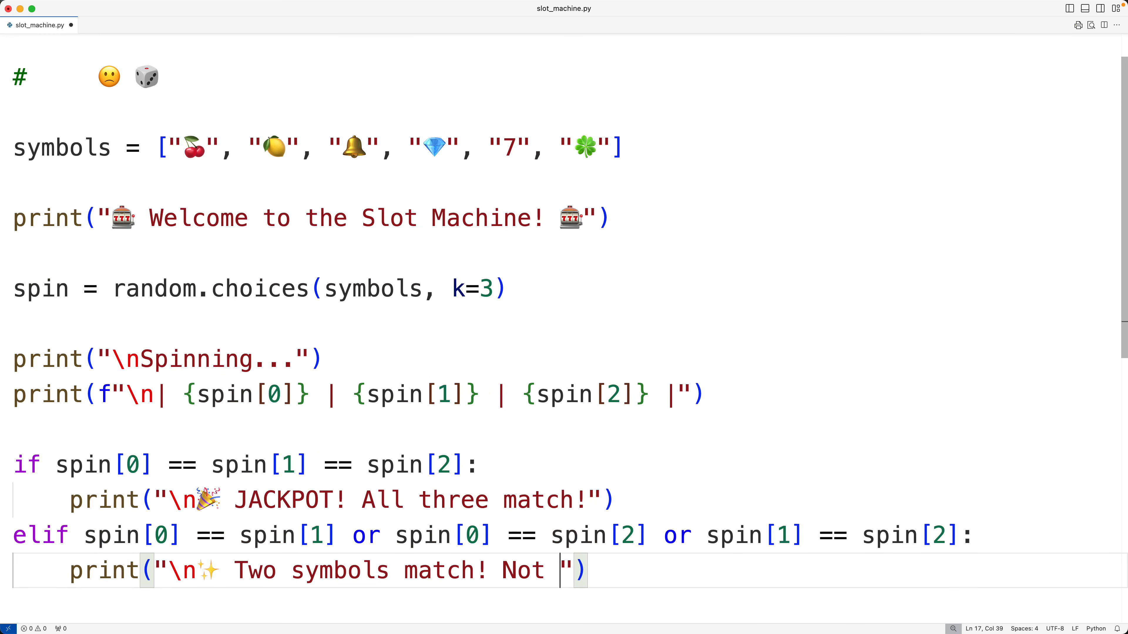
text(bad!)
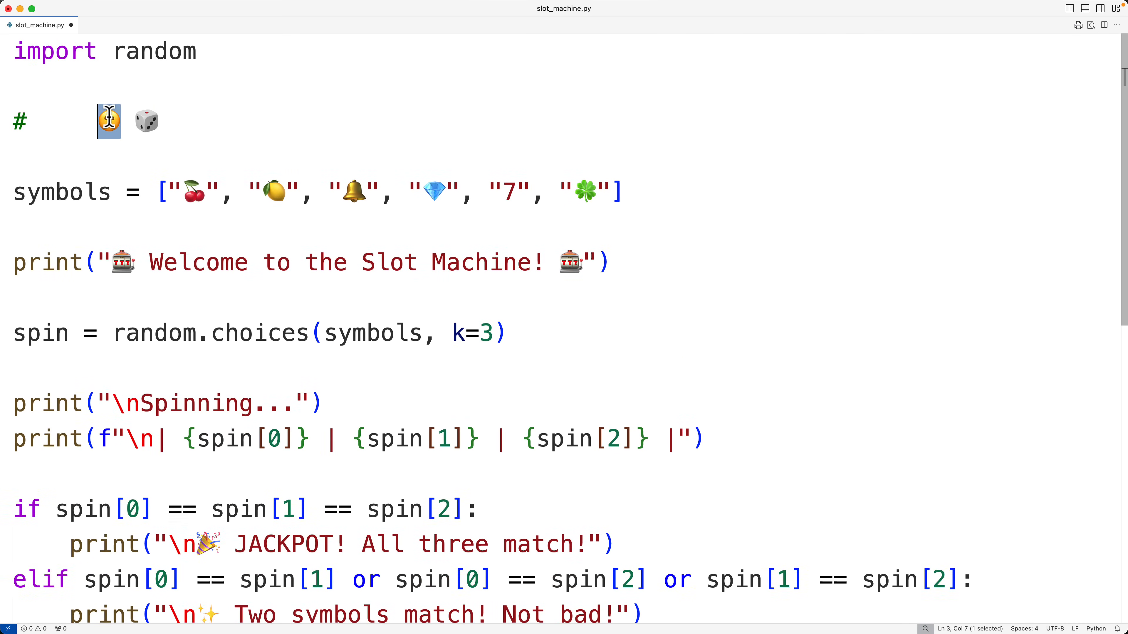
Start the else branch's print("\n😕 ...") no-match message using the comment's emoji.
double_click(61, 191)
text(else:)
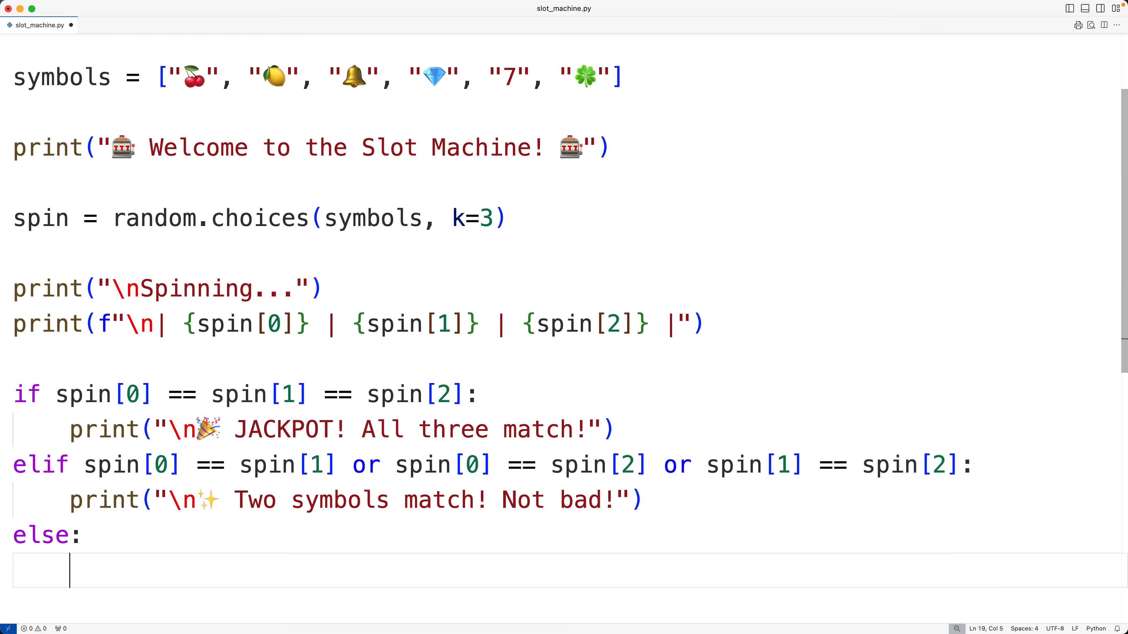
text(print)
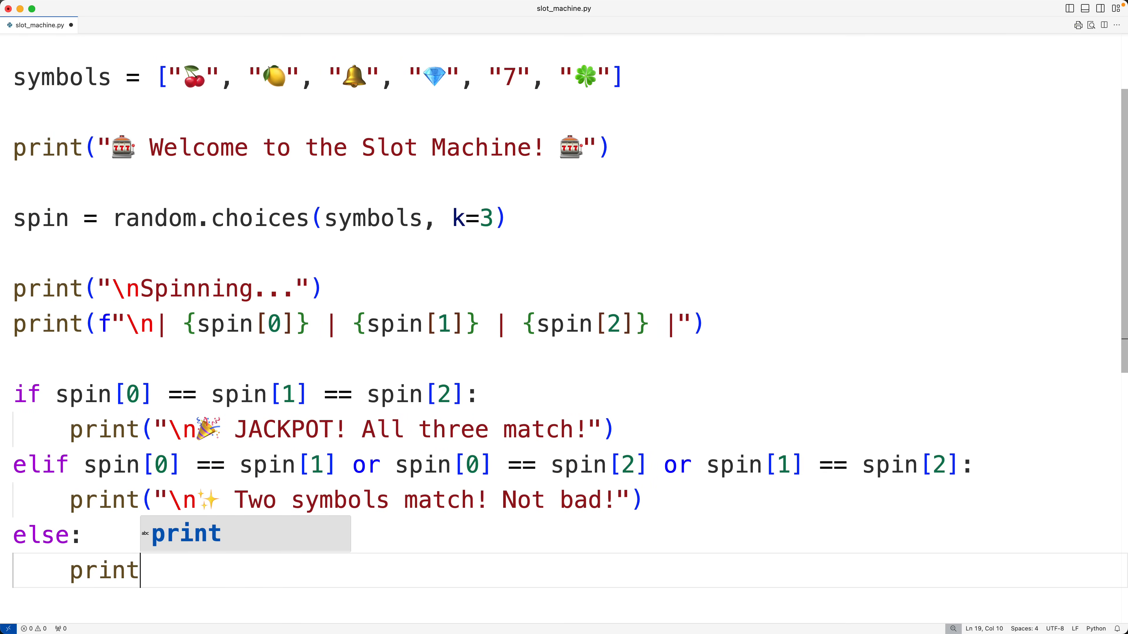
text(("\n😕"))
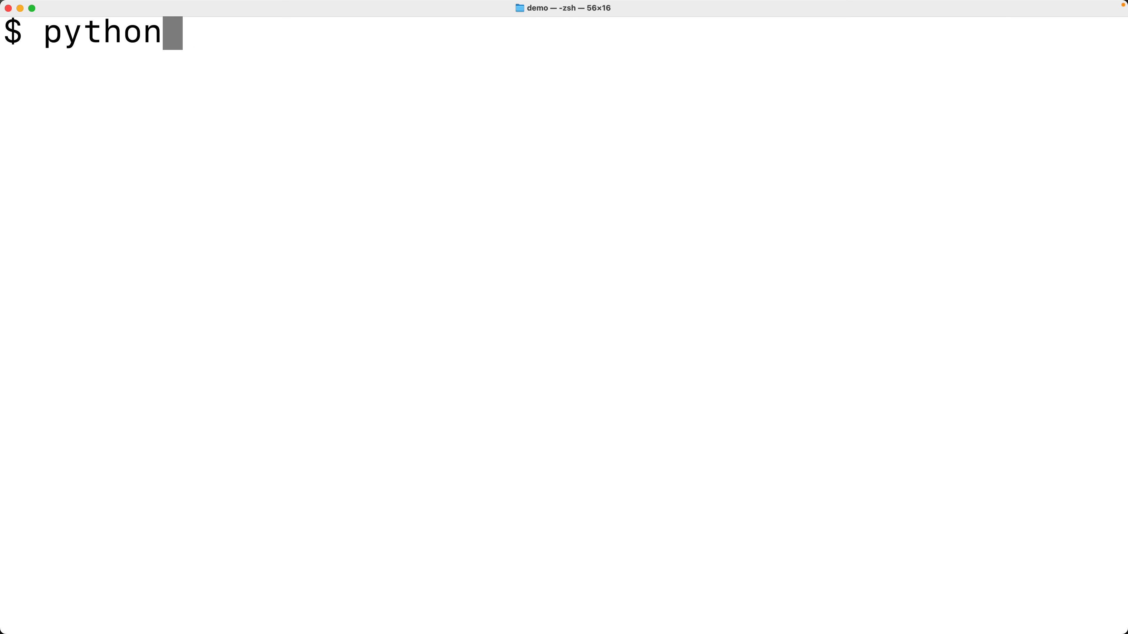
Run python3 slot_machine.py twice and see "No match. Try again!" reported each time.
text(3 slot_mat)
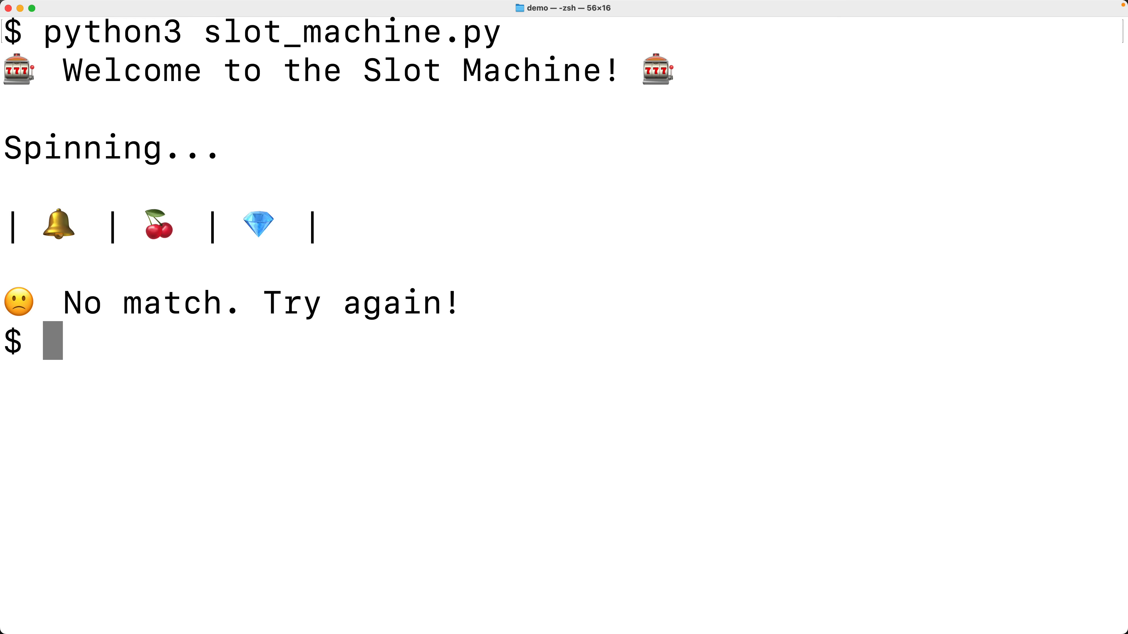
text(python3 slot_machine.py)
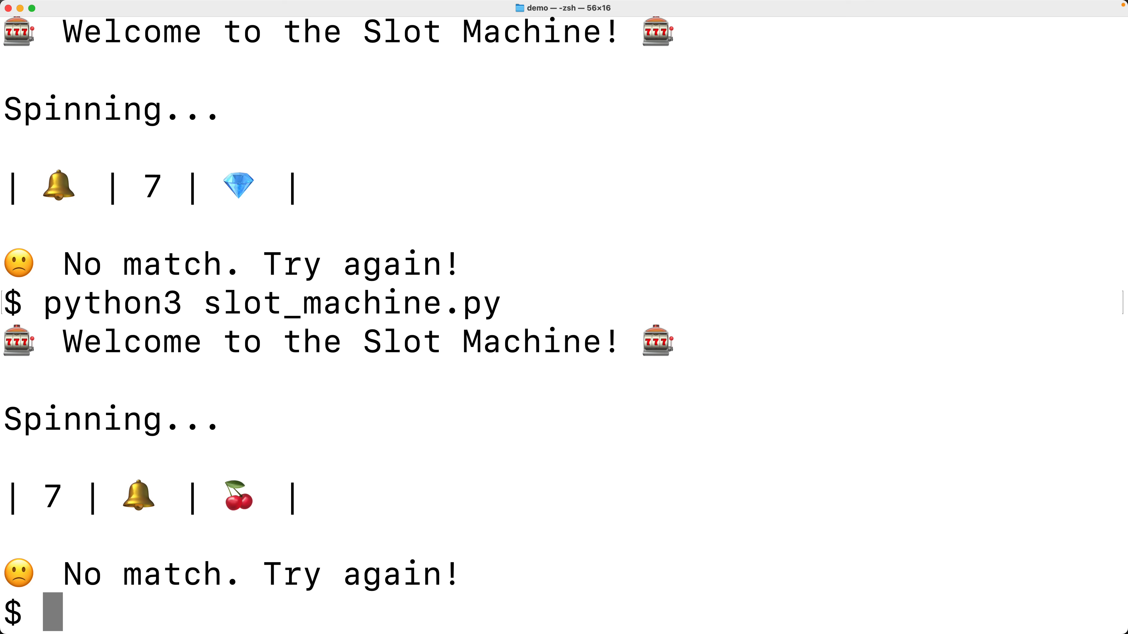
text(python3 slot_machine.py)
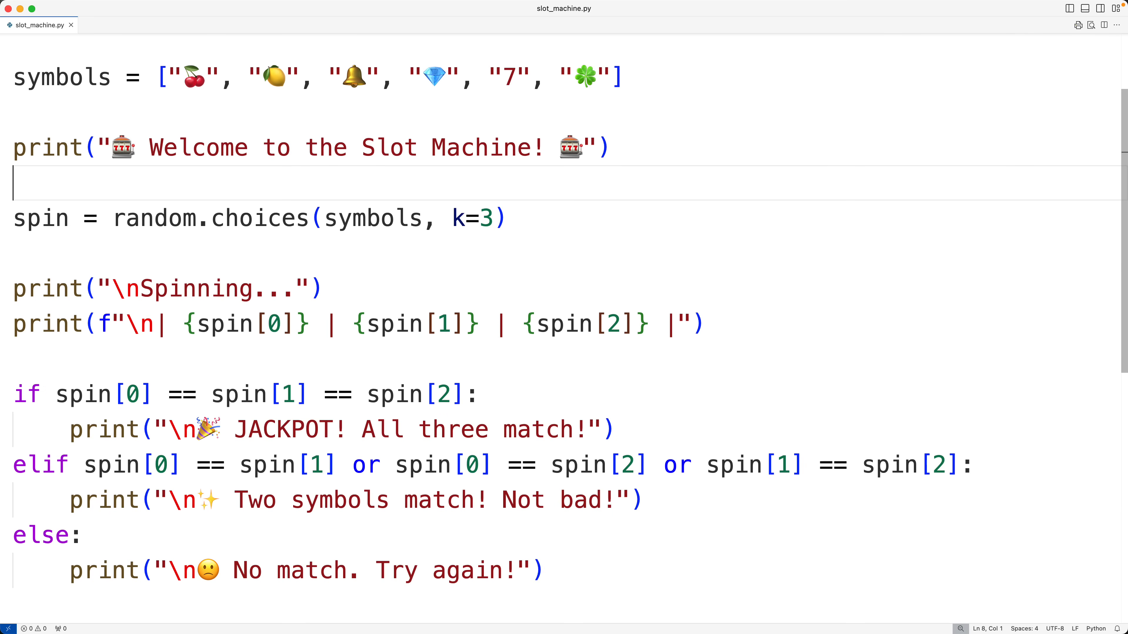
Add 'while True:' above the spin line and indent the spin and match-checking block under it.
text(while True:)
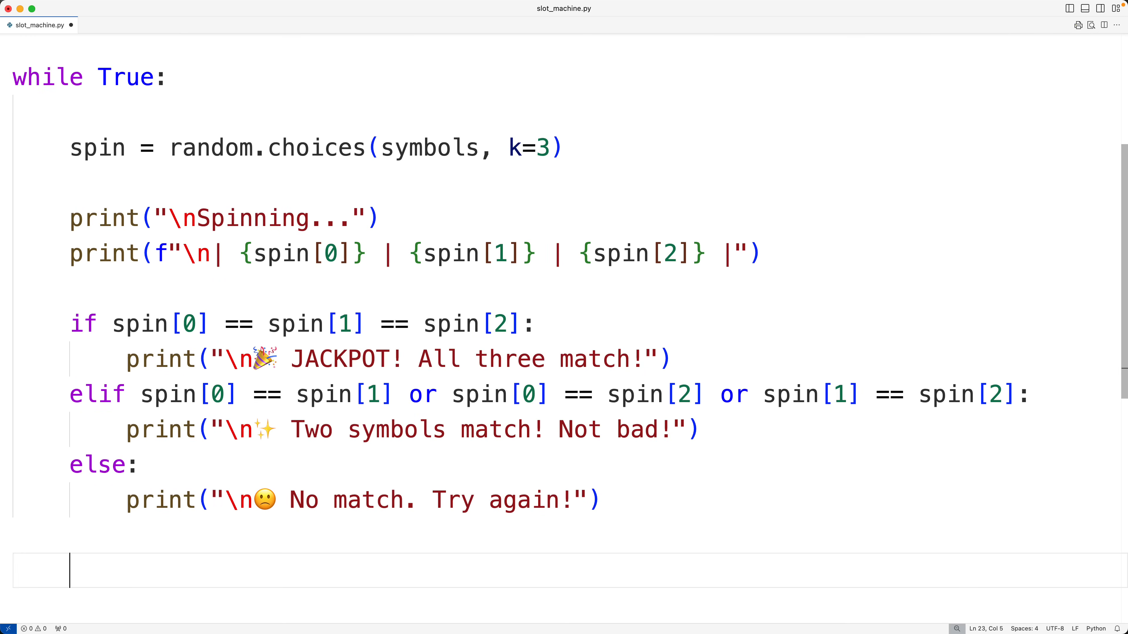
Add choice = input("\nPlay again? (y/n): ").strip().lower() at the end of the loop body.
text(input("\"))
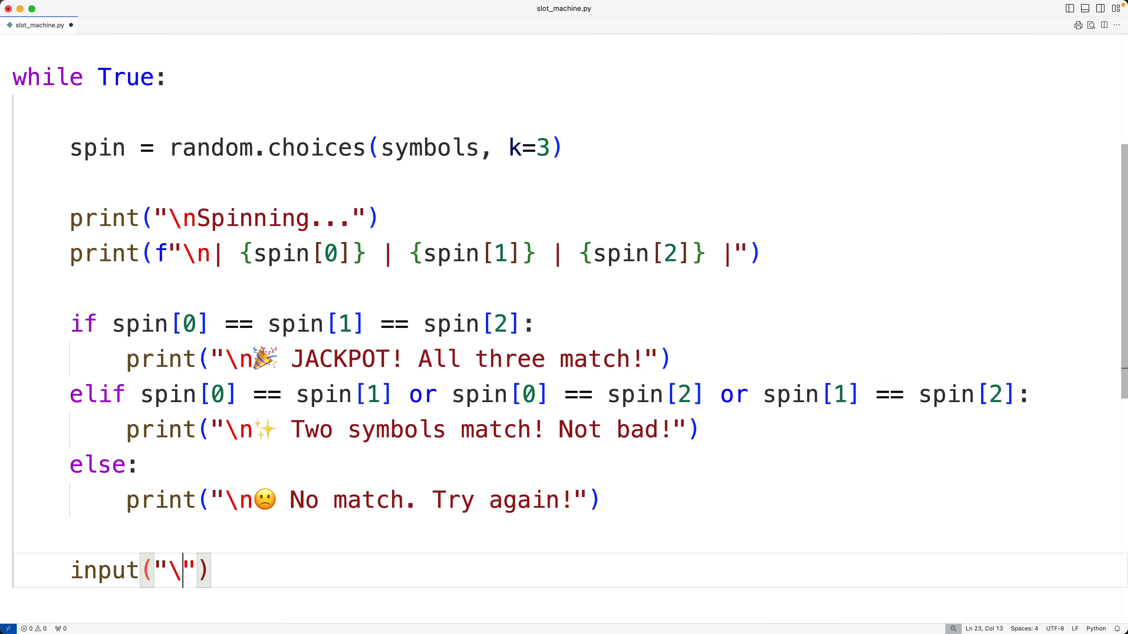
text(Play again)
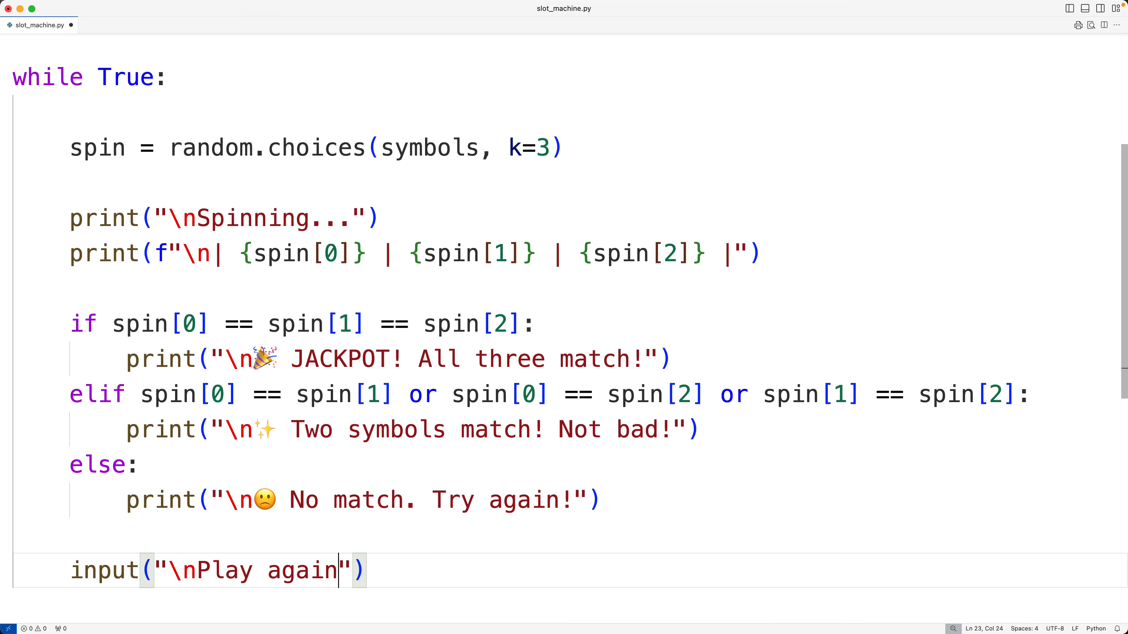
text(? ())
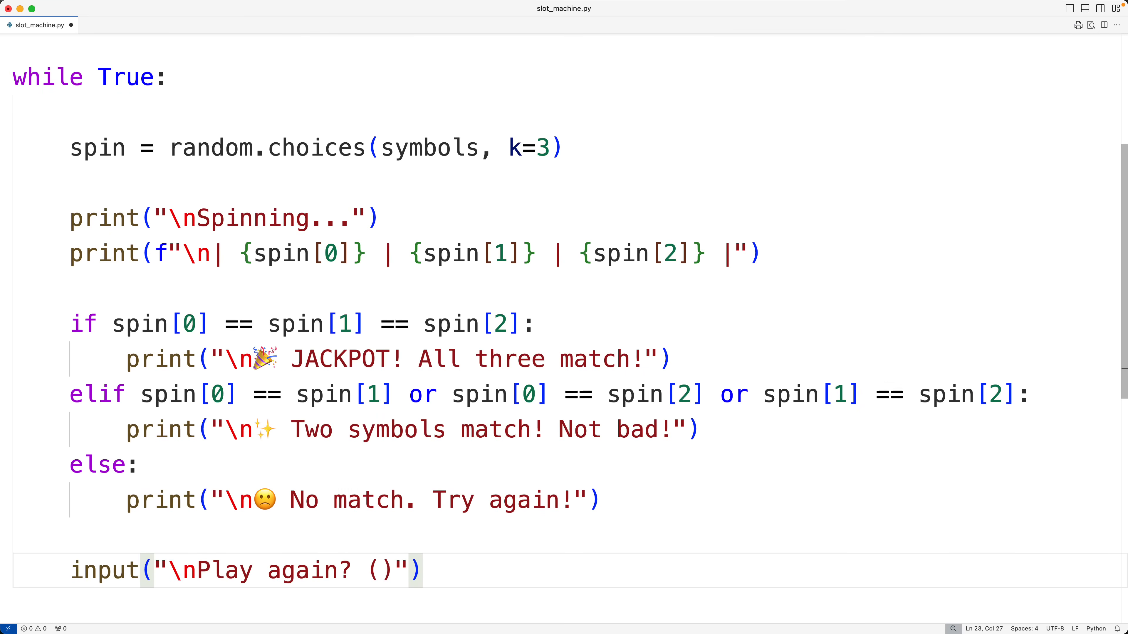
text(y/n)
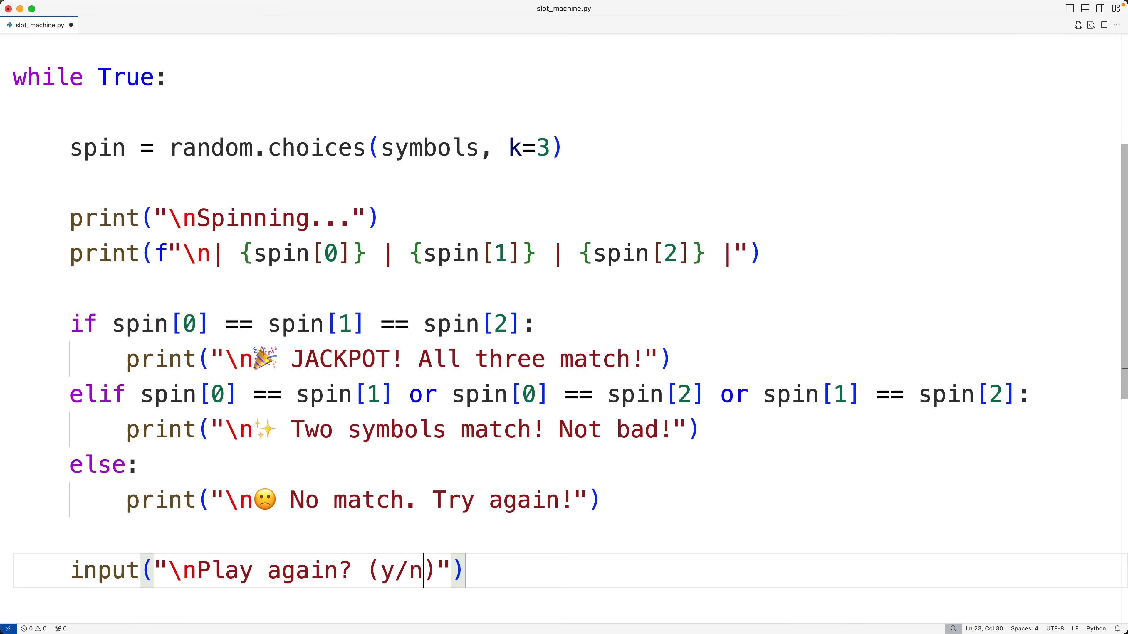
text(:)
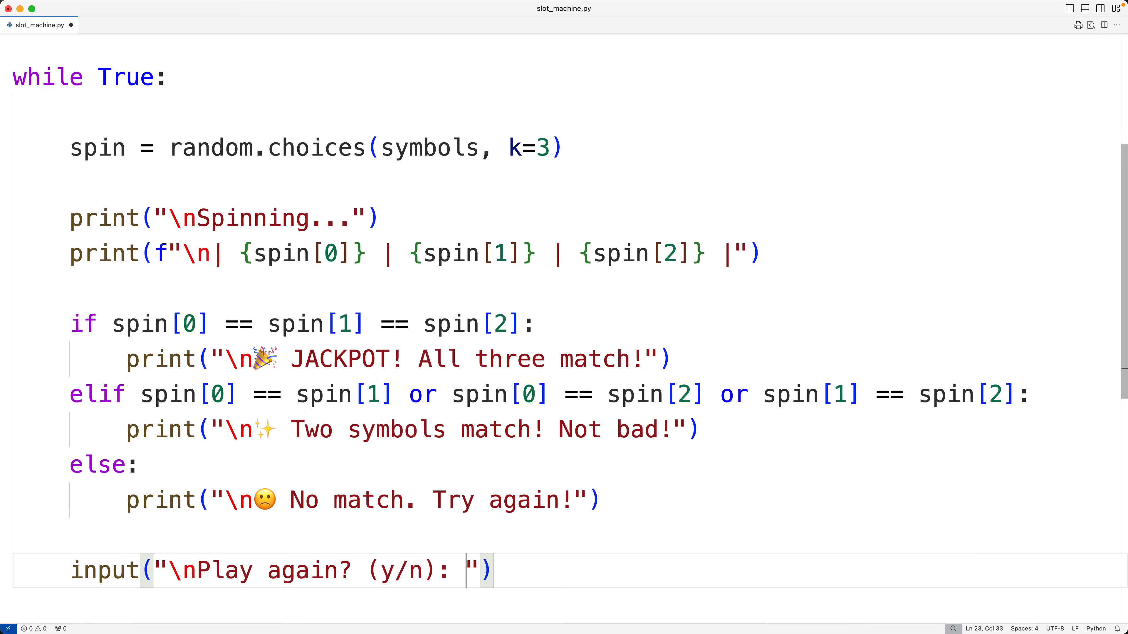
text(.)
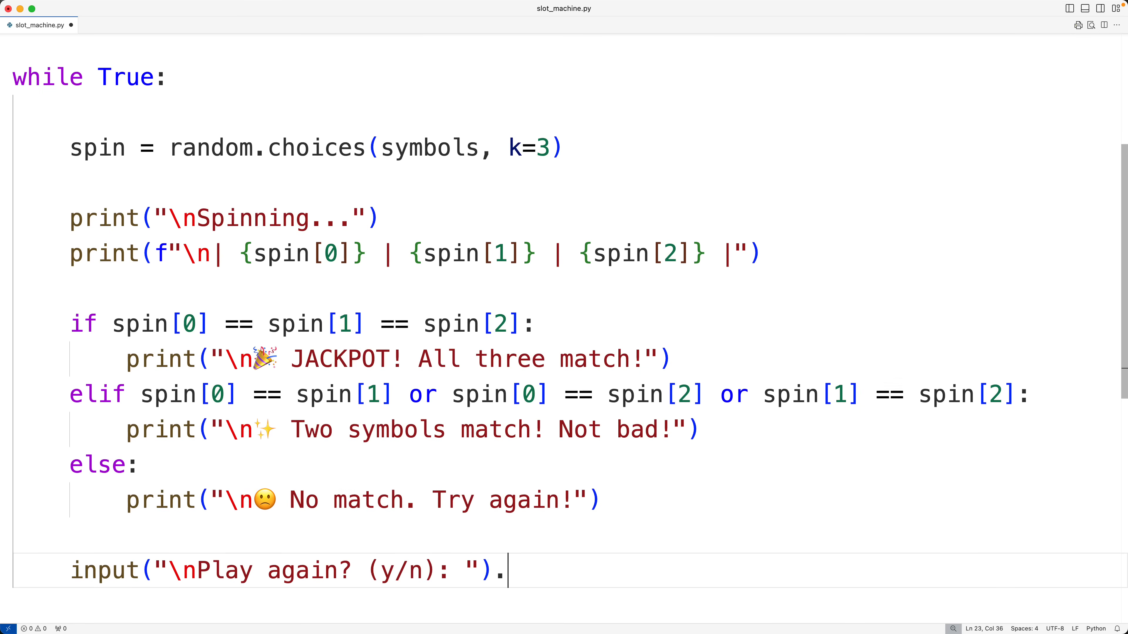
text(strip())
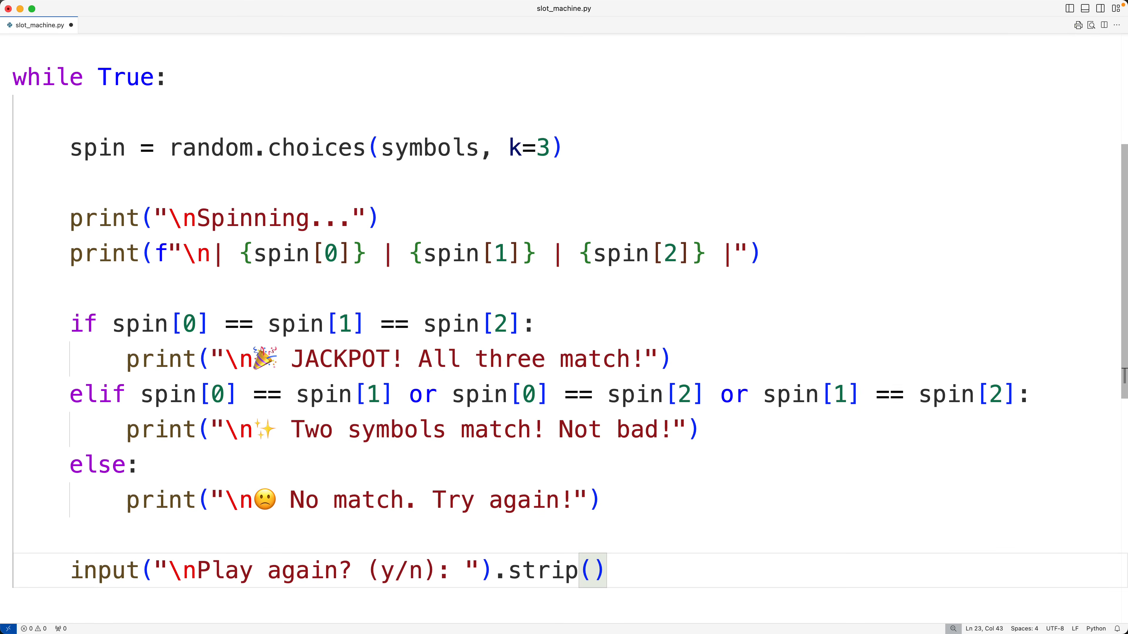
text(.lowe)
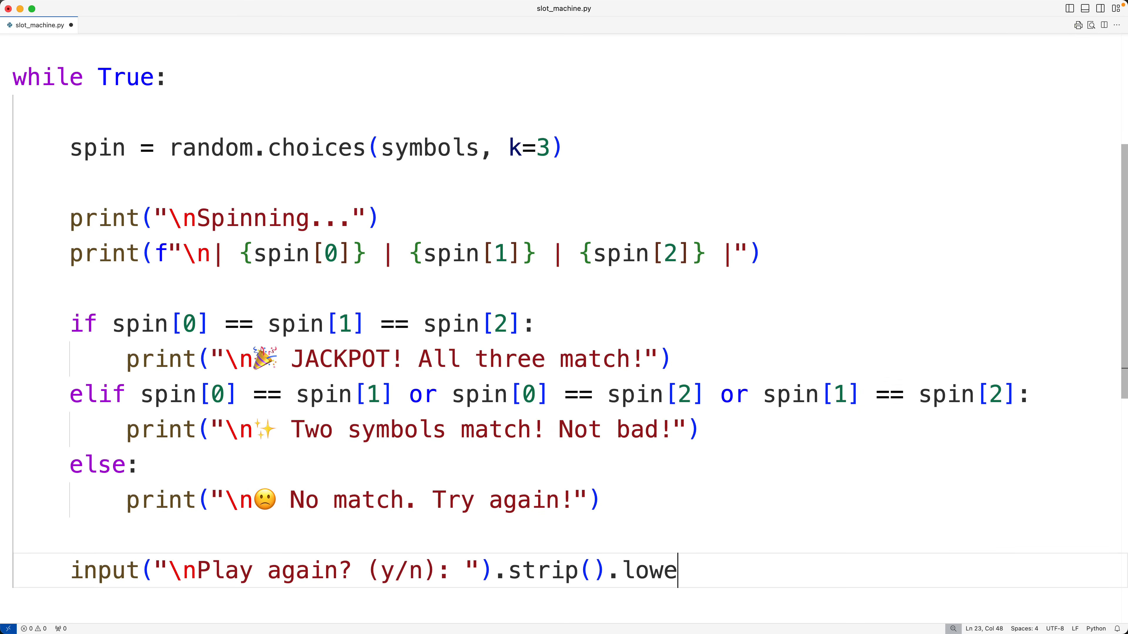
text(())
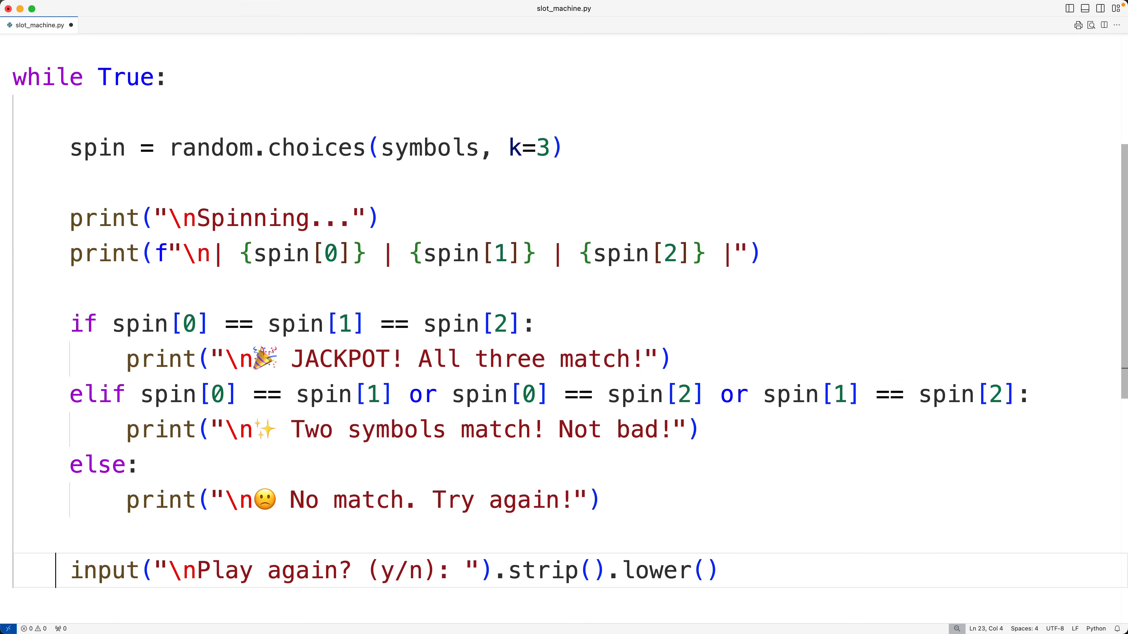
text(choice =)
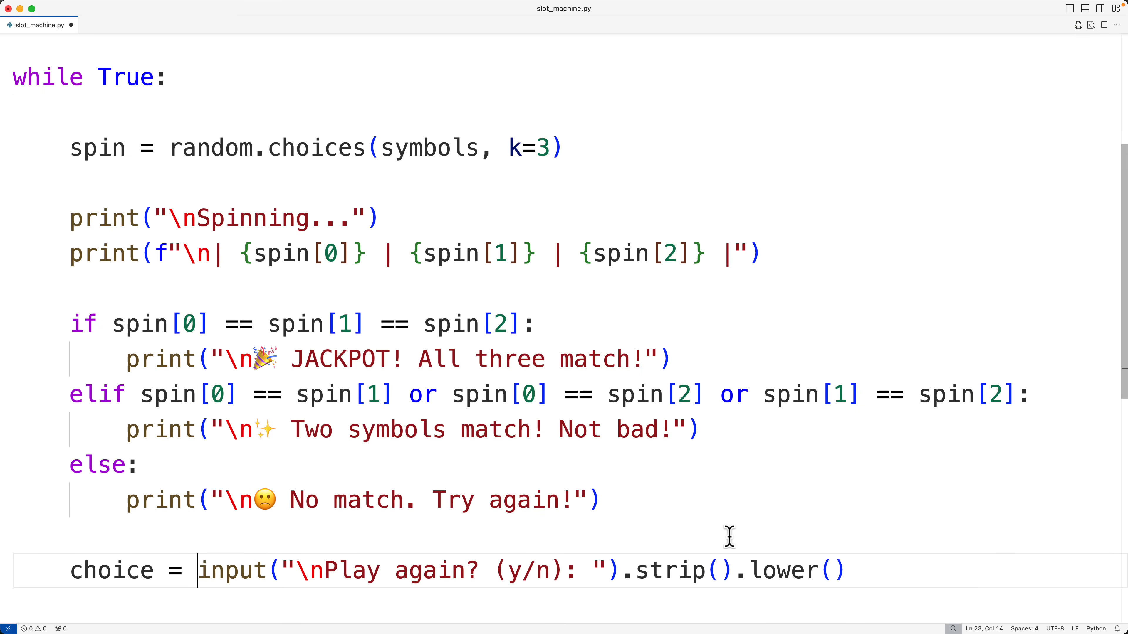
double_click(783, 571)
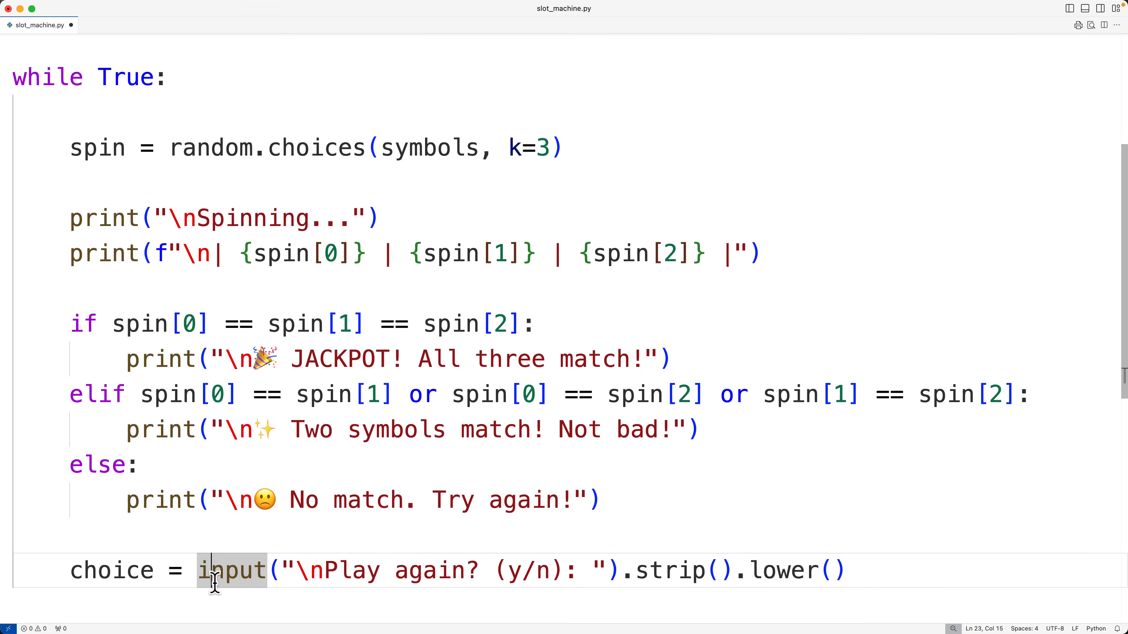
Add if choice != 'y': branch that prints "\nThanks for playing!".
text(if)
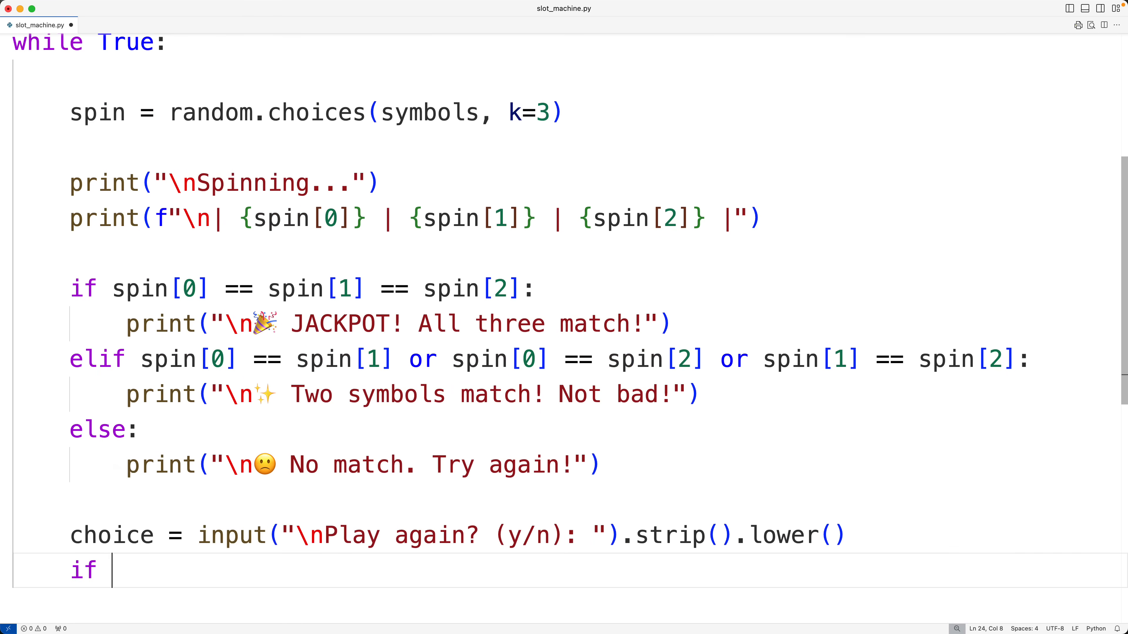
text(choice !=)
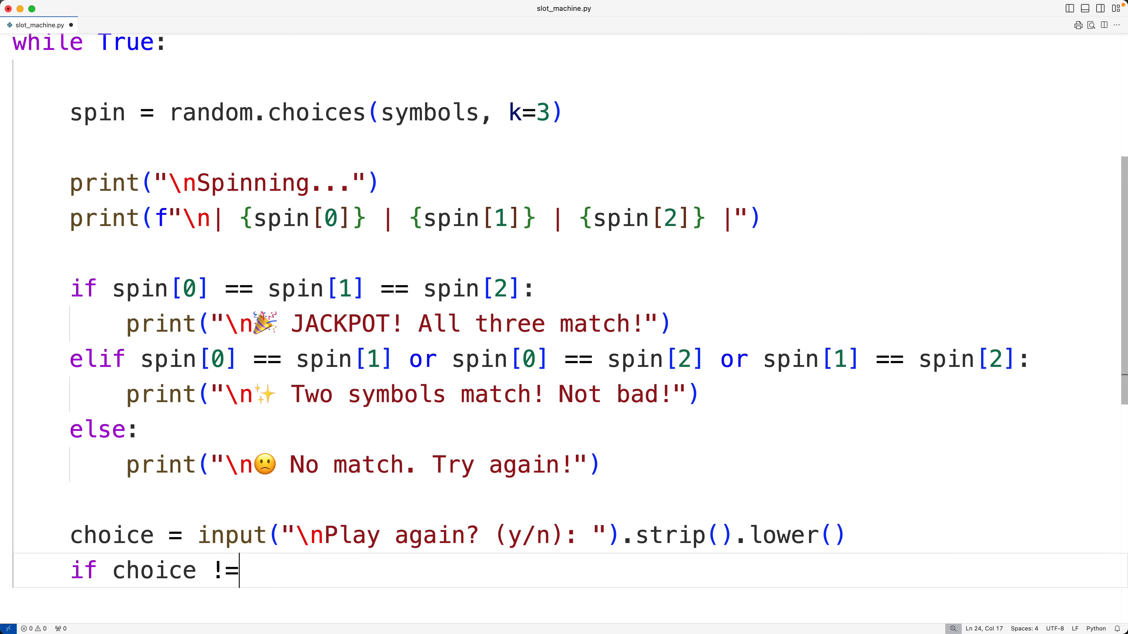
text('y':)
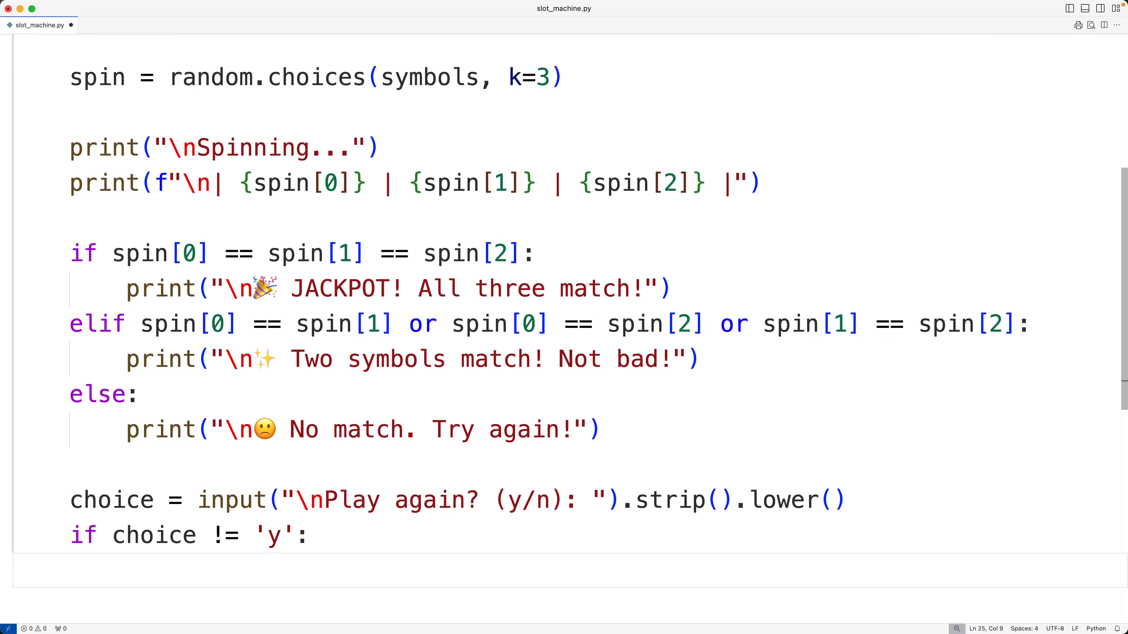
text(print("\n)
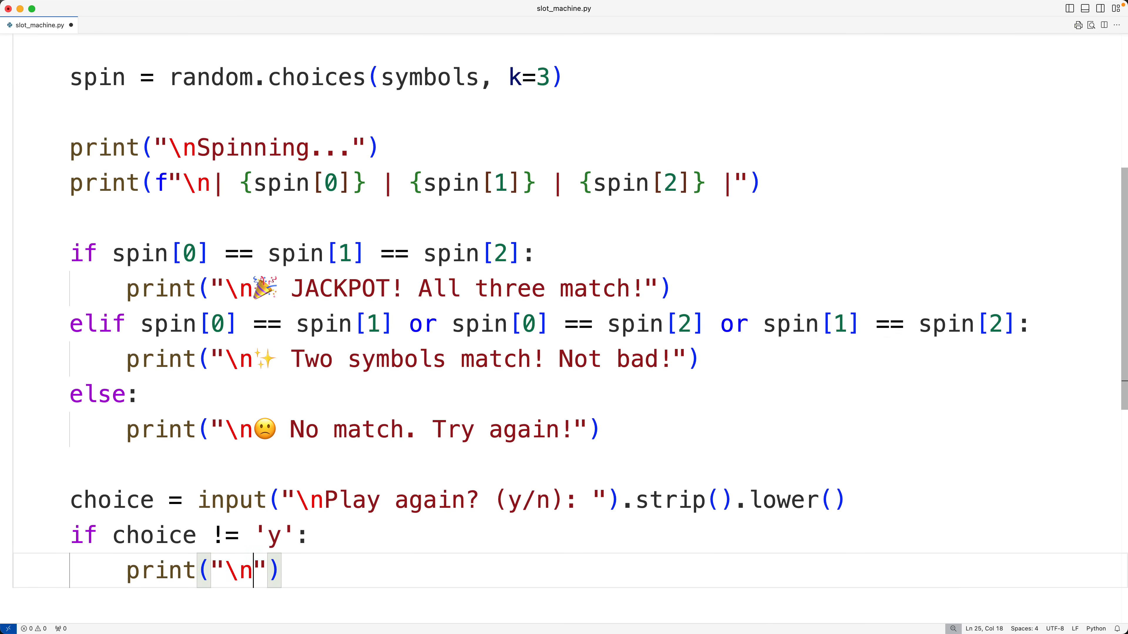
text(Thanks for playing)
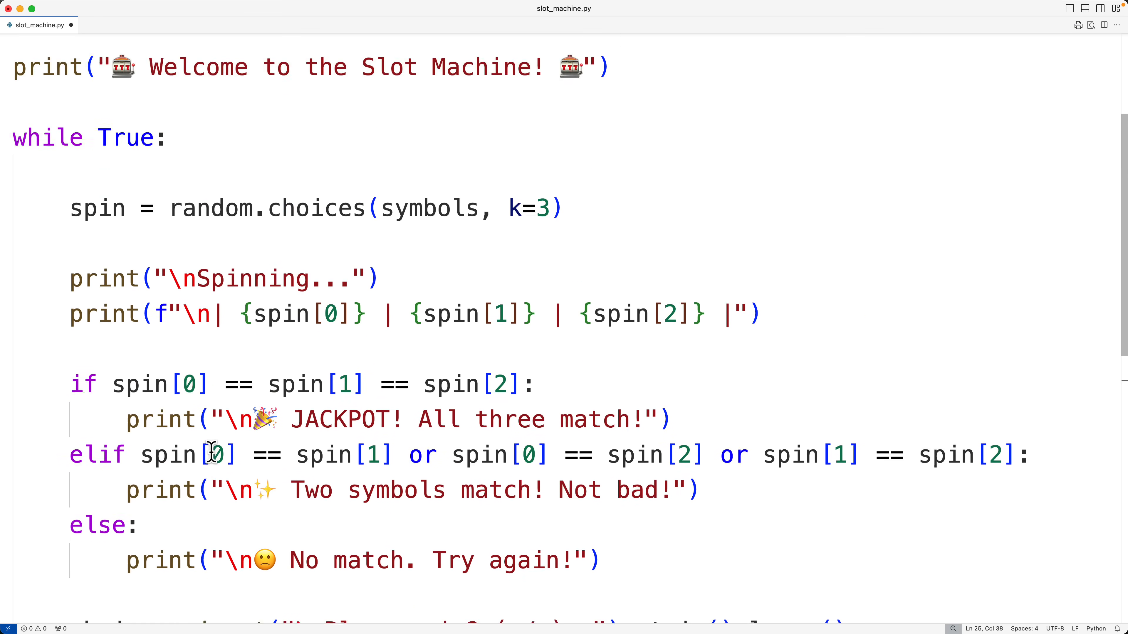
End the branch with break so the loop stops when the answer isn't y.
scroll(up, 3)
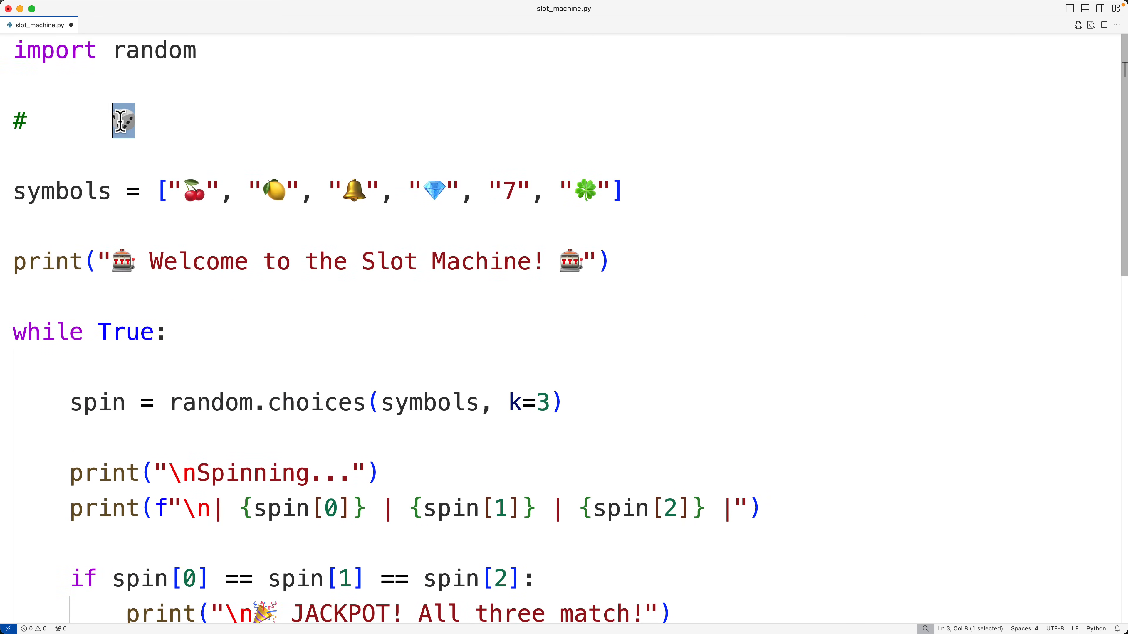
scroll(down, 3)
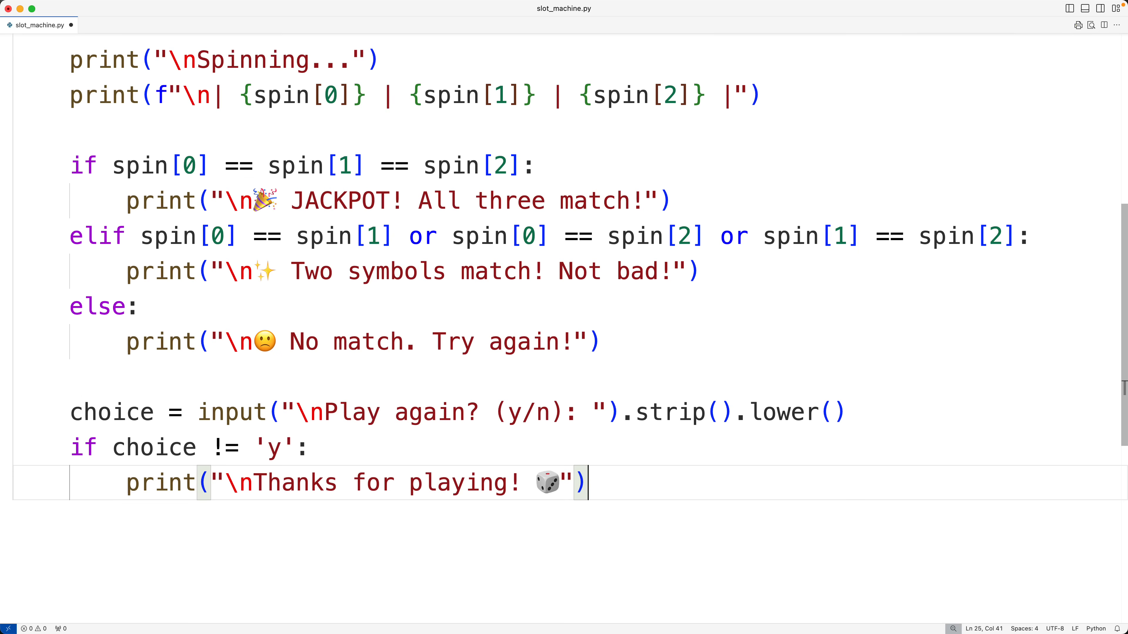
text(break)
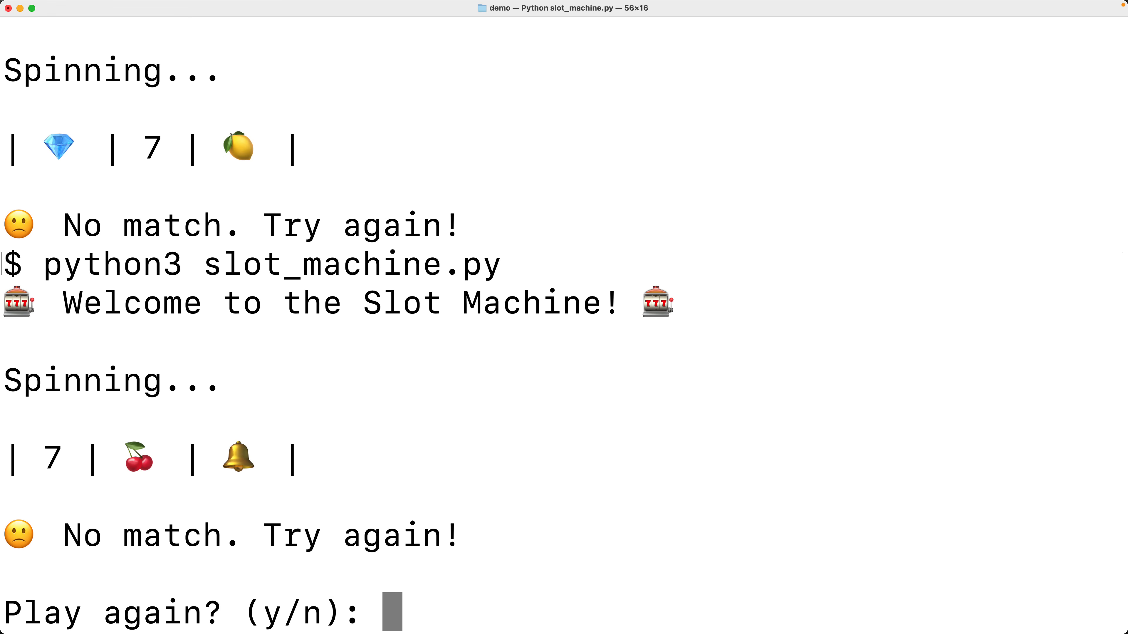
Answer y twice to keep spinning, then n to get "Thanks for playing!" and exit.
text(y)
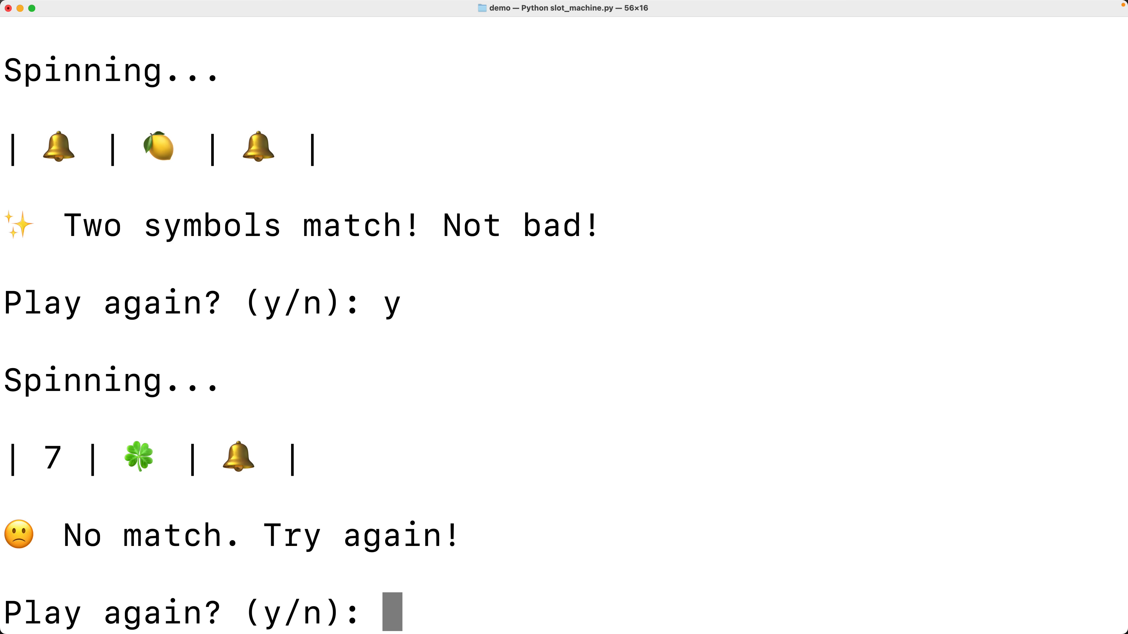
text(y)
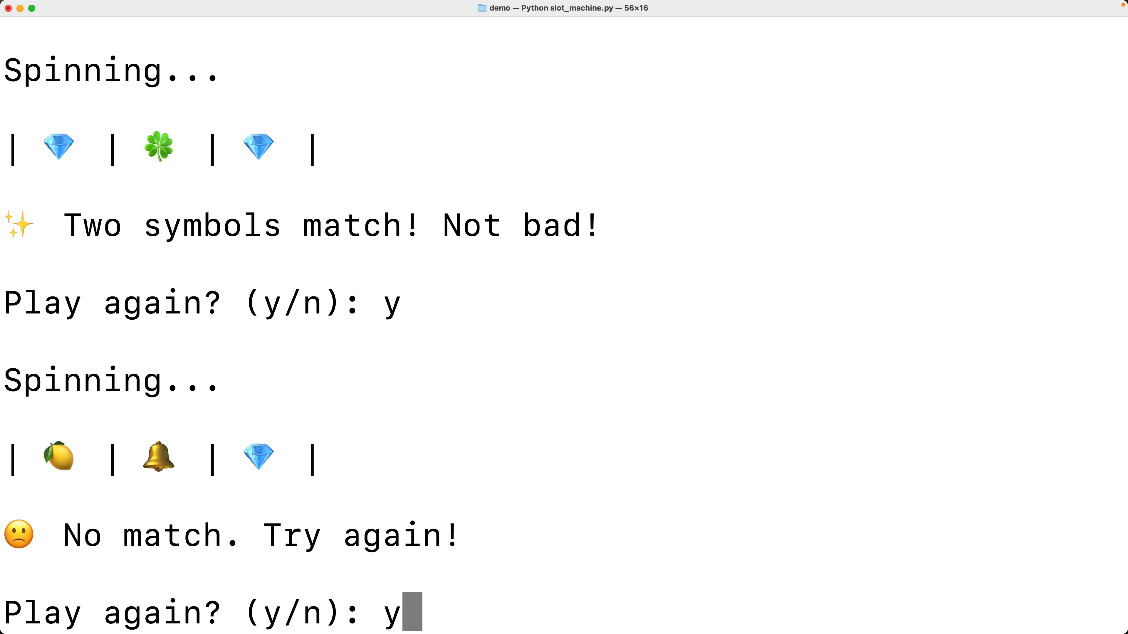
text(n? (y/n): n)
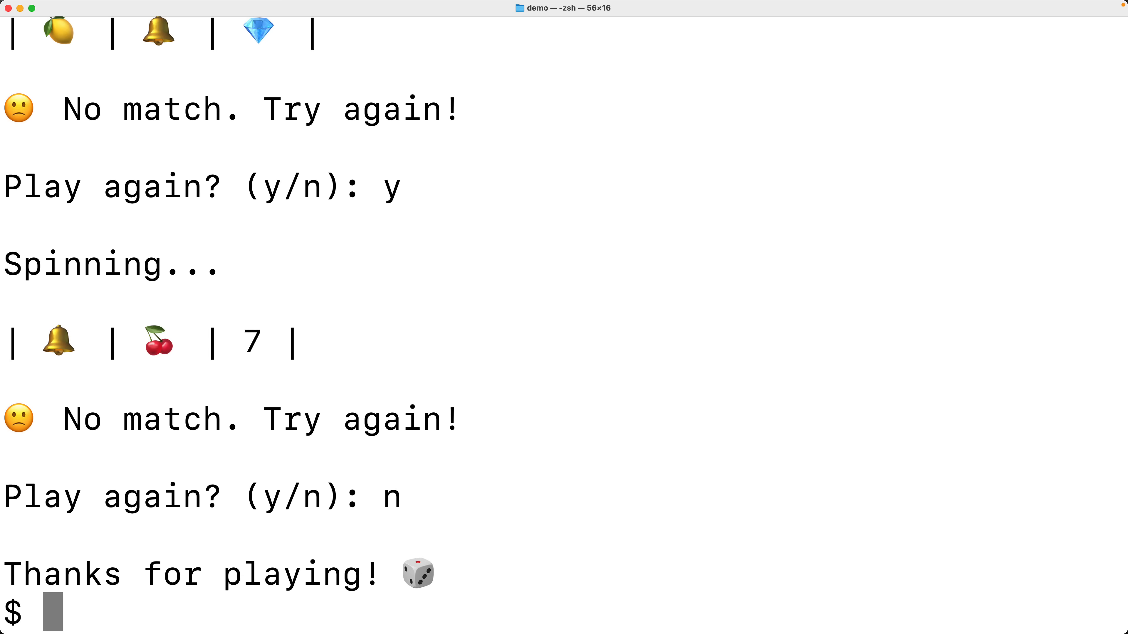